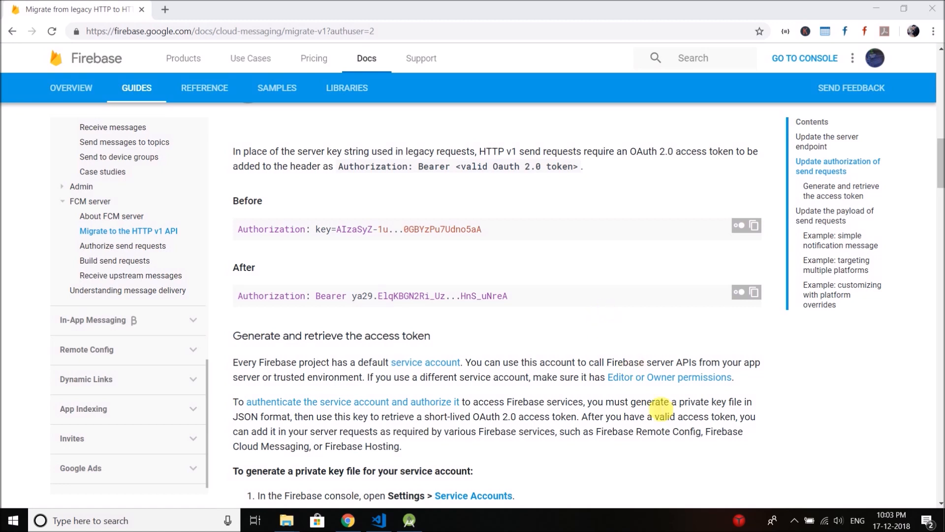
pyautogui.moveTo(683, 306)
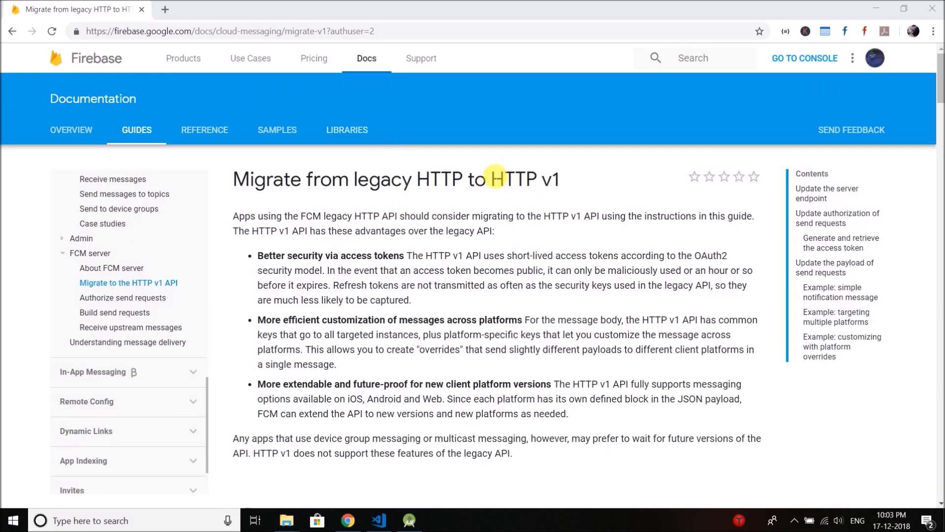
# Step: Switch to VS Code and create an empty app.js in the my-notification-api folder
pyautogui.doubleClick(515, 179)
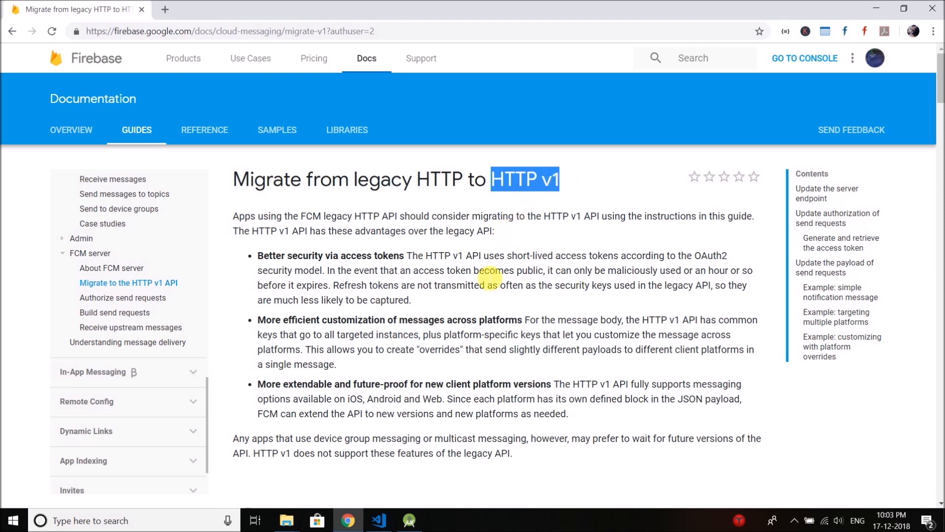
pyautogui.moveTo(437, 256)
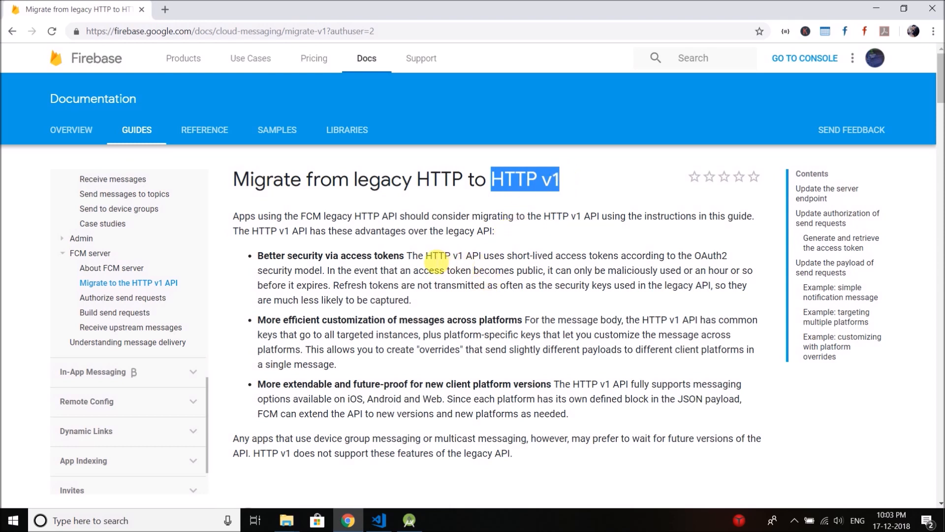
pyautogui.moveTo(438, 288)
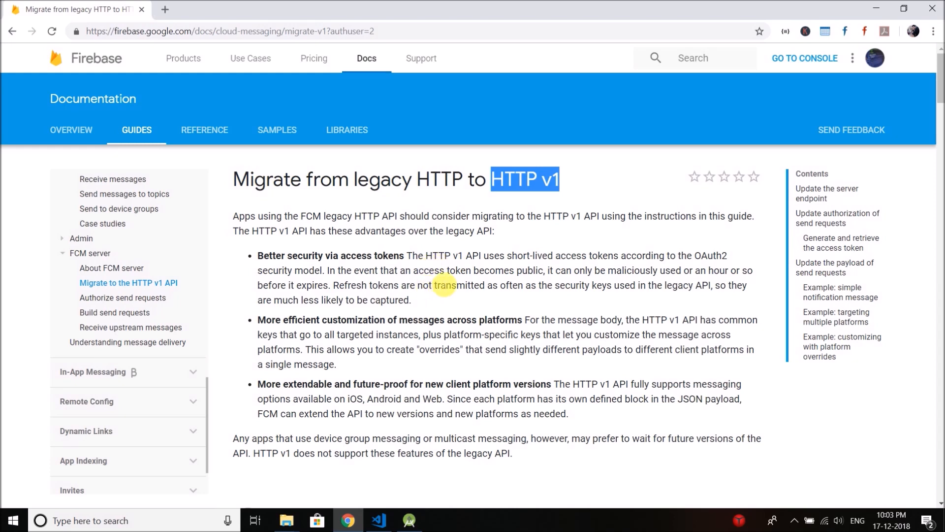
pyautogui.scroll(-3)
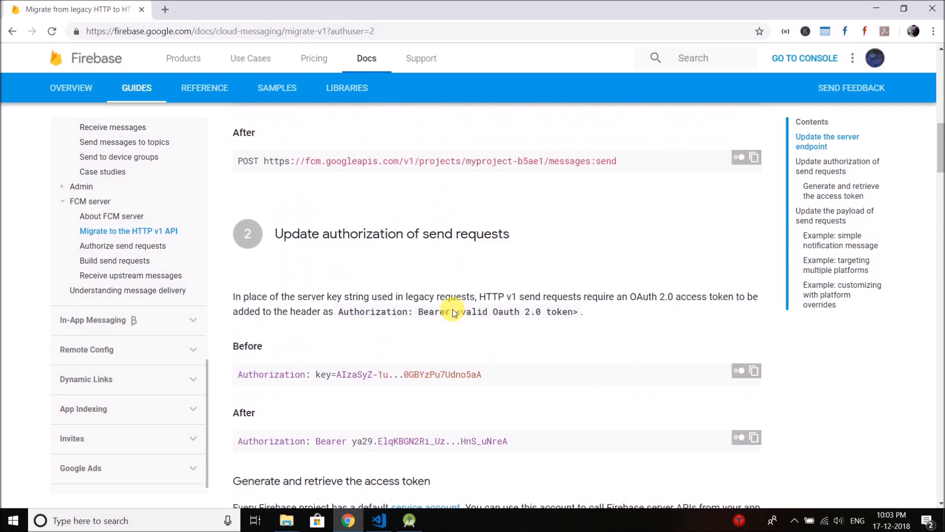
pyautogui.scroll(-3)
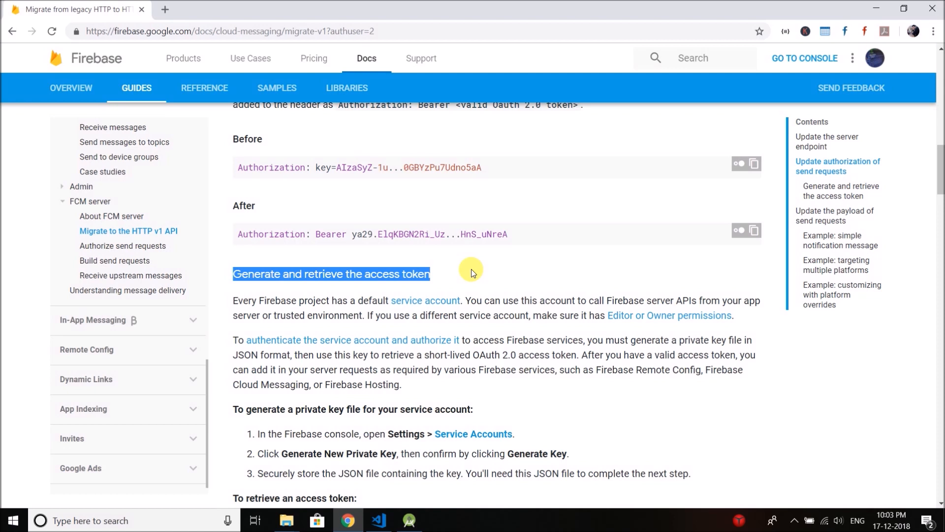
pyautogui.click(378, 520)
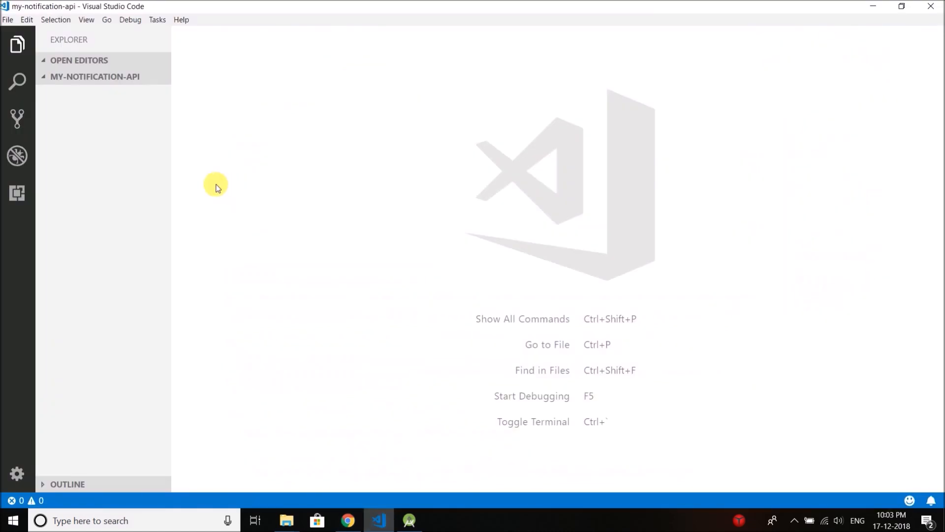
pyautogui.moveTo(78, 81)
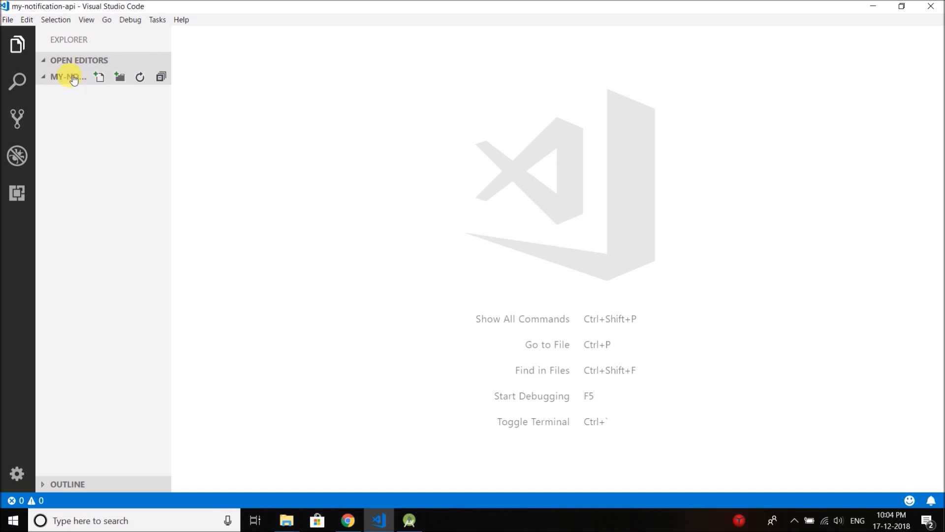
pyautogui.moveTo(67, 77)
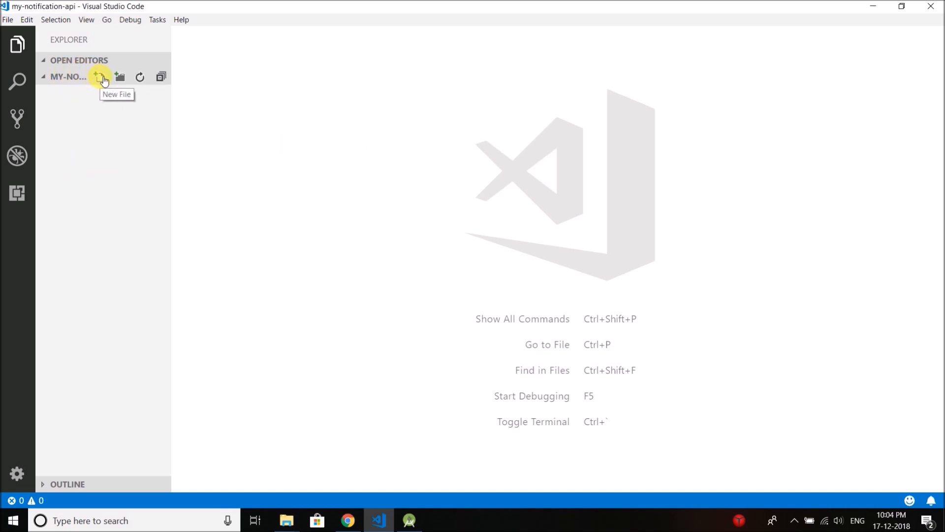
pyautogui.click(99, 78)
pyautogui.write('app.js')
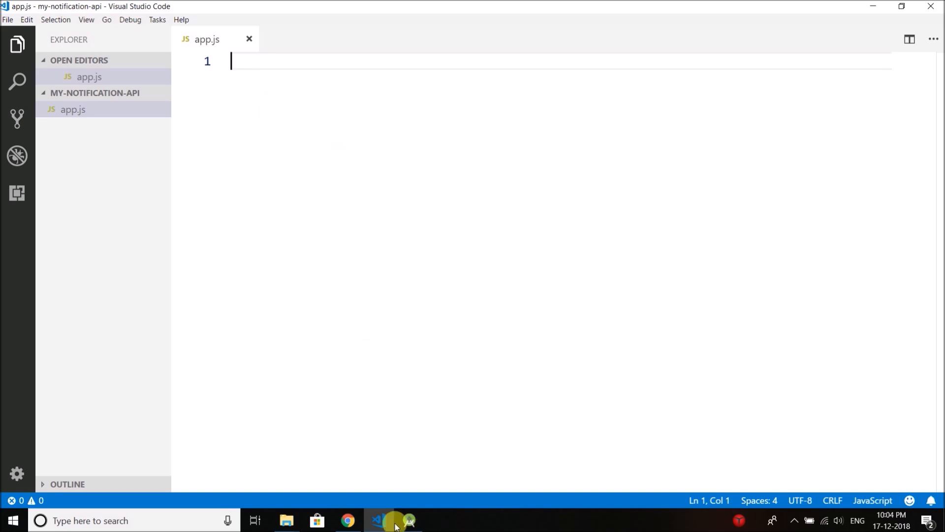
pyautogui.click(346, 520)
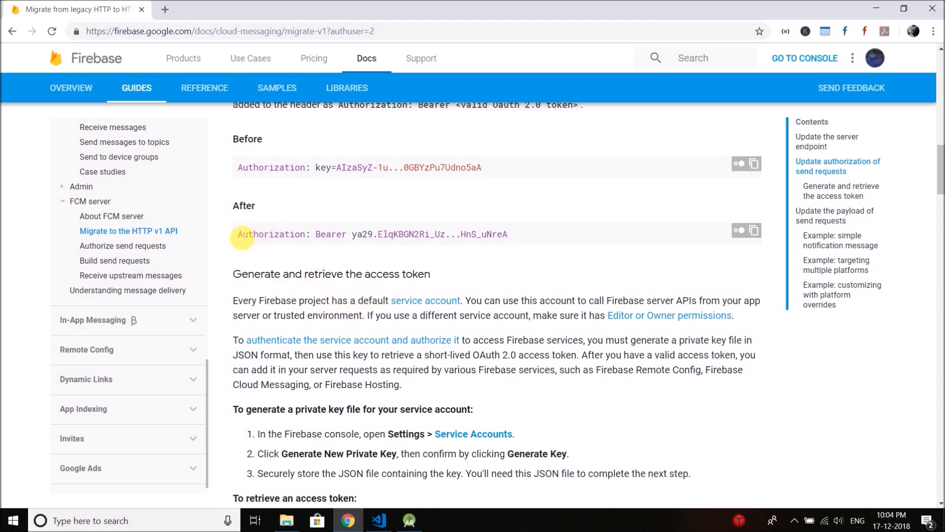
pyautogui.moveTo(238, 234); pyautogui.dragTo(508, 234)
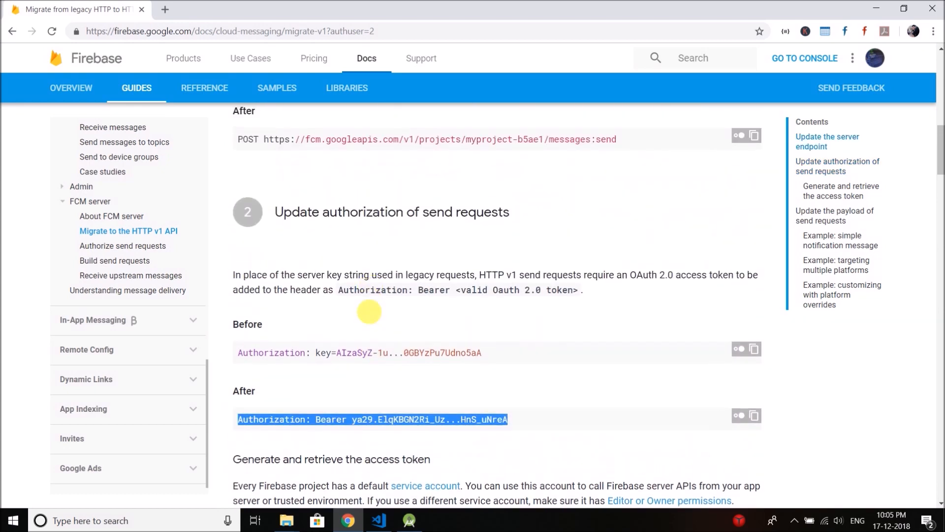
pyautogui.scroll(-3)
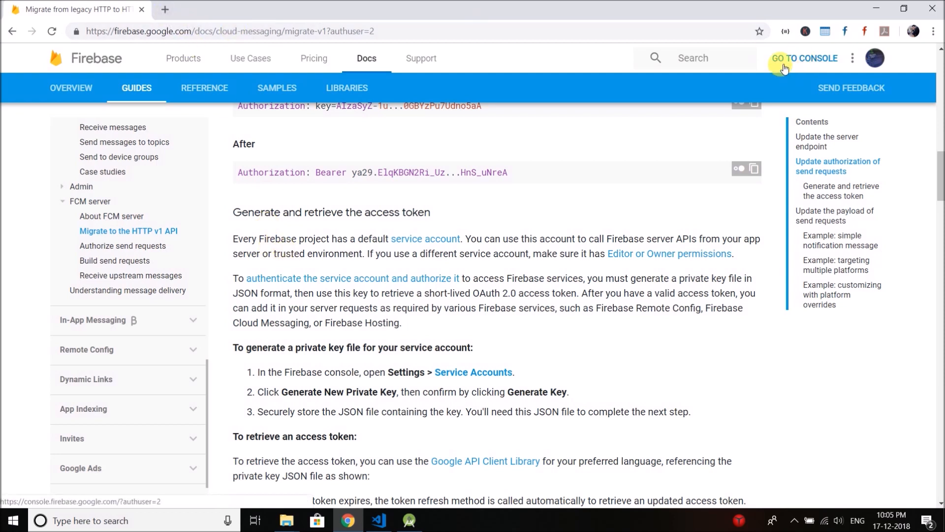
# Step: Generate a new private key under AndroidNotificationTutorial's Project settings > Service accounts
pyautogui.click(804, 58)
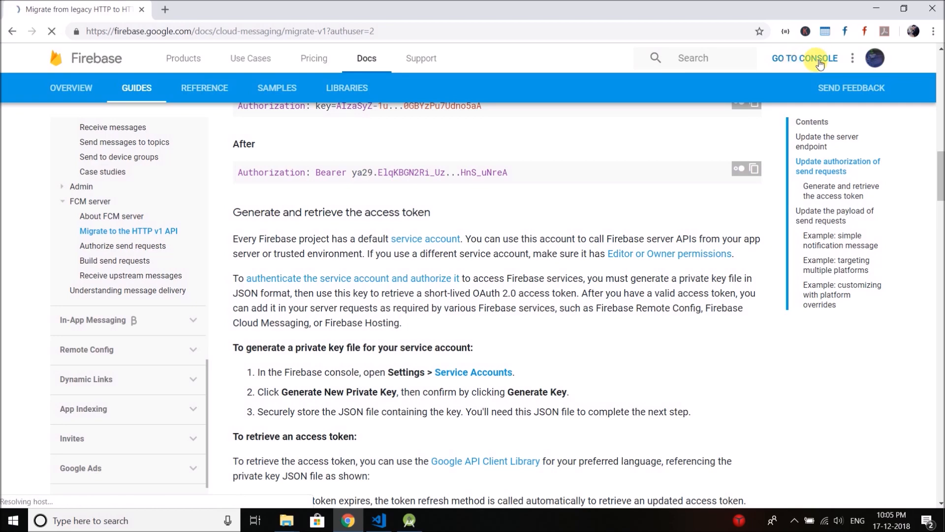
pyautogui.click(804, 58)
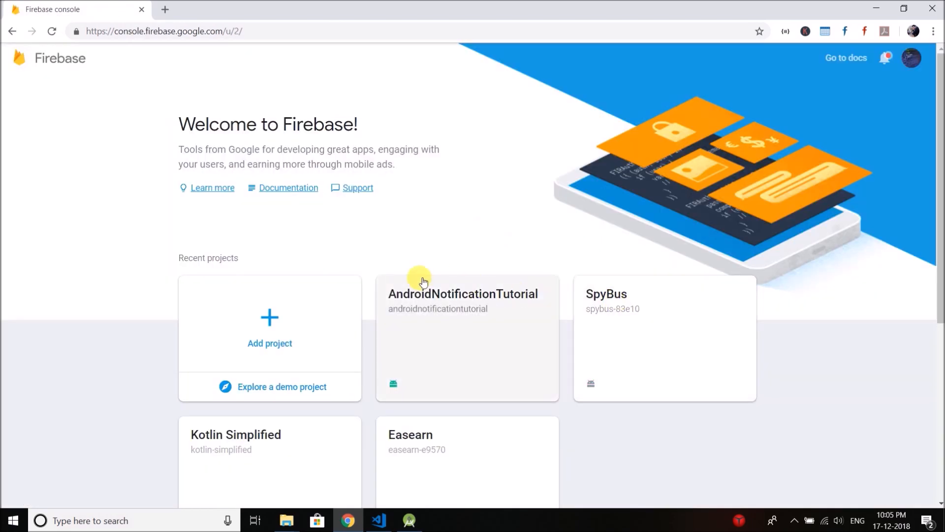
pyautogui.moveTo(469, 292)
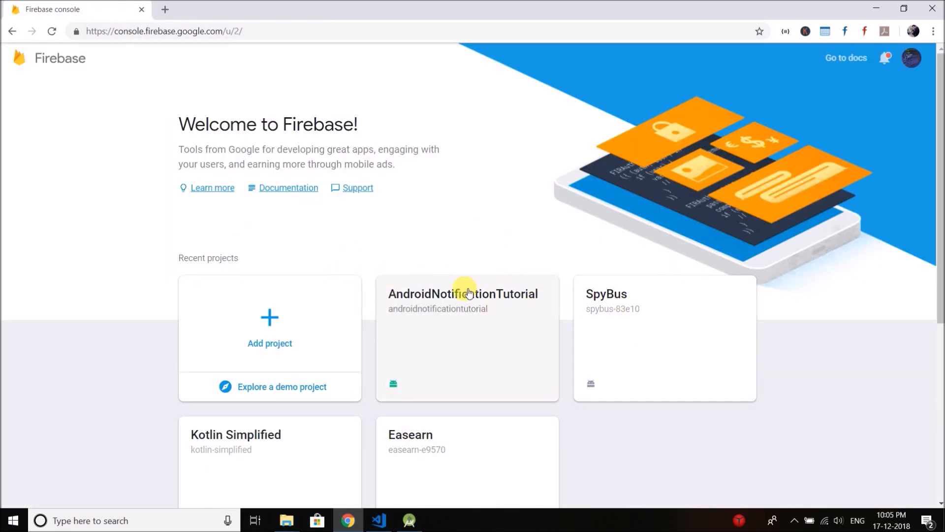
pyautogui.click(462, 294)
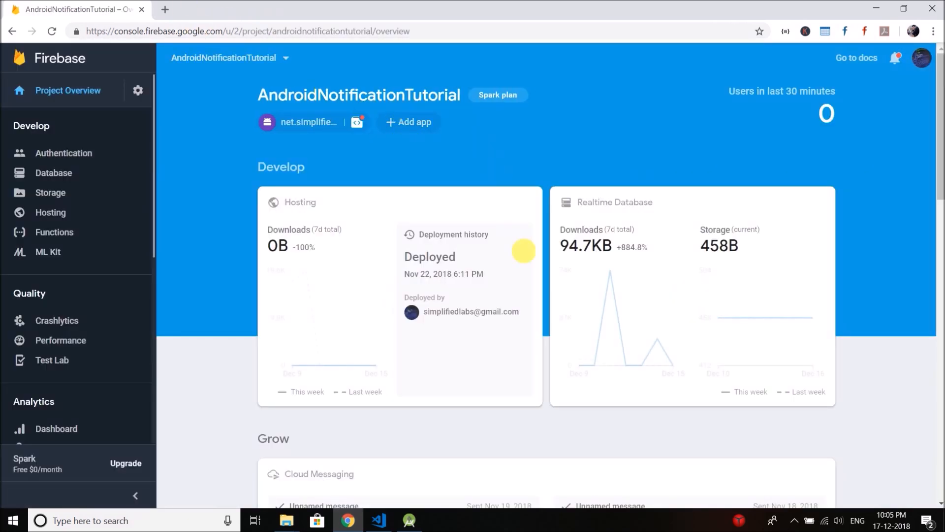
pyautogui.click(138, 91)
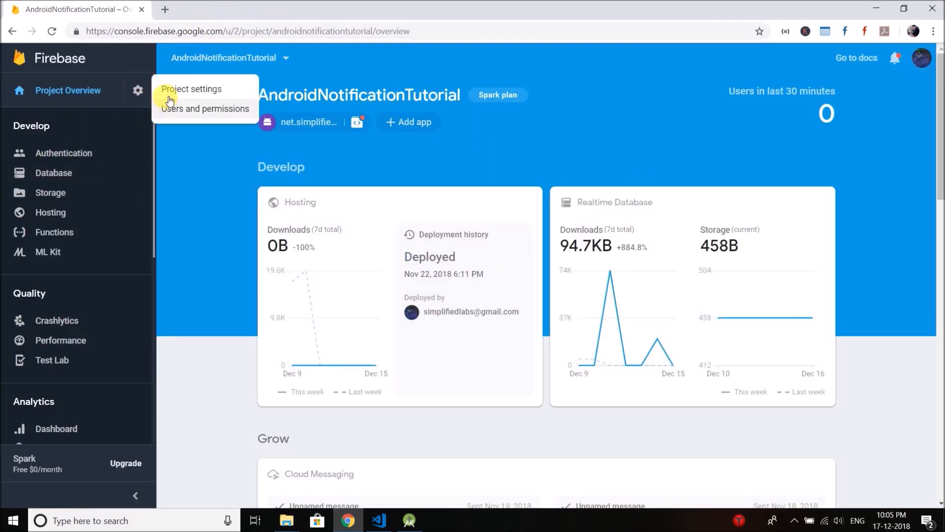
pyautogui.click(192, 89)
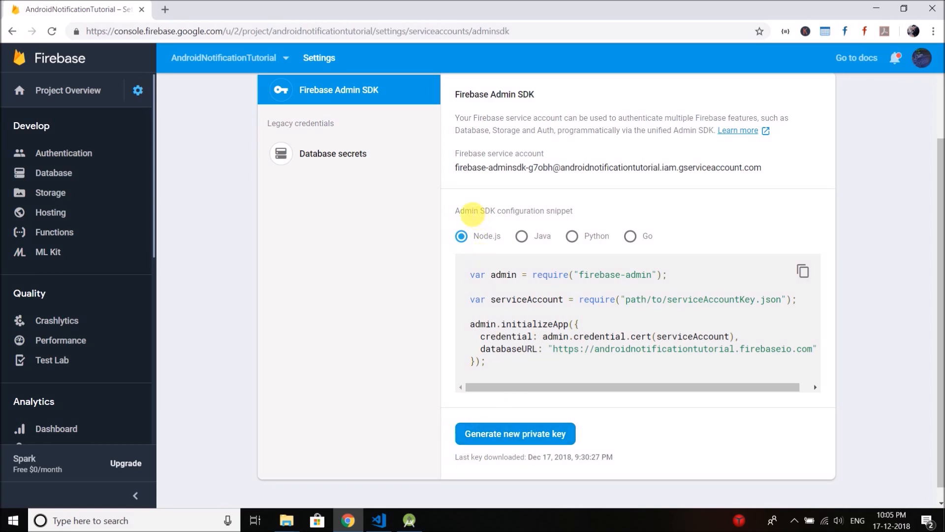
pyautogui.click(515, 434)
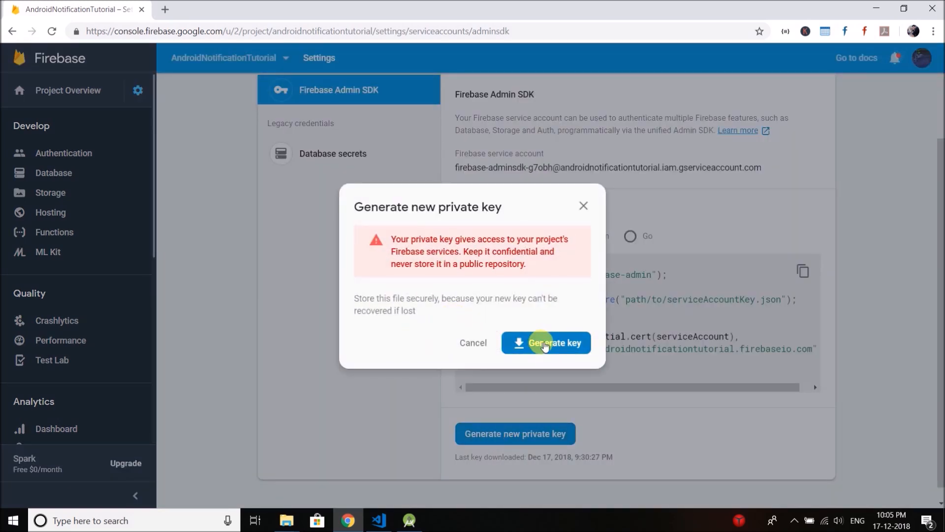
pyautogui.click(545, 343)
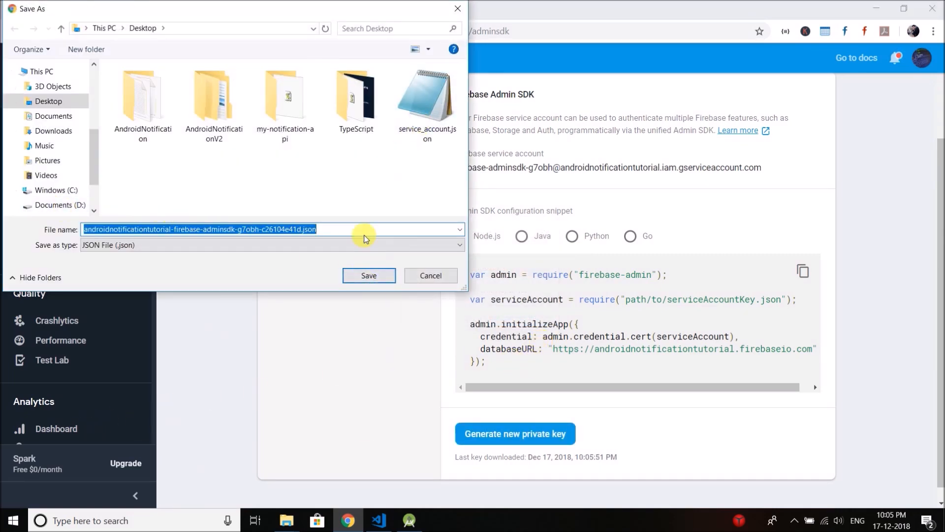
# Step: Save the key JSON, move it into my-notification-api, and rename it service-account.json
pyautogui.click(368, 276)
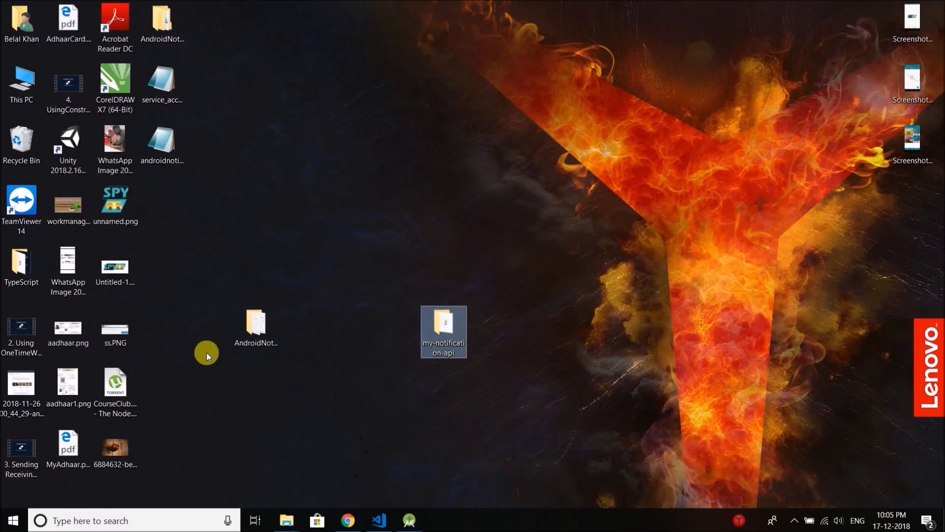
pyautogui.click(161, 88)
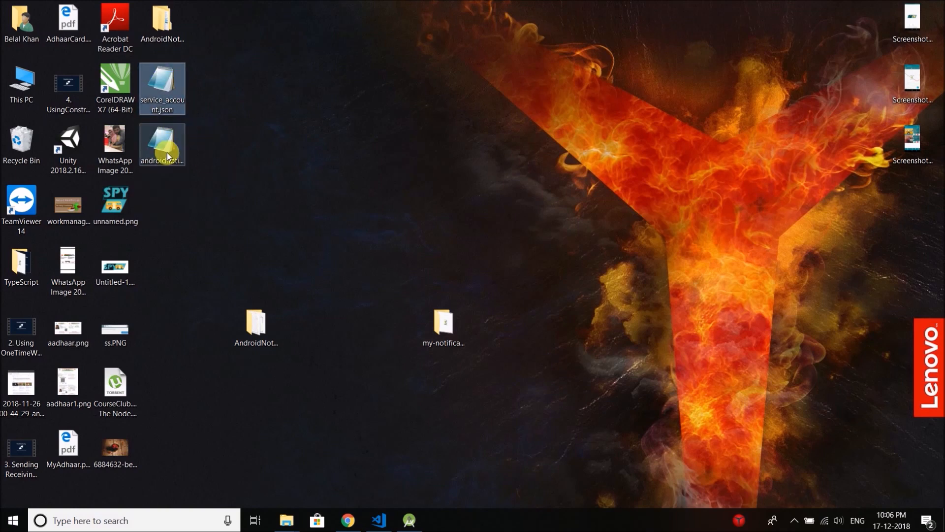
pyautogui.rightClick(161, 144)
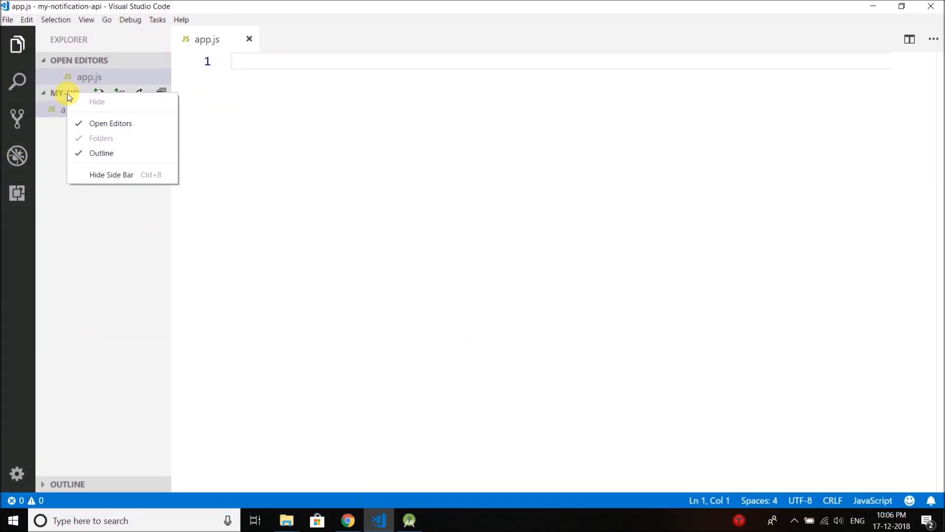
pyautogui.rightClick(67, 93)
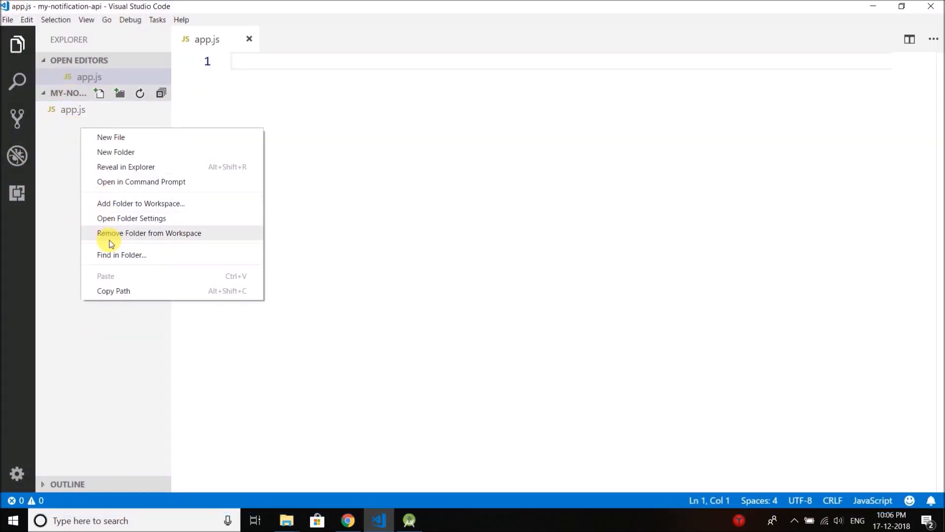
pyautogui.rightClick(518, 520)
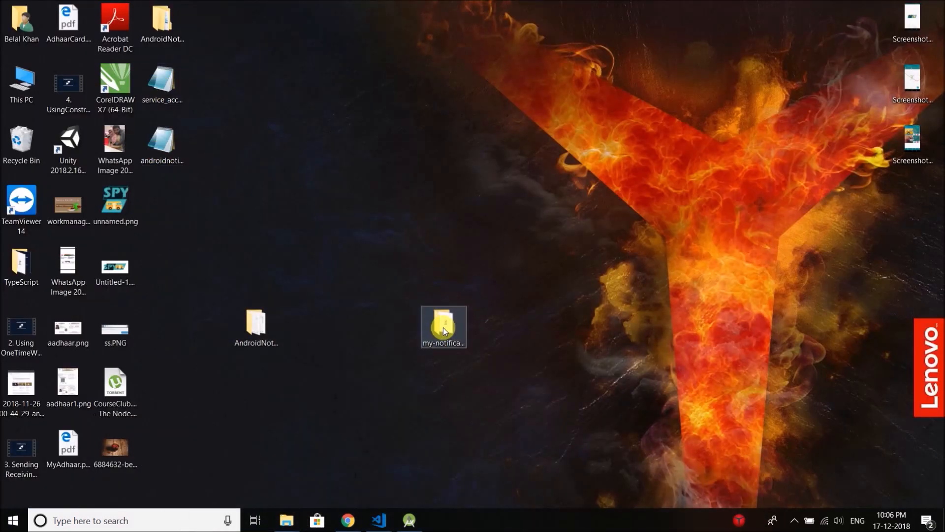
pyautogui.doubleClick(443, 322)
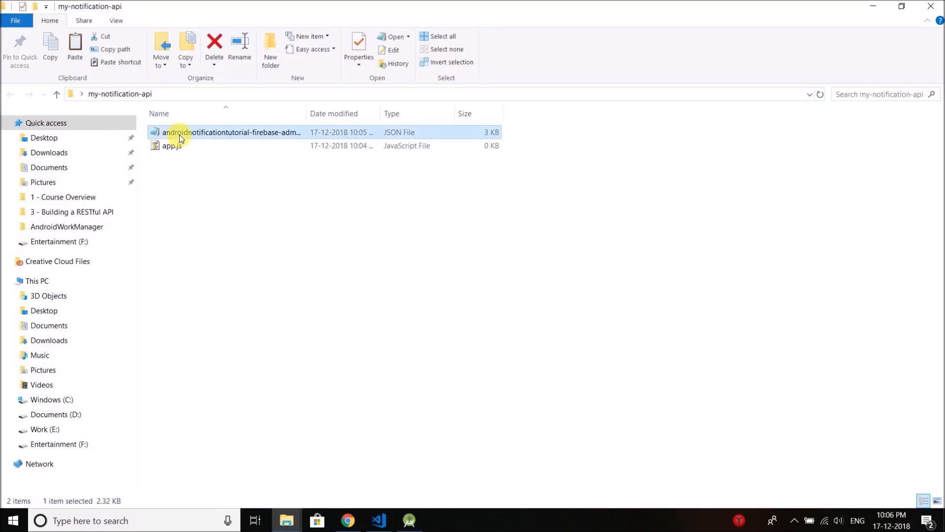
pyautogui.rightClick(178, 132)
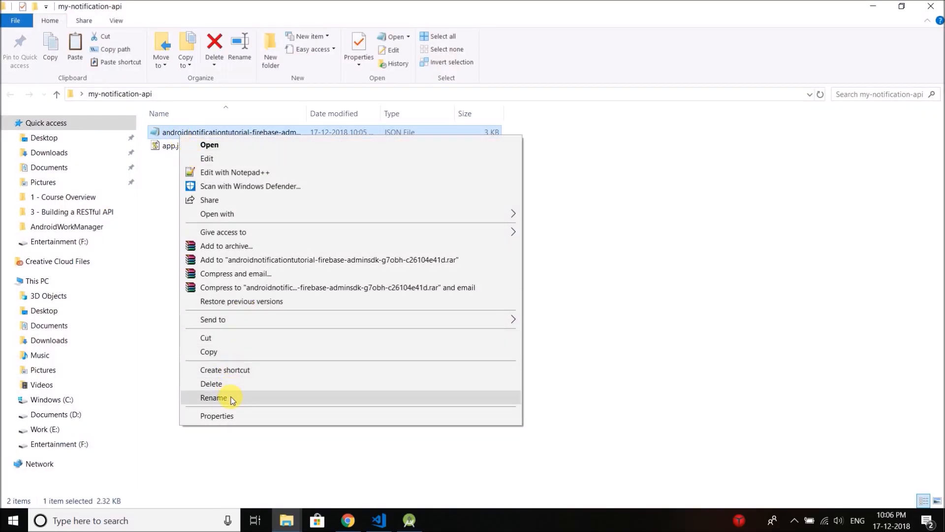
pyautogui.click(214, 397)
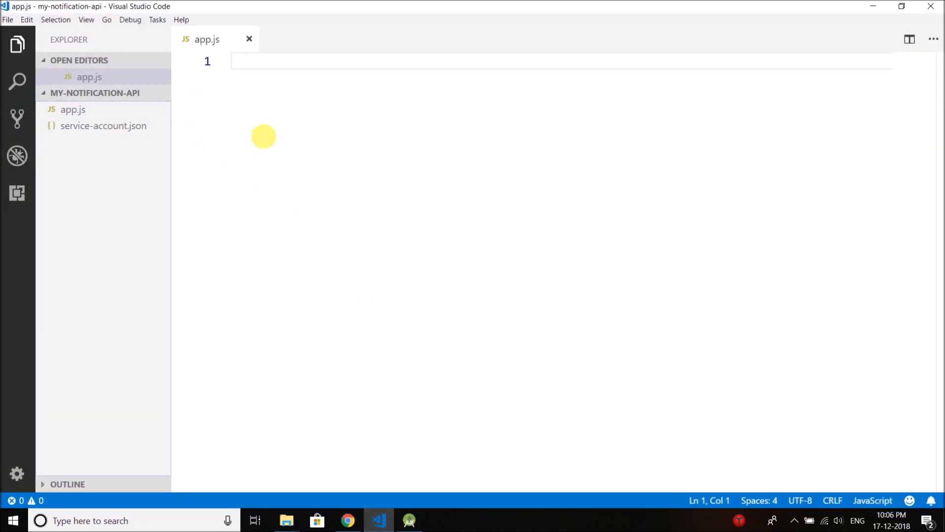
pyautogui.moveTo(284, 100)
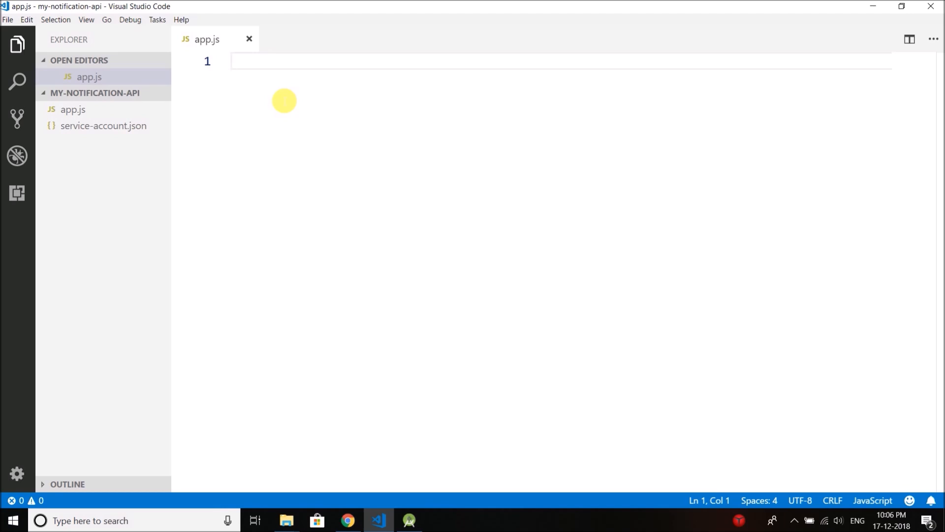
pyautogui.moveTo(219, 178)
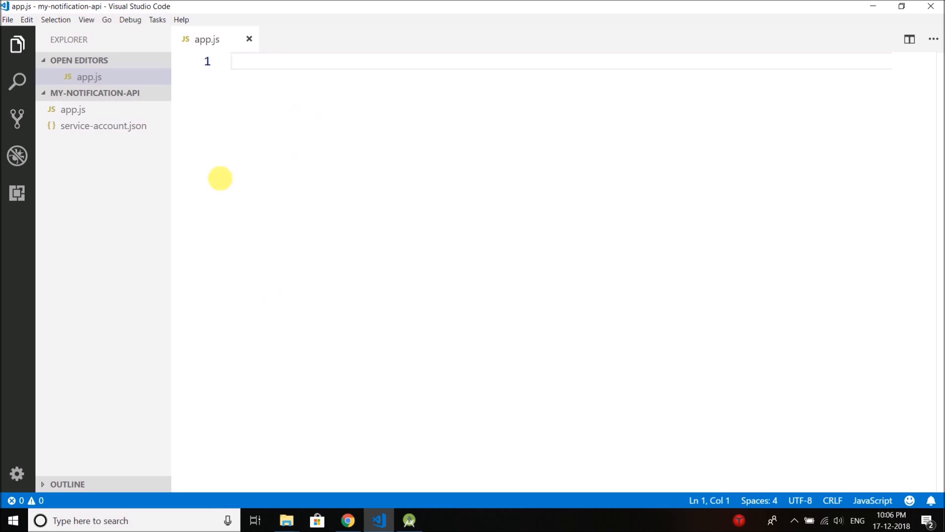
# Step: Run 'npm i googleapis' in VS Code's integrated terminal, then hide the terminal panel
pyautogui.click(87, 19)
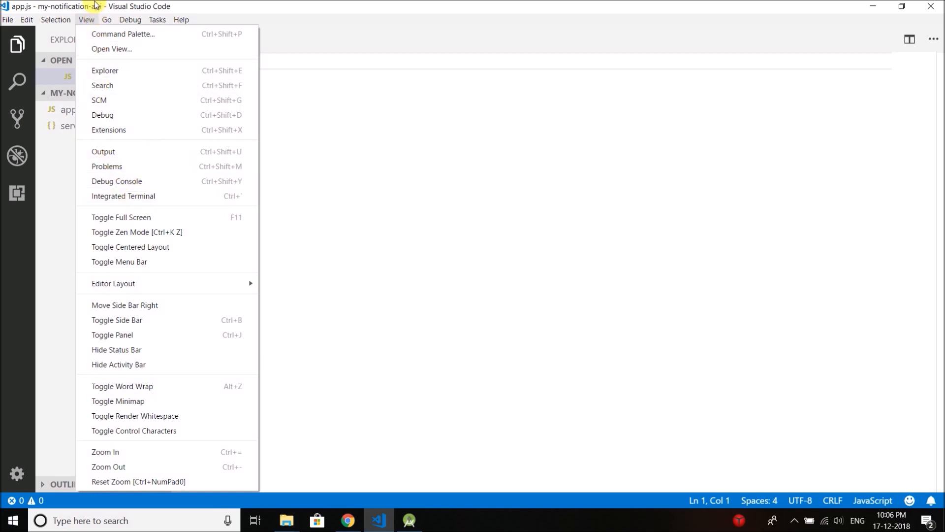
pyautogui.moveTo(123, 196)
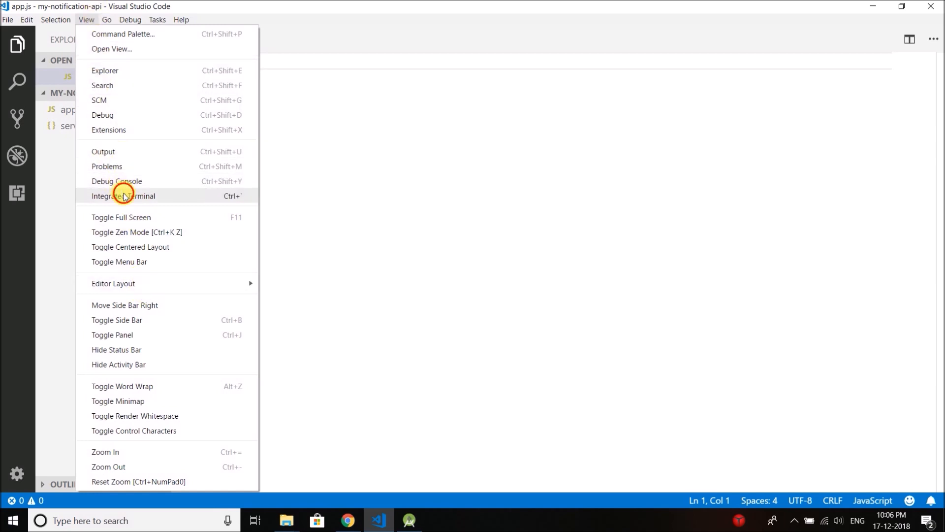
pyautogui.click(123, 196)
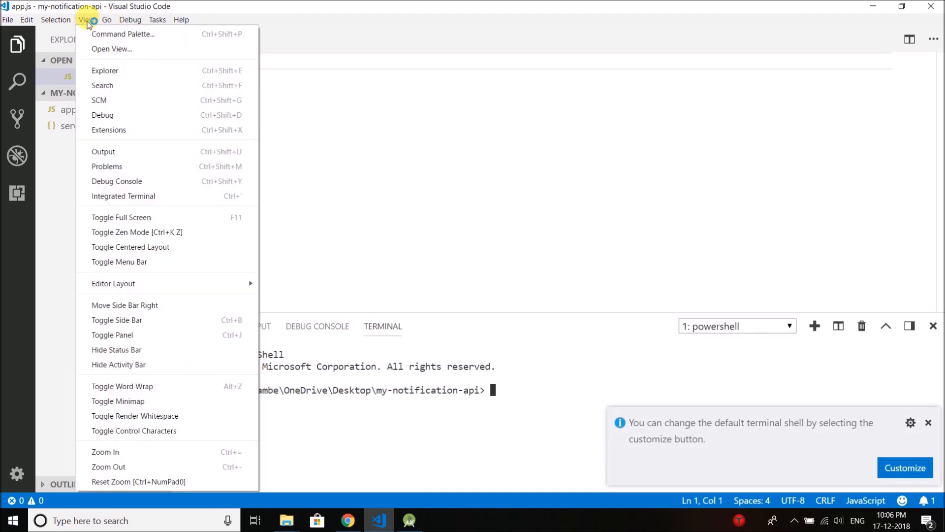
pyautogui.moveTo(255, 296)
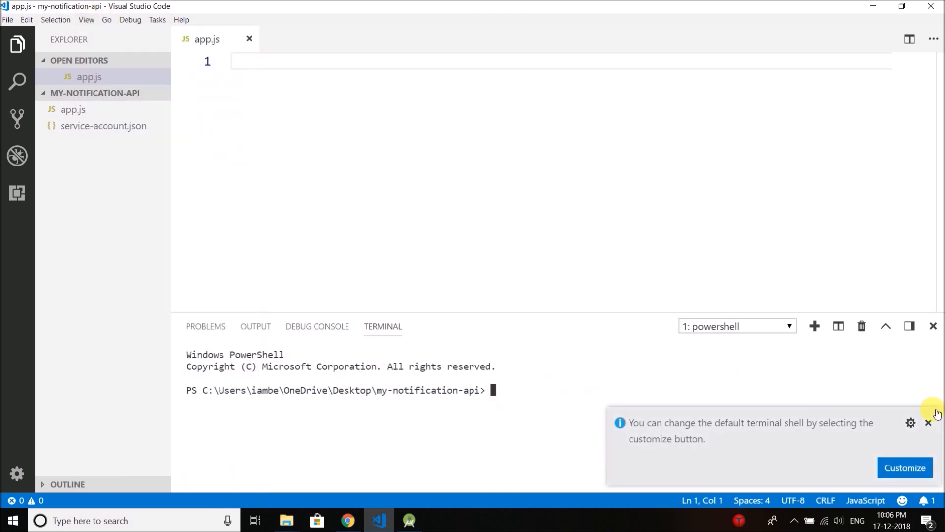
pyautogui.click(928, 422)
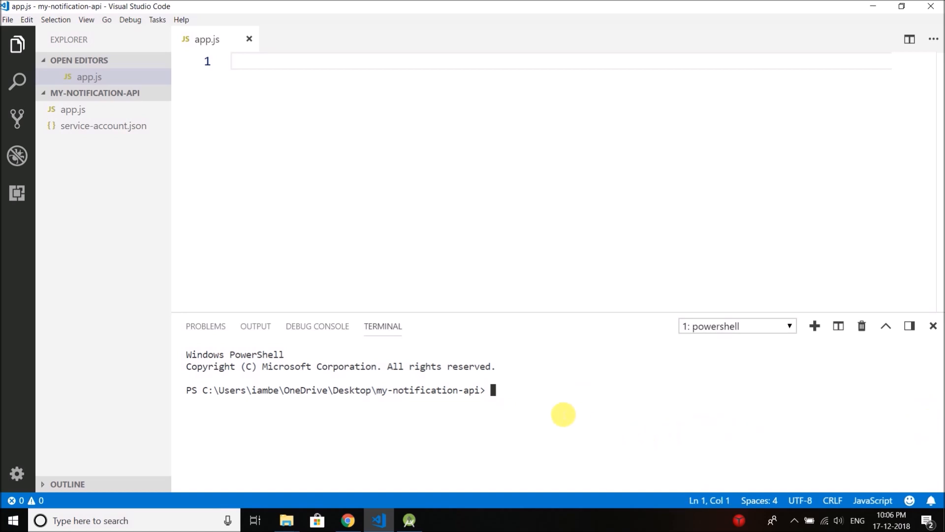
pyautogui.moveTo(545, 390)
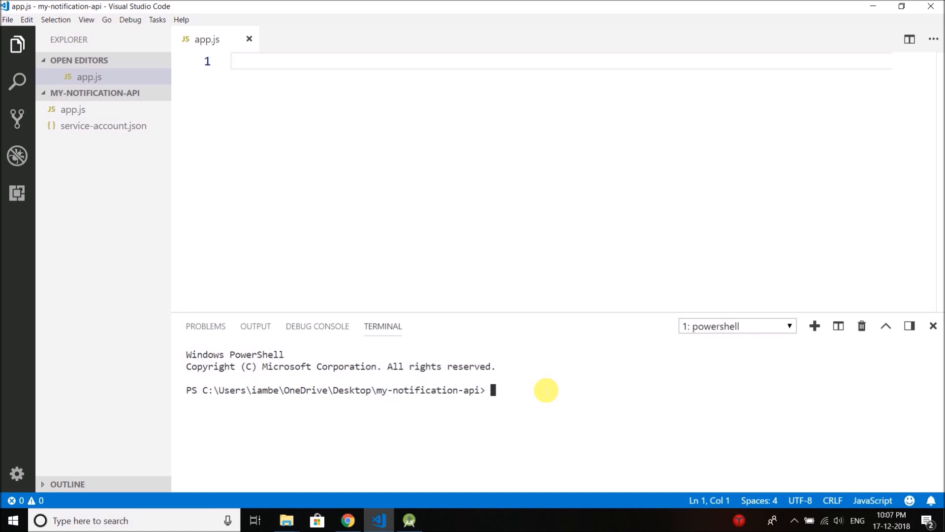
pyautogui.write('npm')
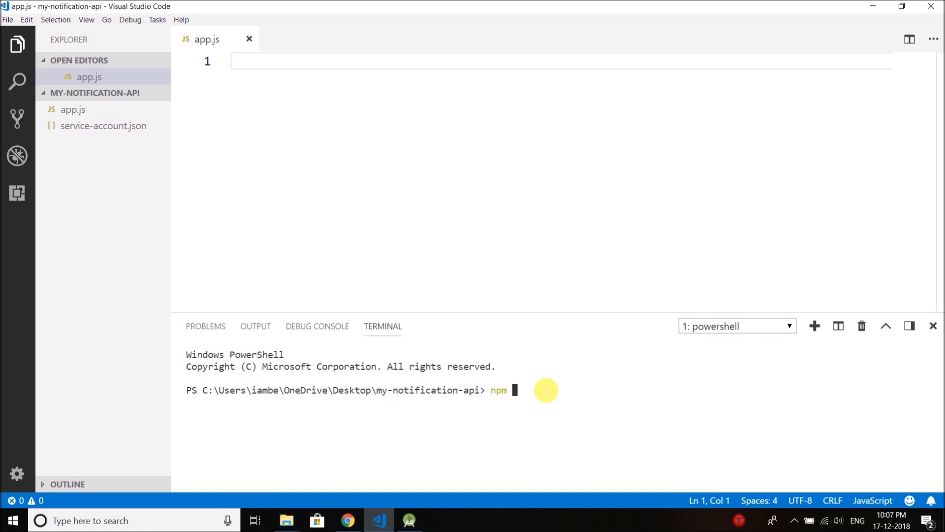
pyautogui.write('i googleap')
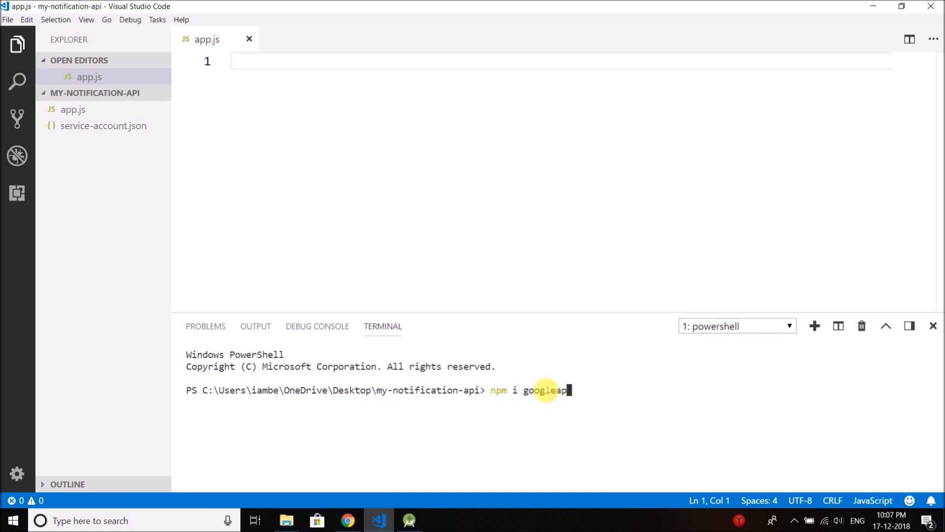
pyautogui.press('Enter')
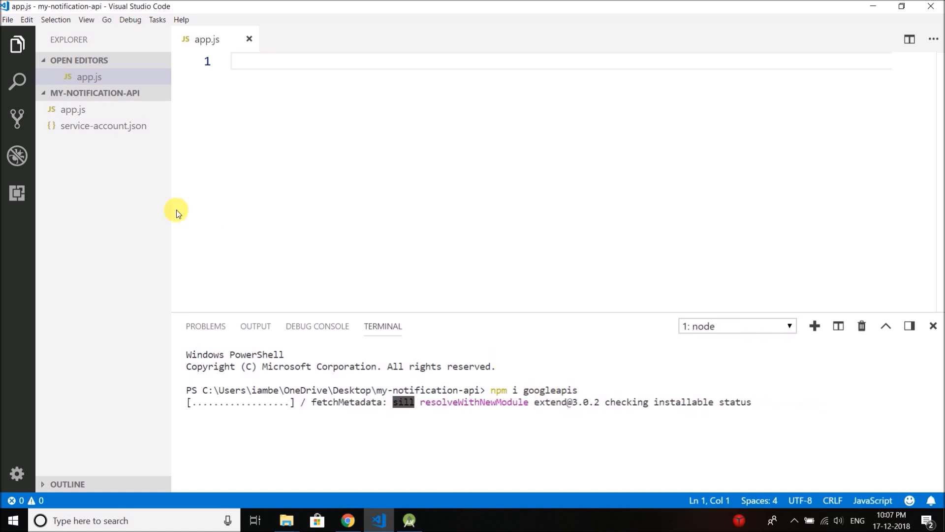
pyautogui.moveTo(78, 105)
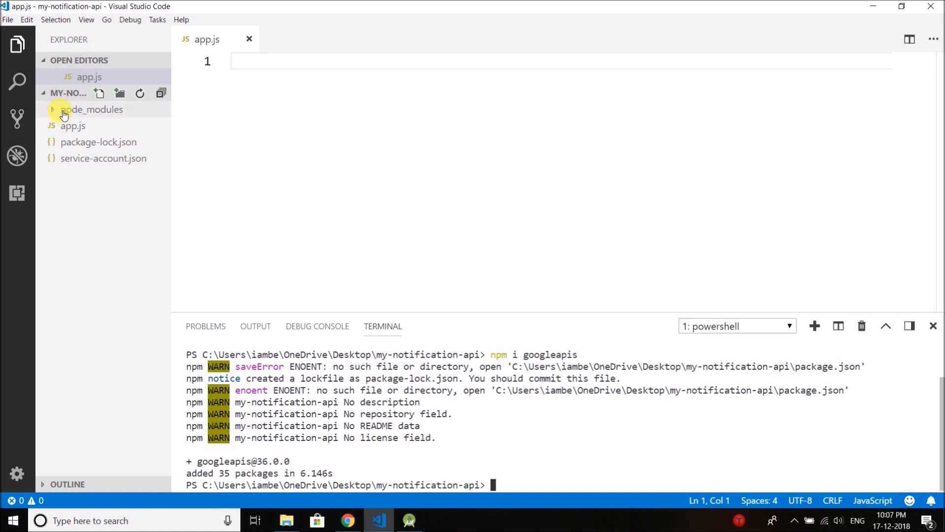
pyautogui.click(933, 326)
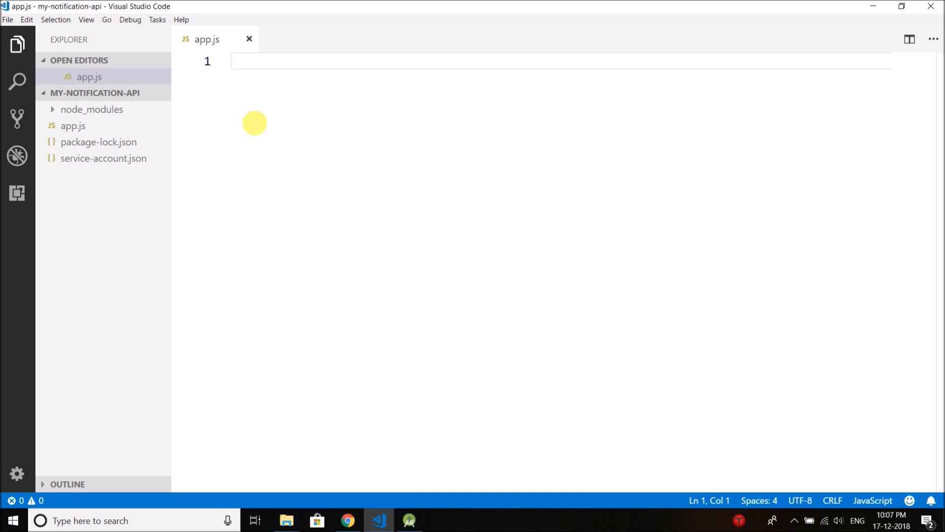
# Step: Write var {google} = require('googleapis') on line 1 and delete the alternative second line
pyautogui.write('var')
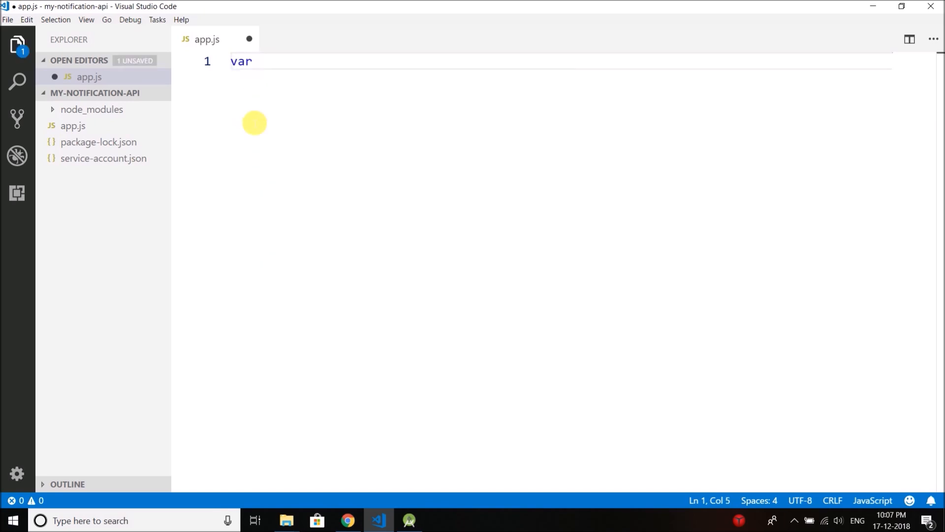
pyautogui.write('{')
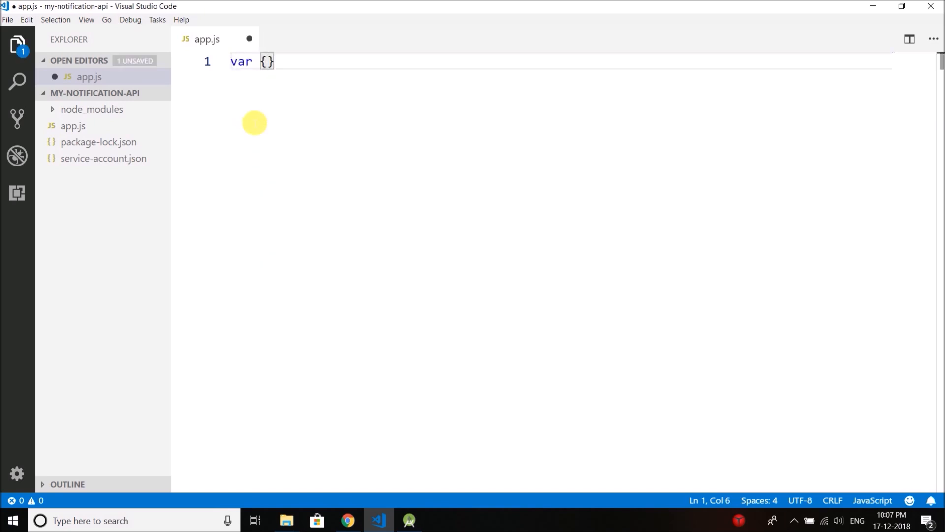
pyautogui.write('goo')
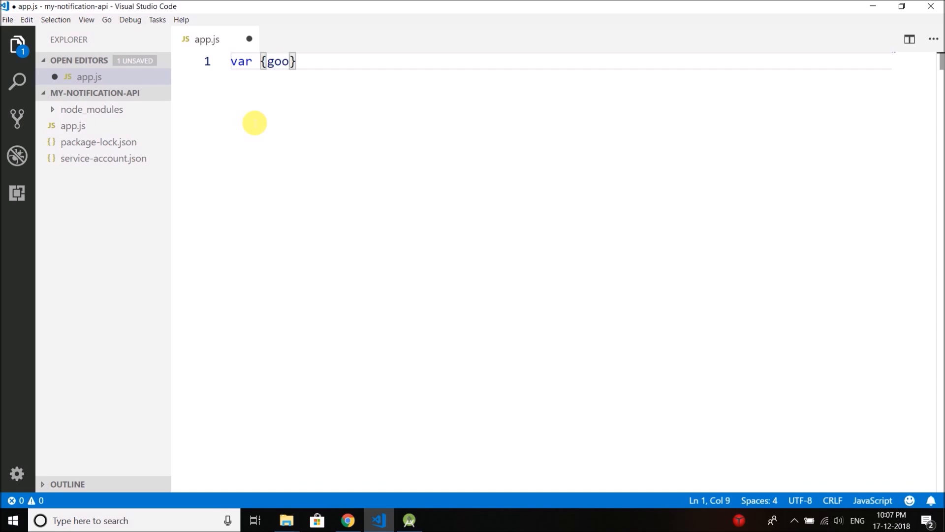
pyautogui.write('gle} =')
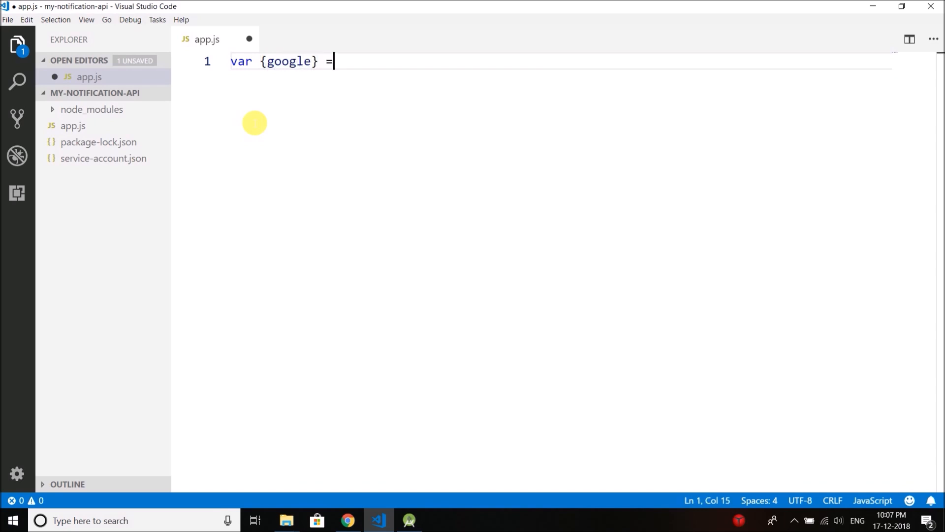
pyautogui.write("require('googleapis")
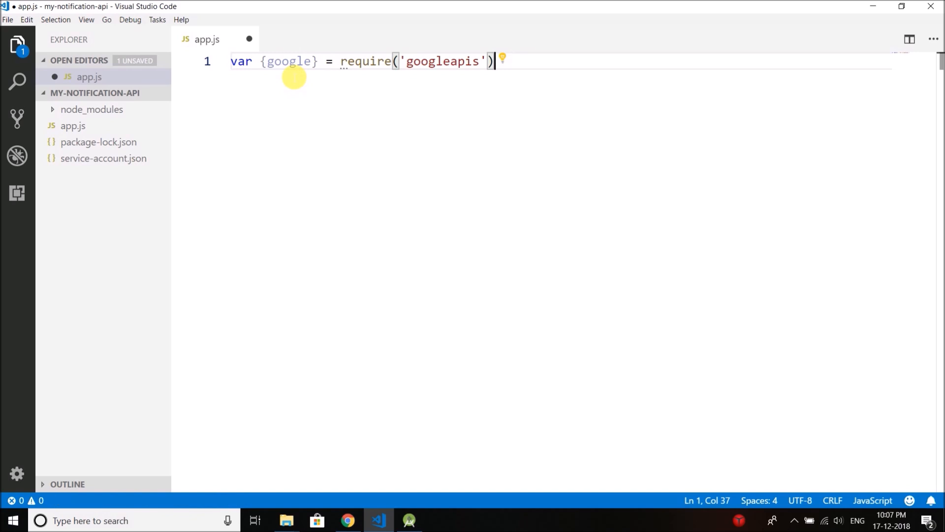
pyautogui.moveTo(284, 80)
pyautogui.write('var')
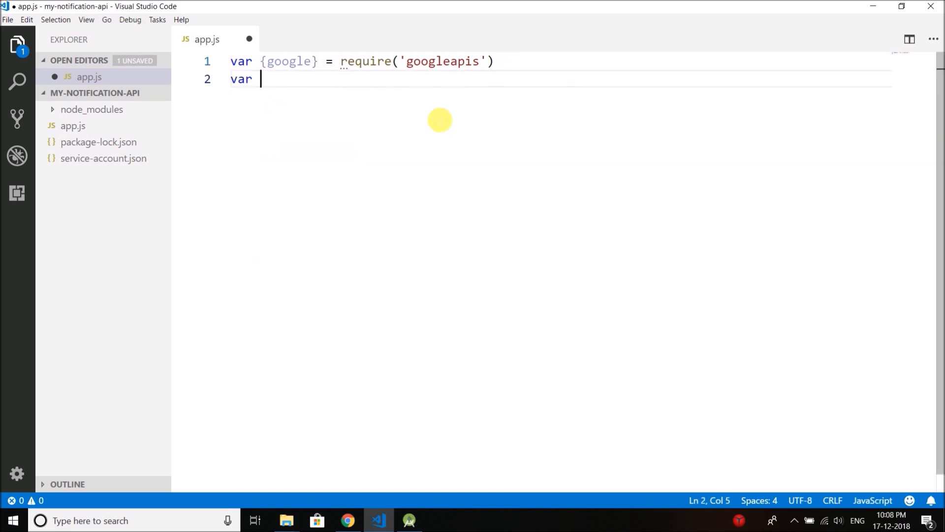
pyautogui.write("google = require('googleapis")
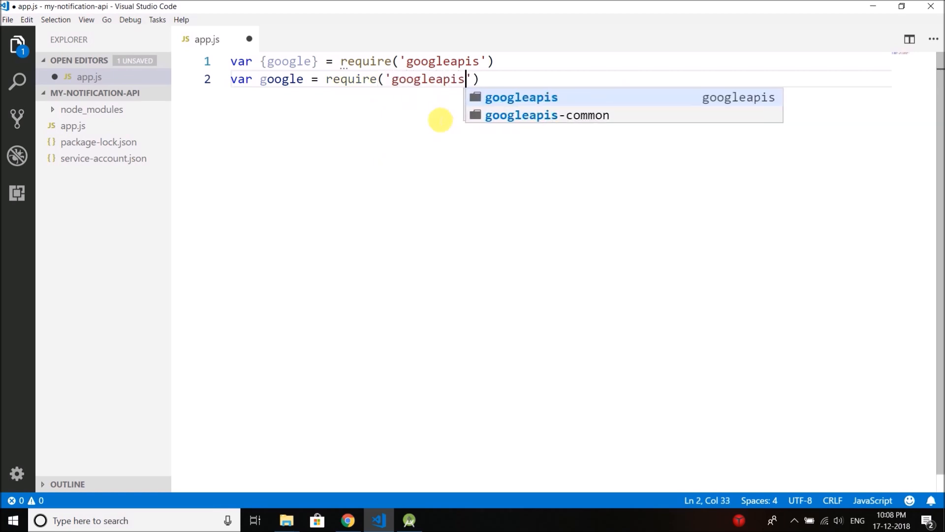
pyautogui.write("').google")
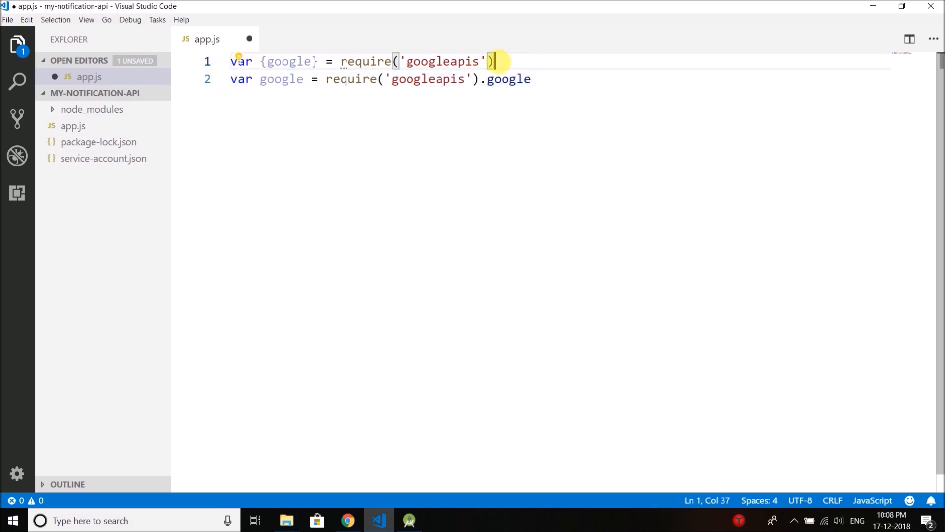
pyautogui.click(207, 79)
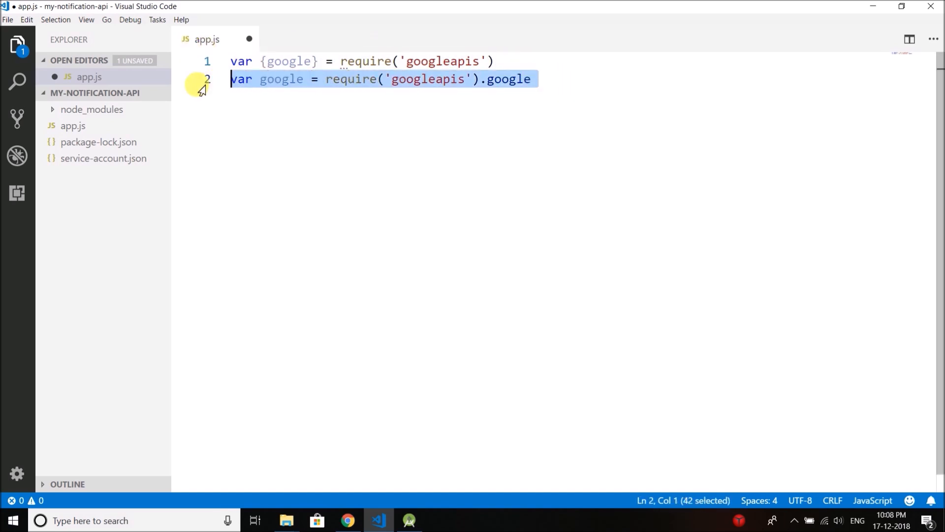
pyautogui.press('Delete')
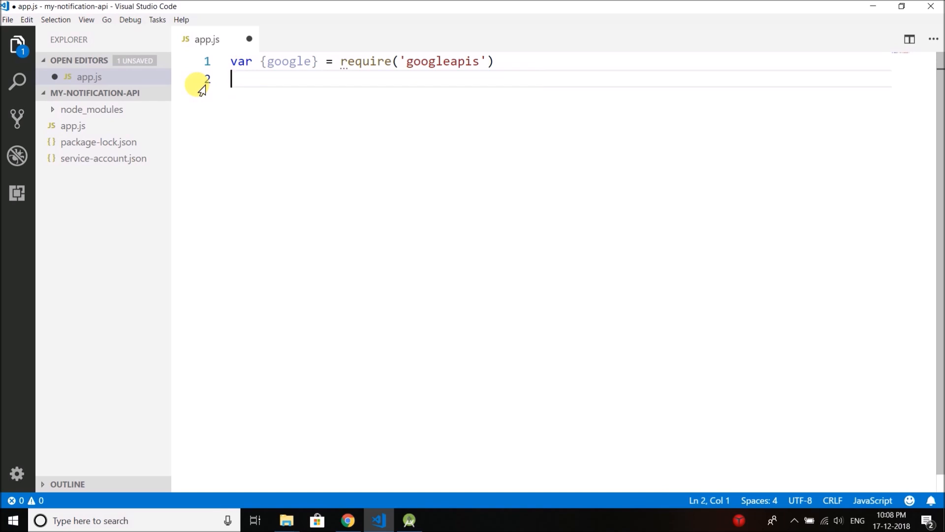
# Step: Begin line 2 of app.js with var MESSAGING_SCOPE = and an opening quote
pyautogui.write('var')
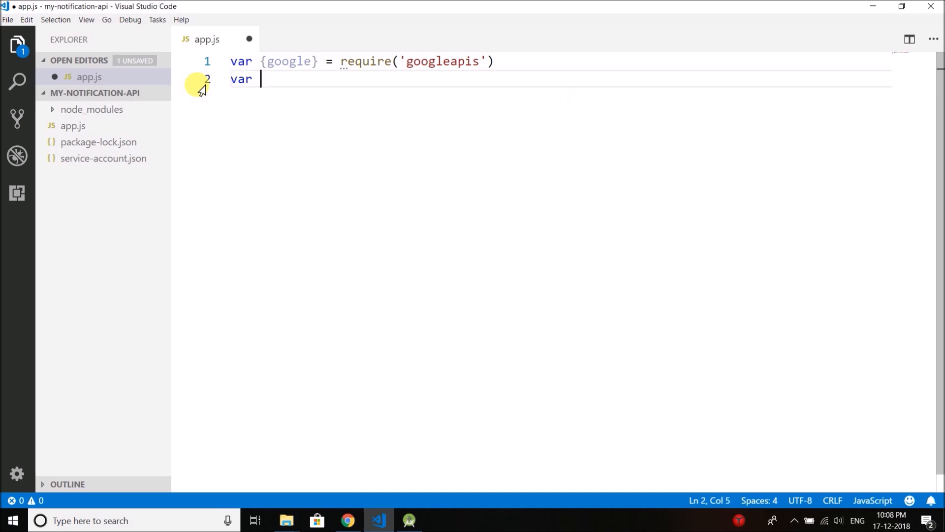
pyautogui.write('MESSAGING')
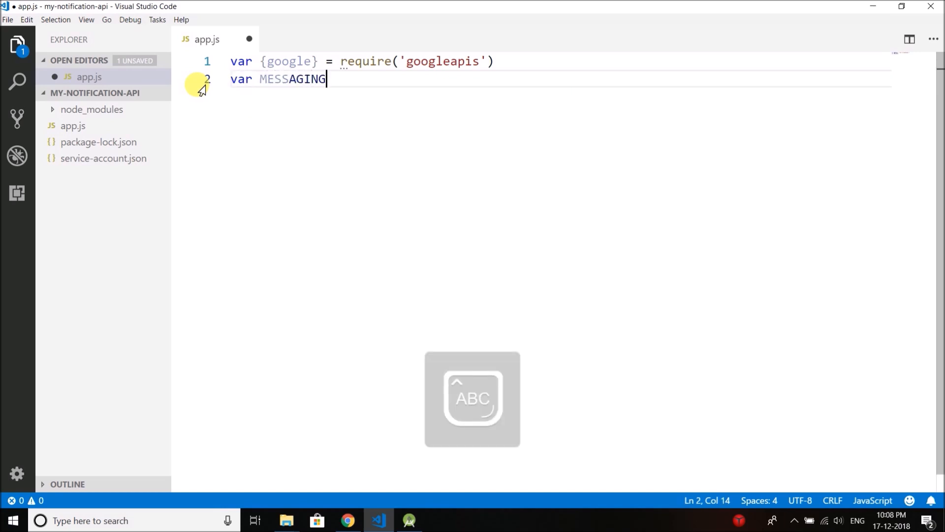
pyautogui.write('_SCOPE =')
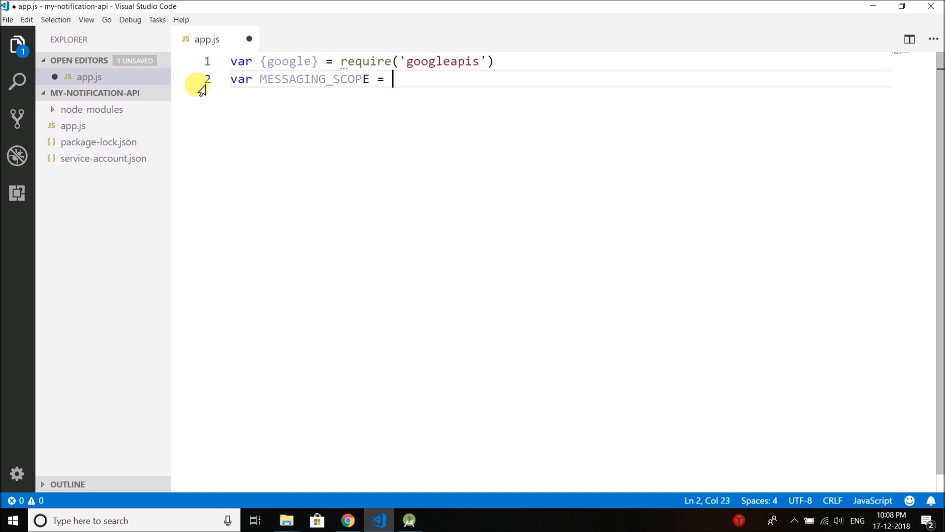
pyautogui.write('"')
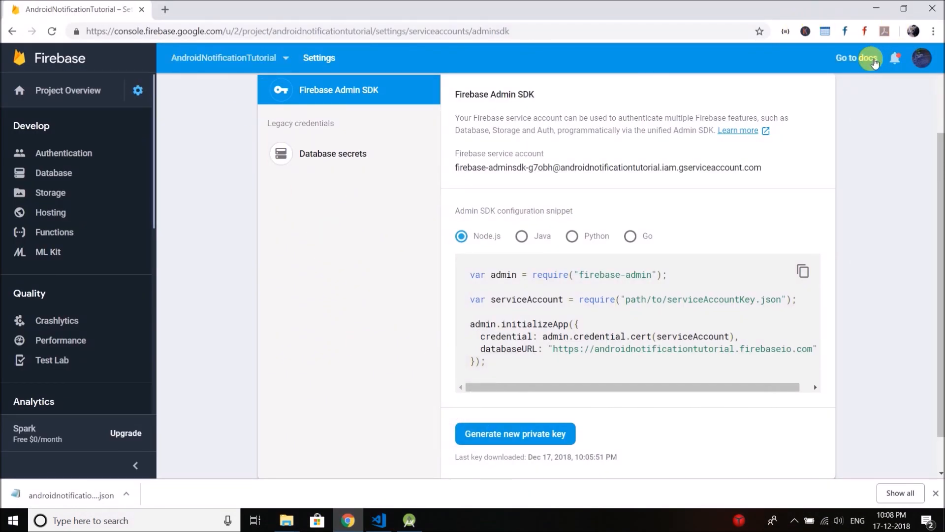
pyautogui.click(858, 58)
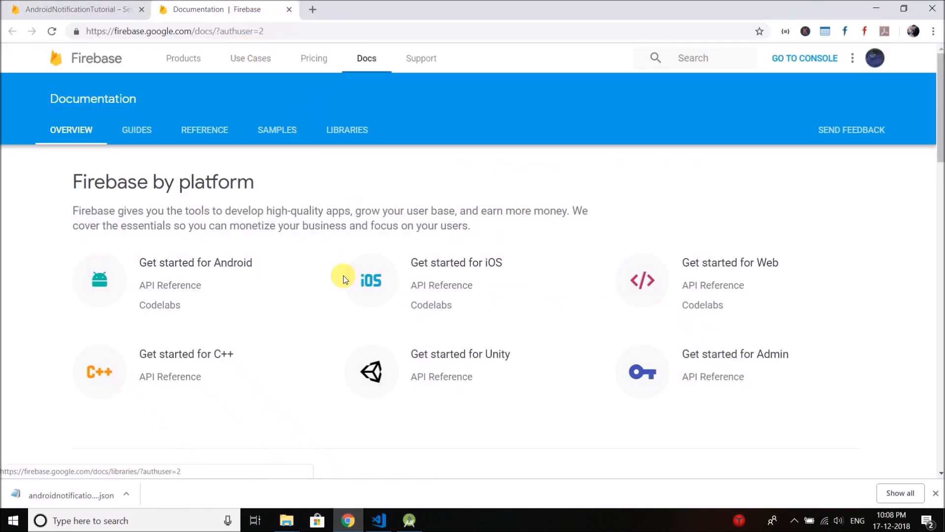
pyautogui.click(137, 130)
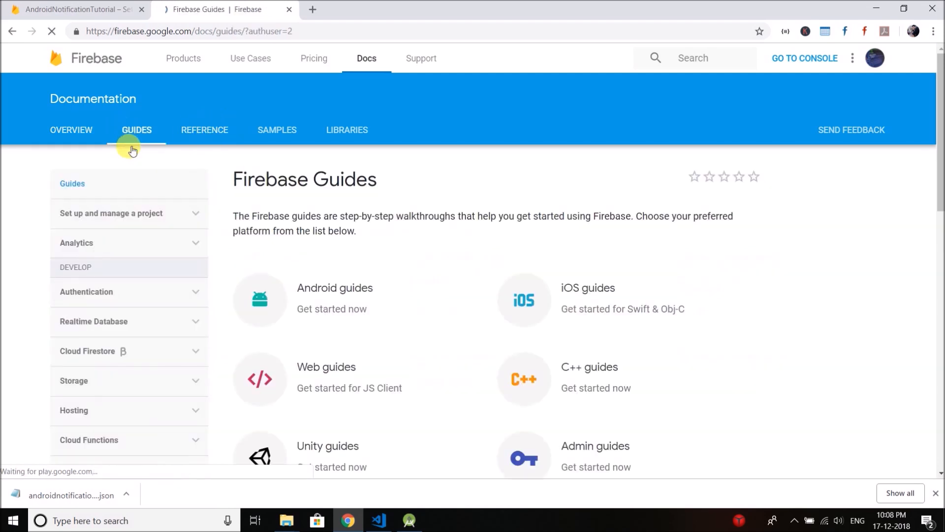
pyautogui.scroll(-3)
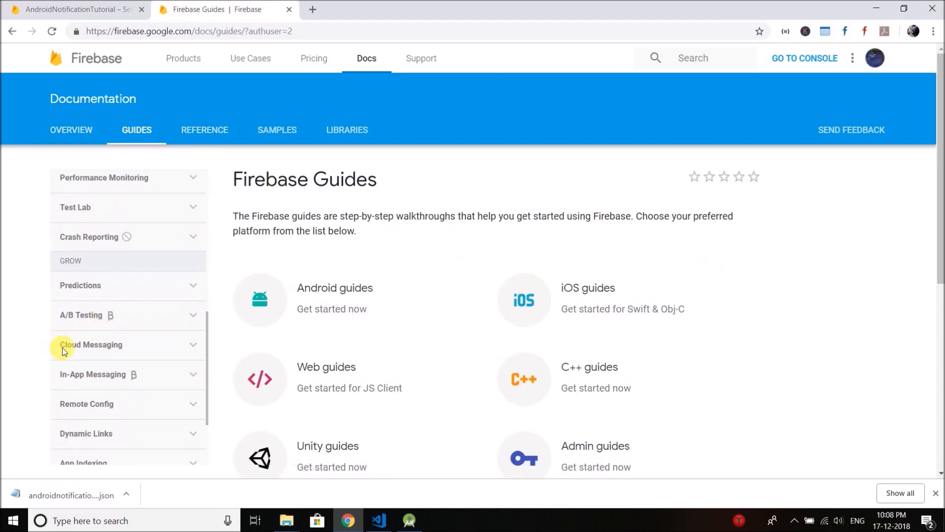
pyautogui.click(91, 344)
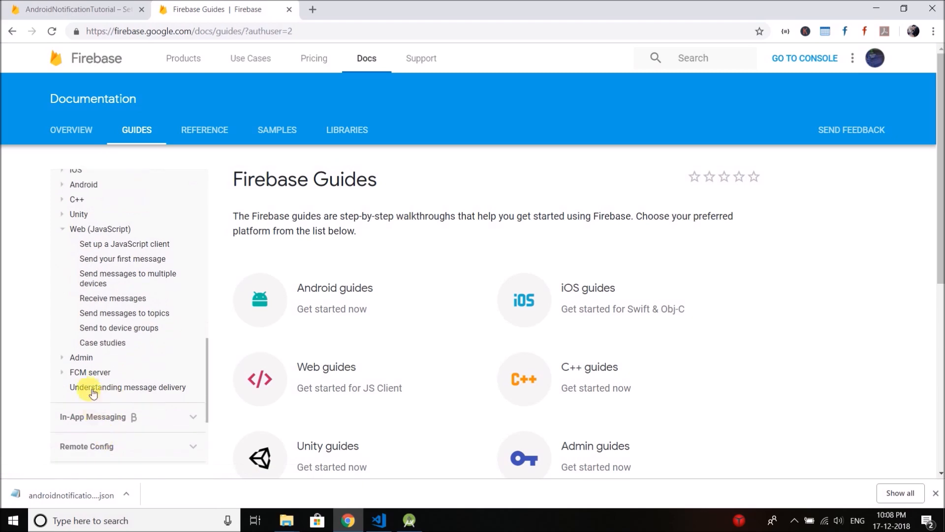
pyautogui.click(89, 372)
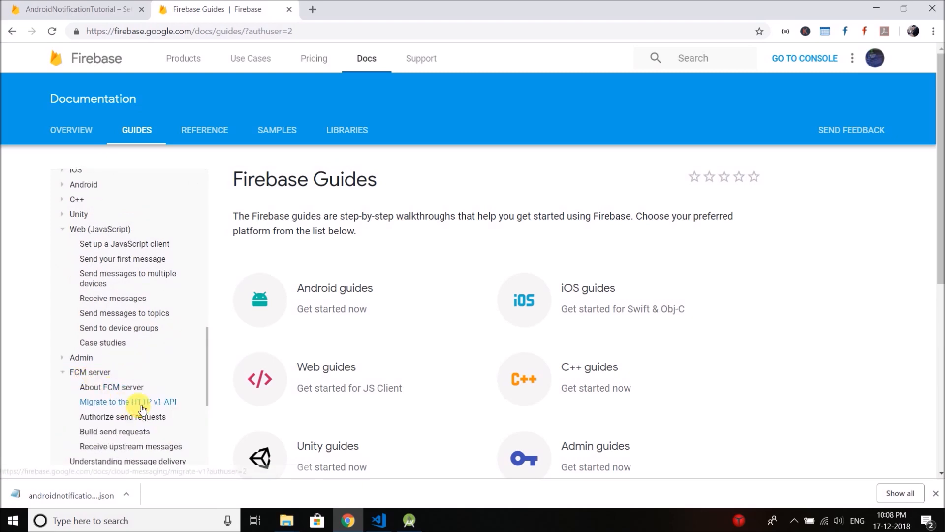
pyautogui.click(128, 401)
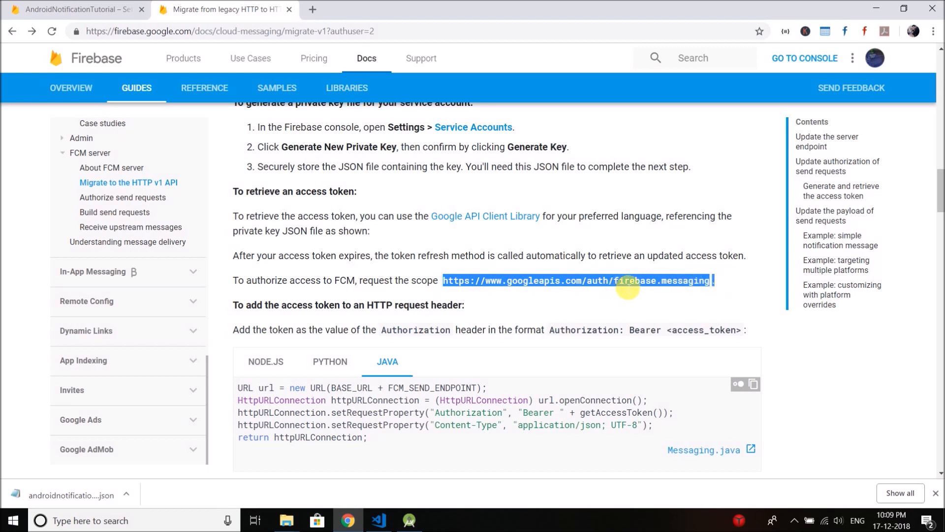
pyautogui.click(452, 280)
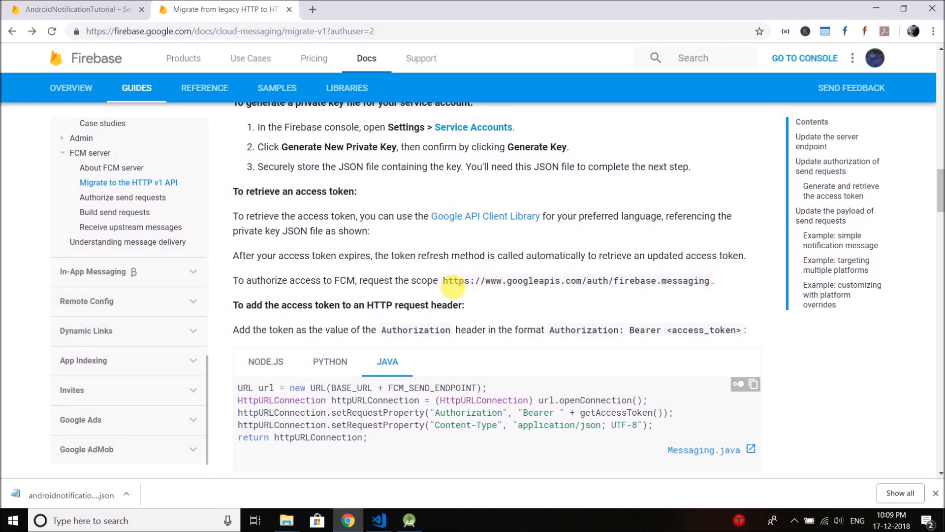
pyautogui.moveTo(442, 280); pyautogui.dragTo(655, 280)
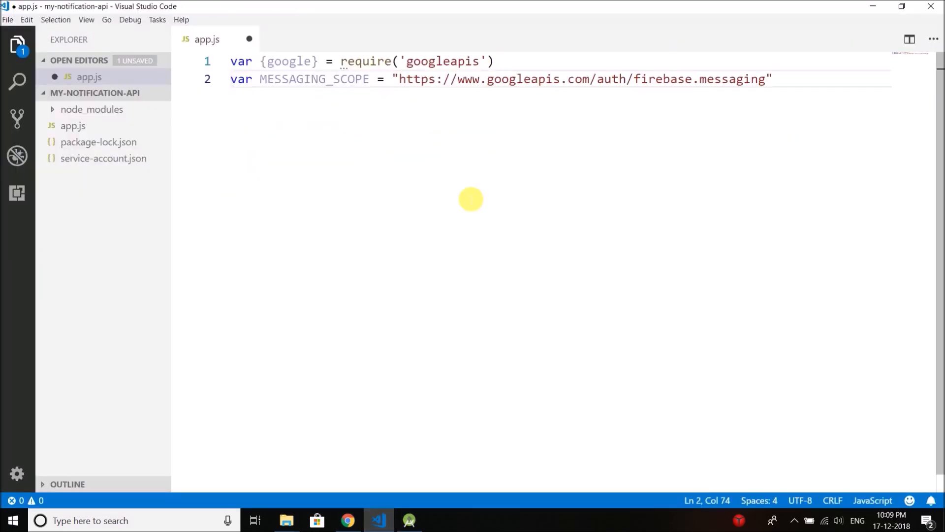
# Step: Add var SCOPES = [MESSAGING_SCOPE]; and a var http = require('http') line to app.js
pyautogui.press('Enter')
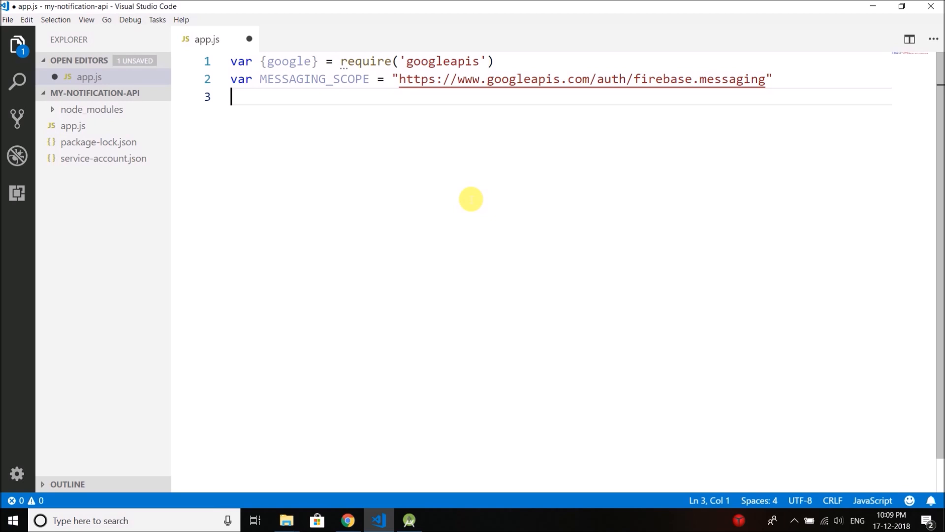
pyautogui.write('var')
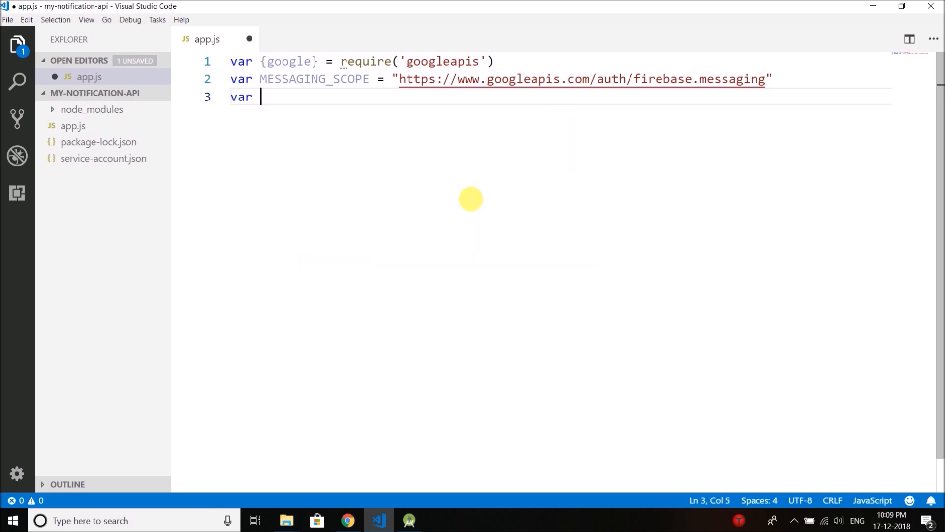
pyautogui.write('SCOPES =')
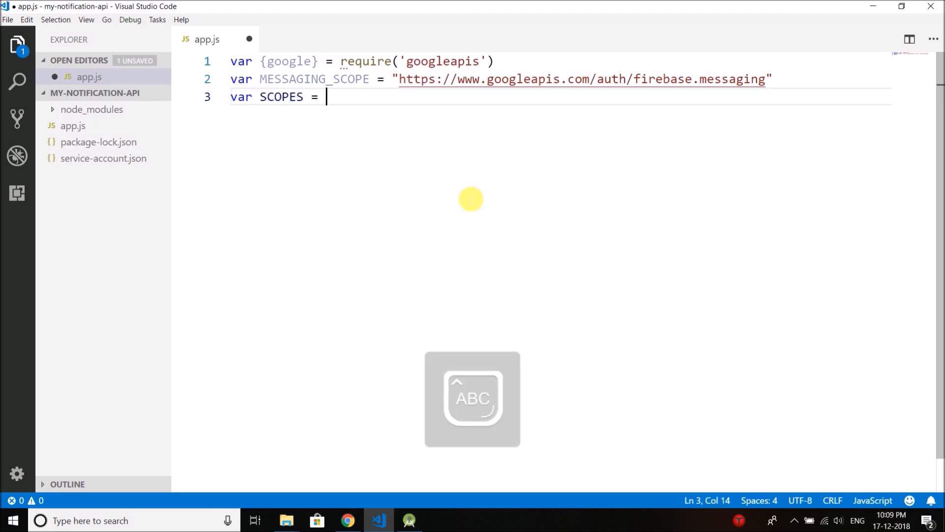
pyautogui.write('[M')
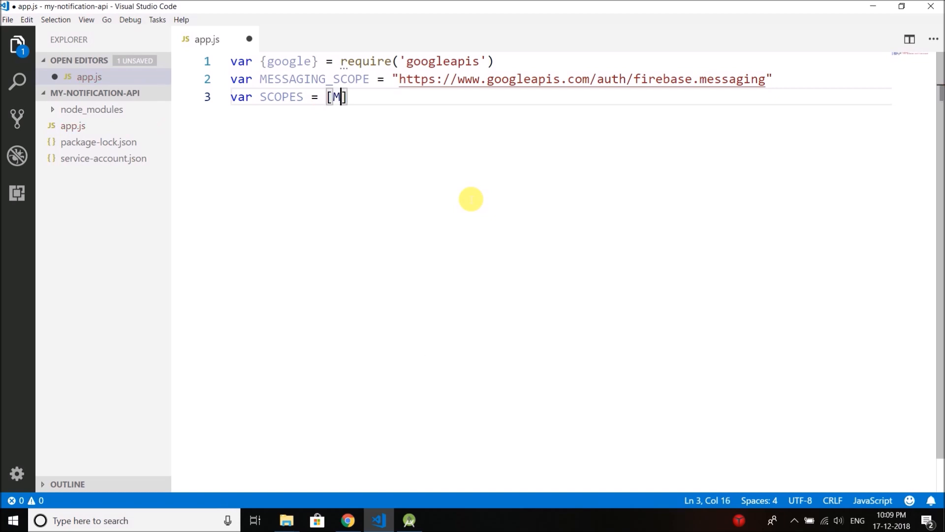
pyautogui.write('ESSAGING_SCOPE];')
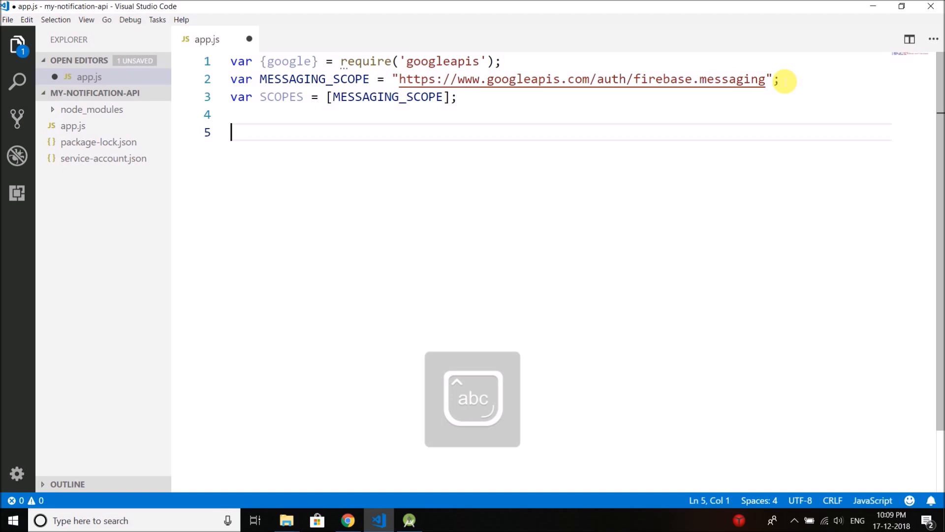
pyautogui.write('var http')
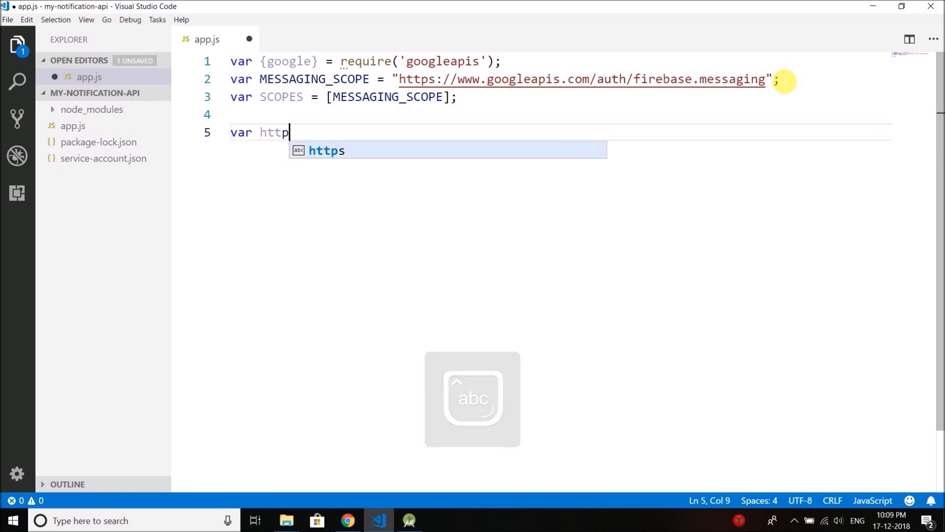
pyautogui.write("= require('http")
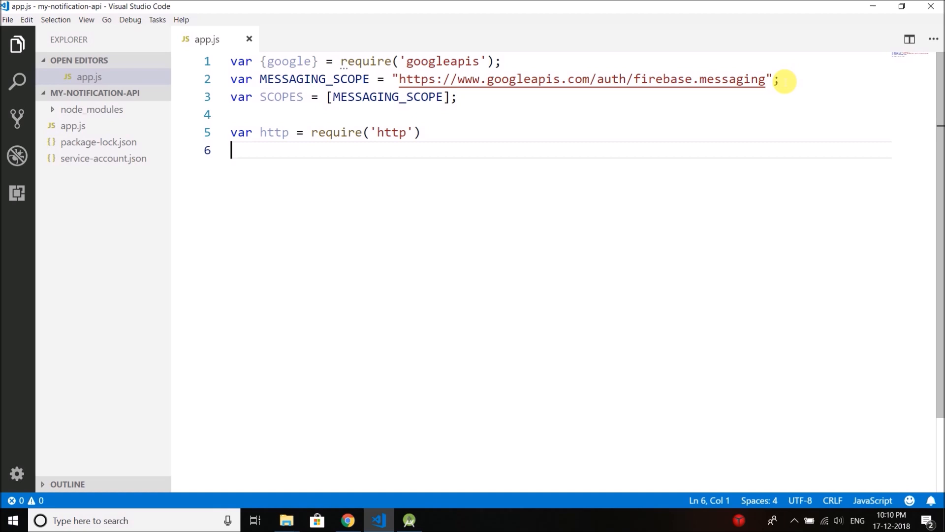
pyautogui.doubleClick(274, 132)
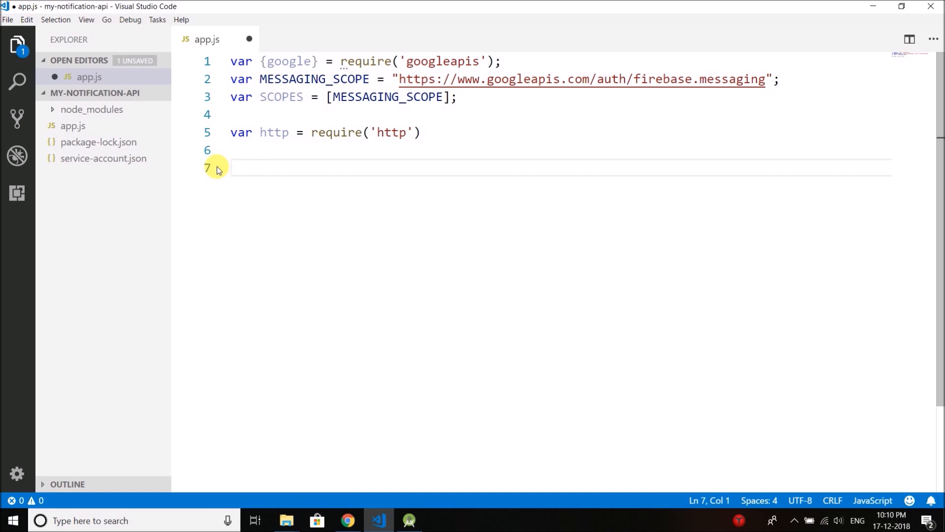
# Step: Write getAccessToken() returning new Promise(function(resolve, reject){}) in app.js
pyautogui.write('function')
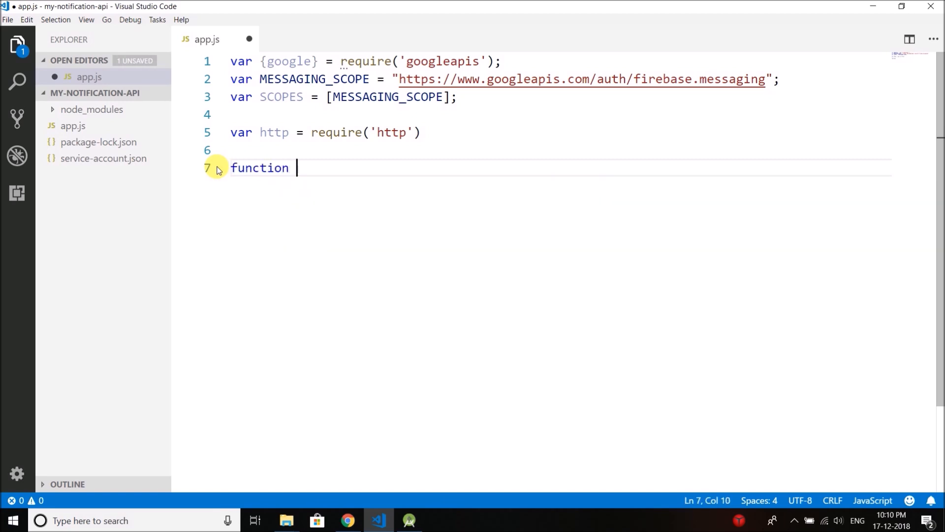
pyautogui.write('getA')
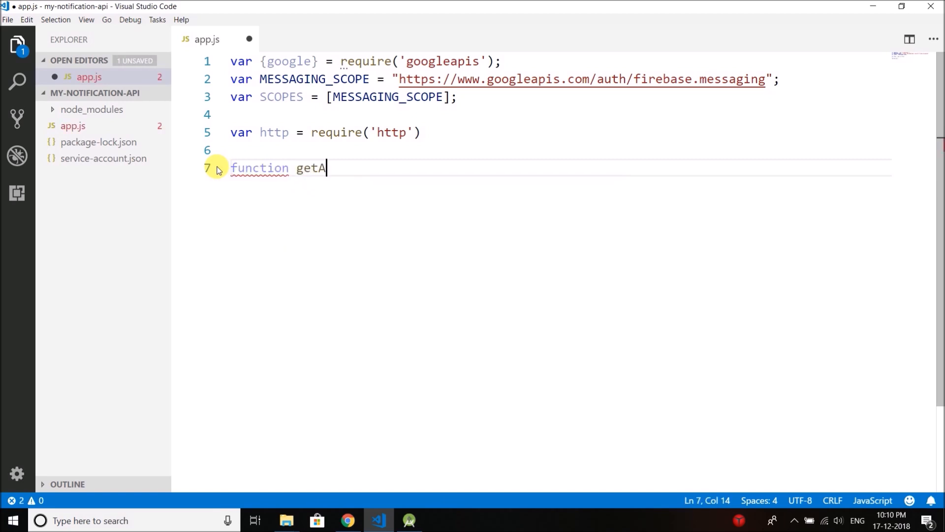
pyautogui.write('ccess')
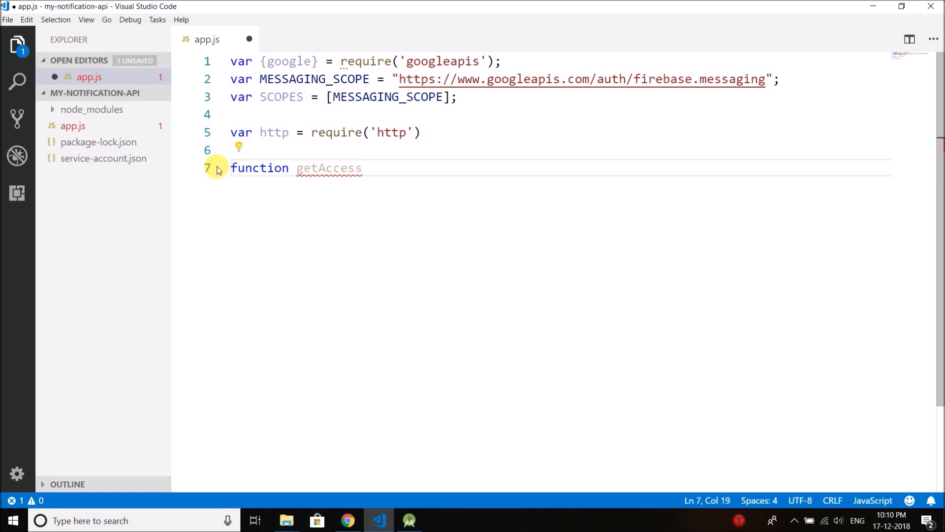
pyautogui.write('T')
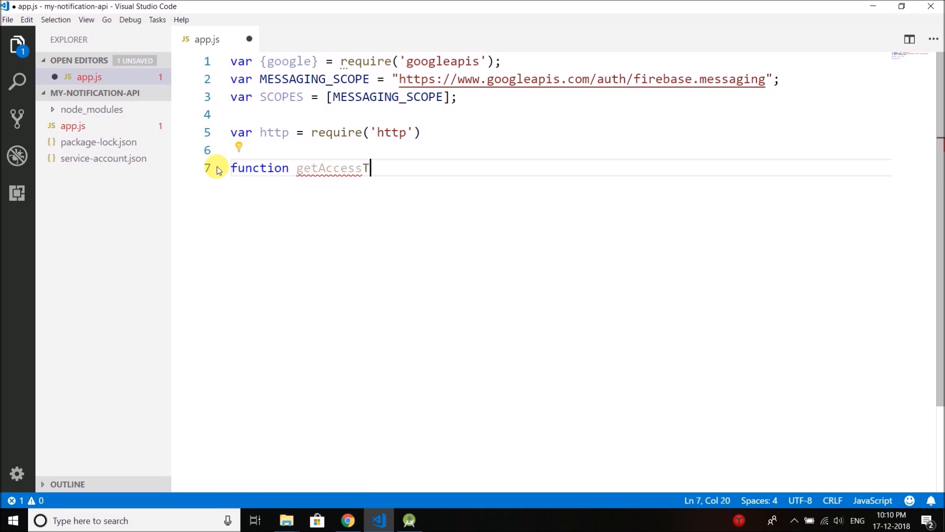
pyautogui.write('oken(){')
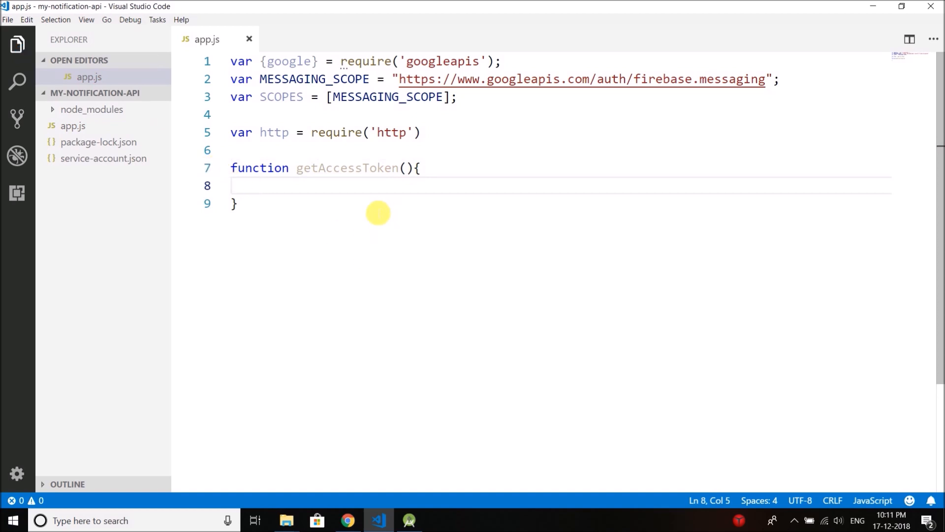
pyautogui.write('return new')
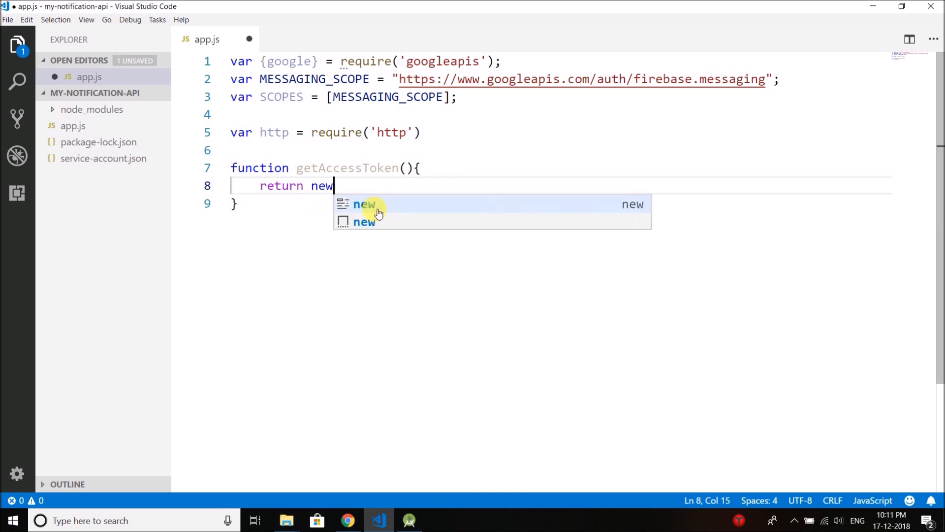
pyautogui.write('Promise();')
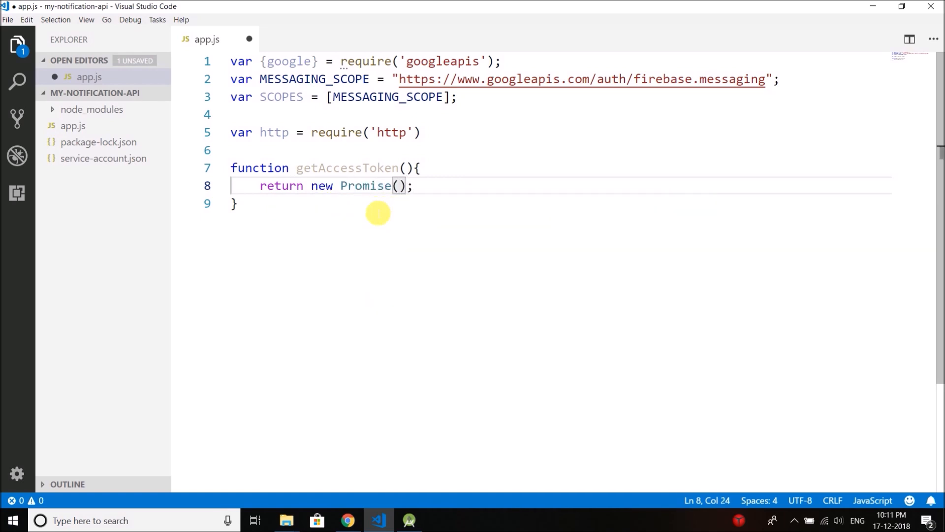
pyautogui.write('funct')
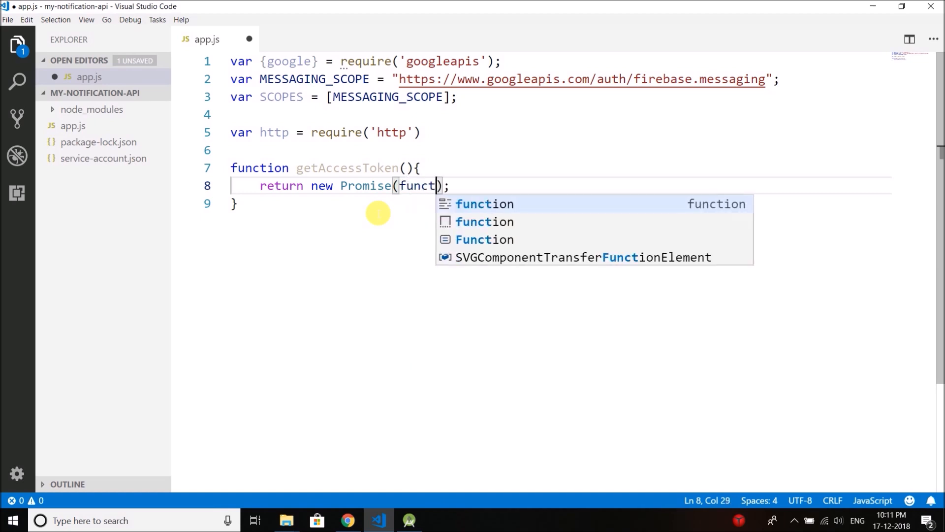
pyautogui.press('Tab')
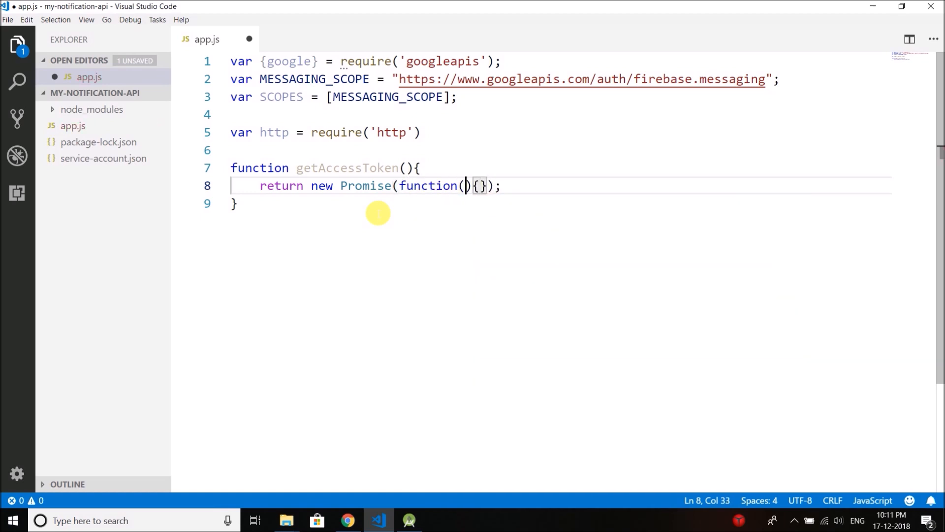
pyautogui.write('resolve, reject')
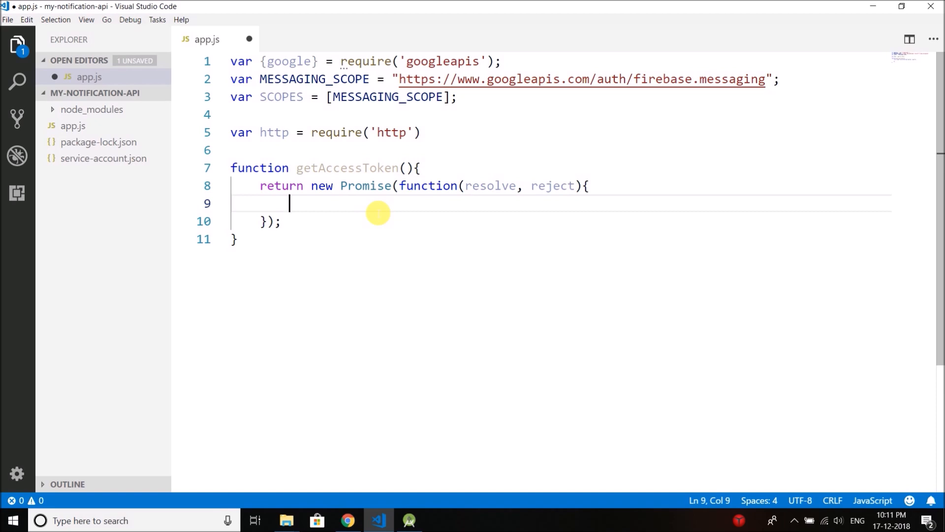
# Step: Inside the Promise callback, add var key = require("./service-account.json")
pyautogui.write('var')
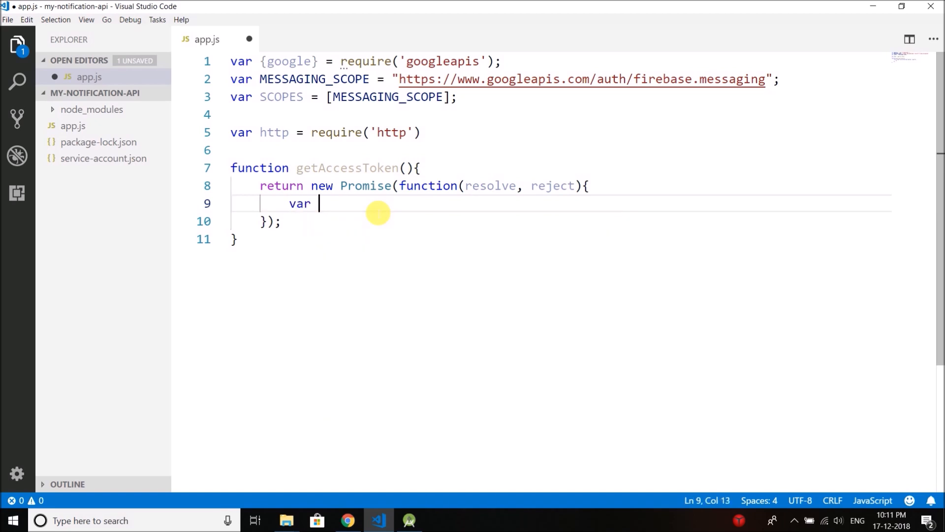
pyautogui.moveTo(103, 158)
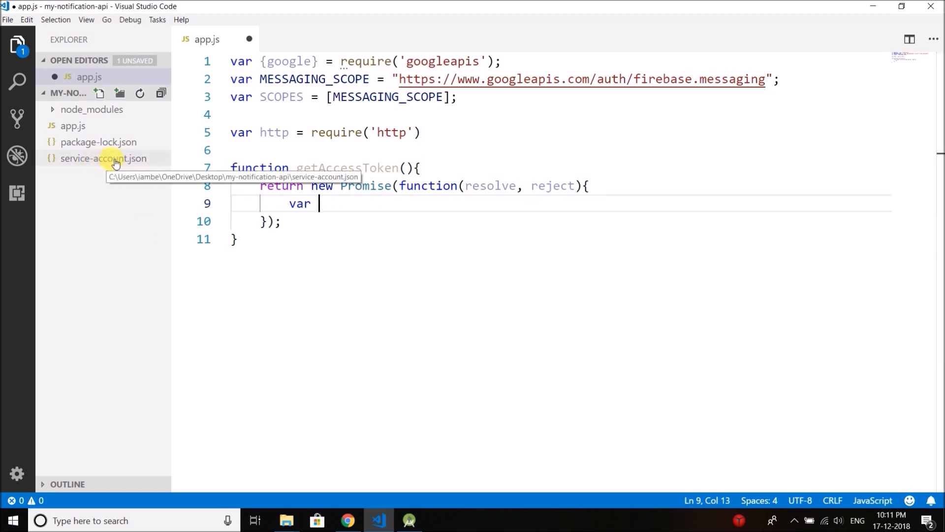
pyautogui.write('ke')
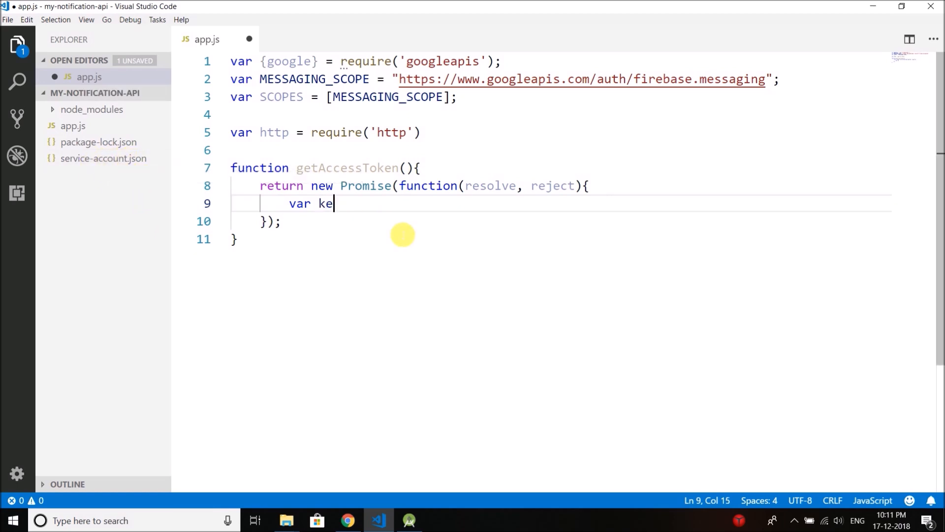
pyautogui.write('y = r')
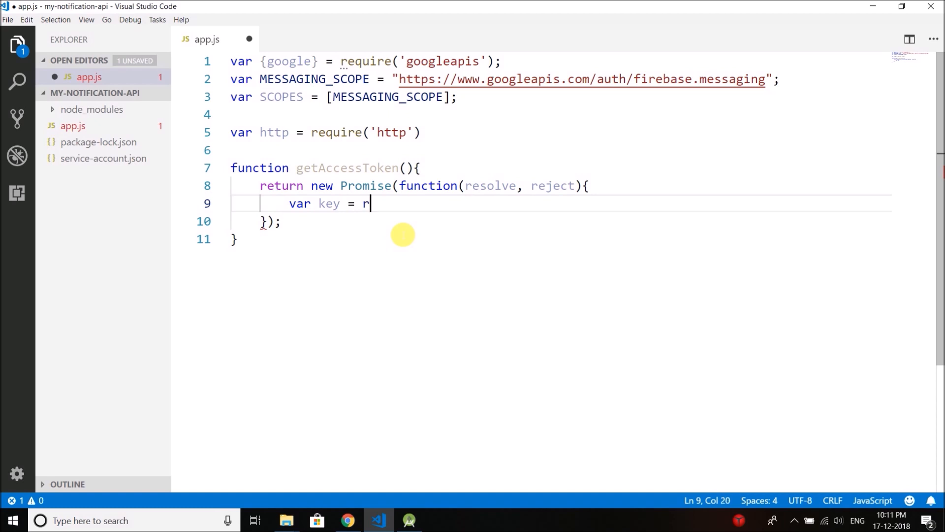
pyautogui.write('equire("")')
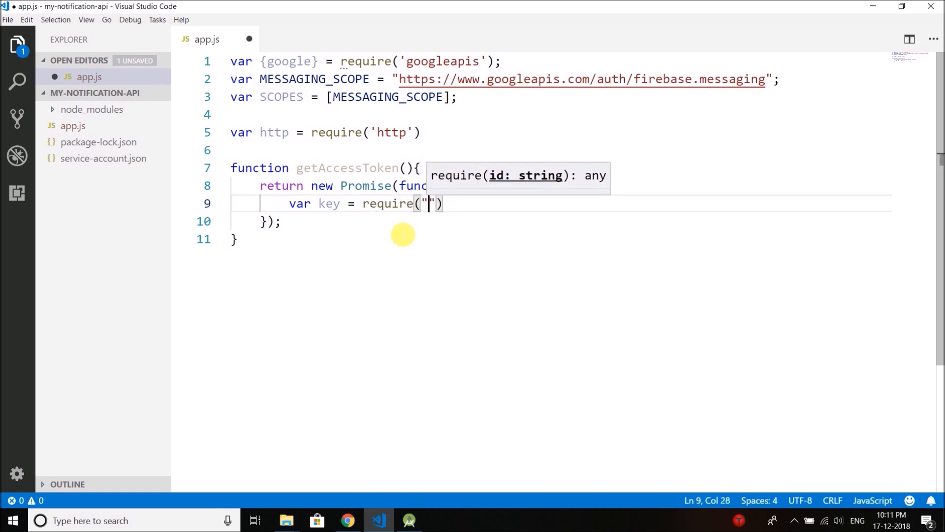
pyautogui.write('./service-')
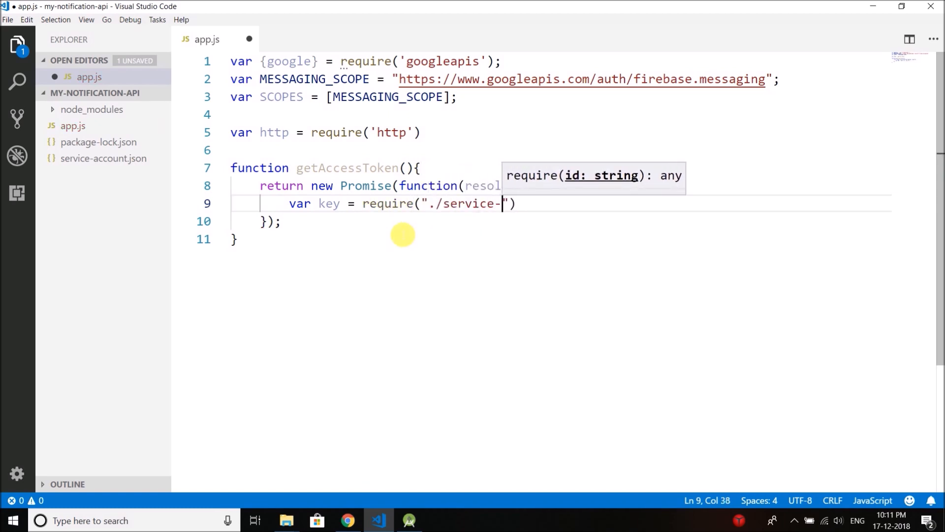
pyautogui.write('account.json')
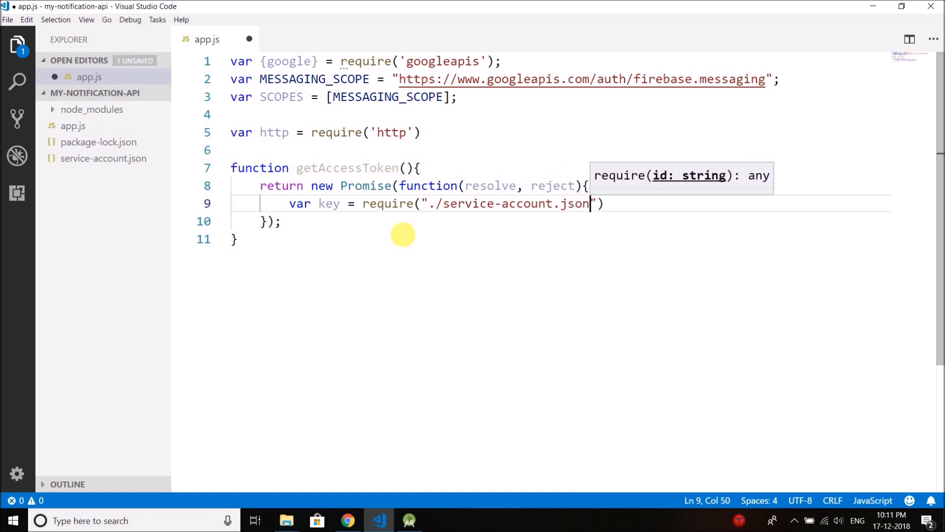
pyautogui.moveTo(379, 203)
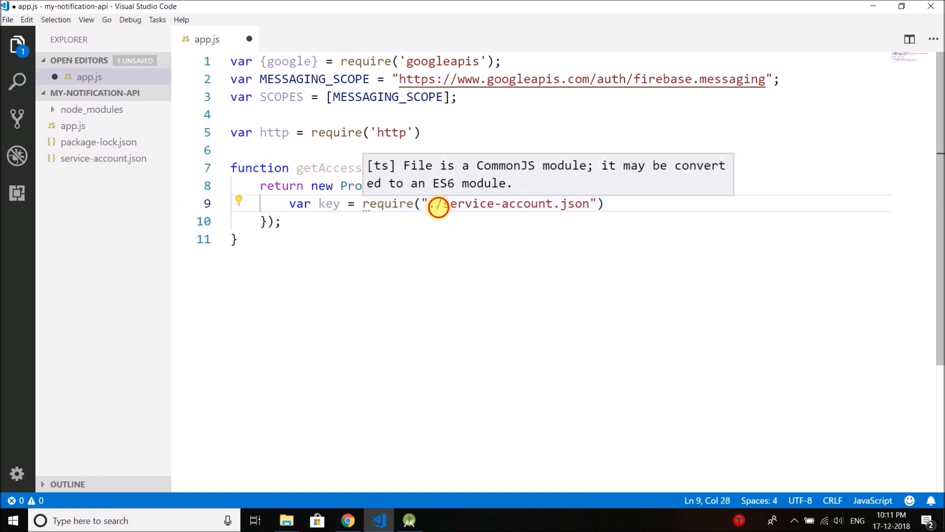
pyautogui.moveTo(440, 203); pyautogui.dragTo(594, 204)
pyautogui.write(';')
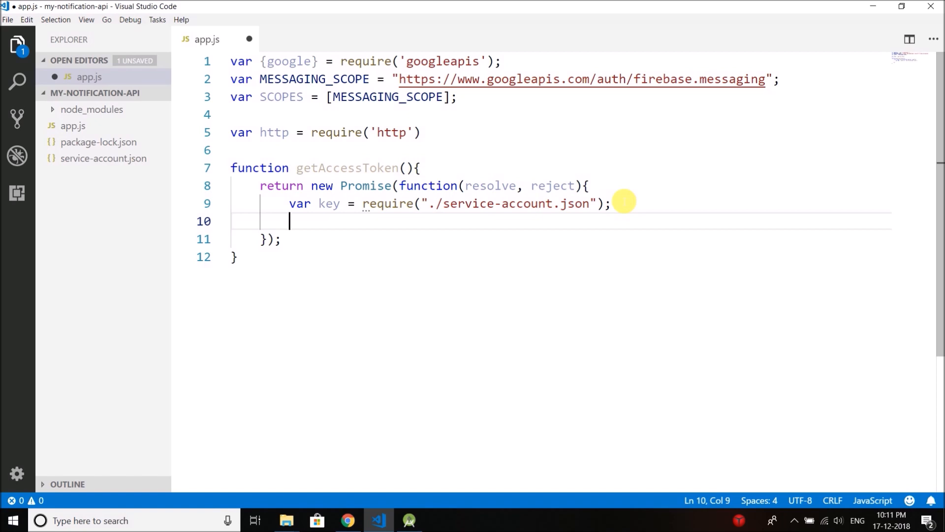
# Step: Declare var jwtClient = new google.auth.JWT(key.client_email, null, key.private_key, SCOPES, null)
pyautogui.write('var jwtC')
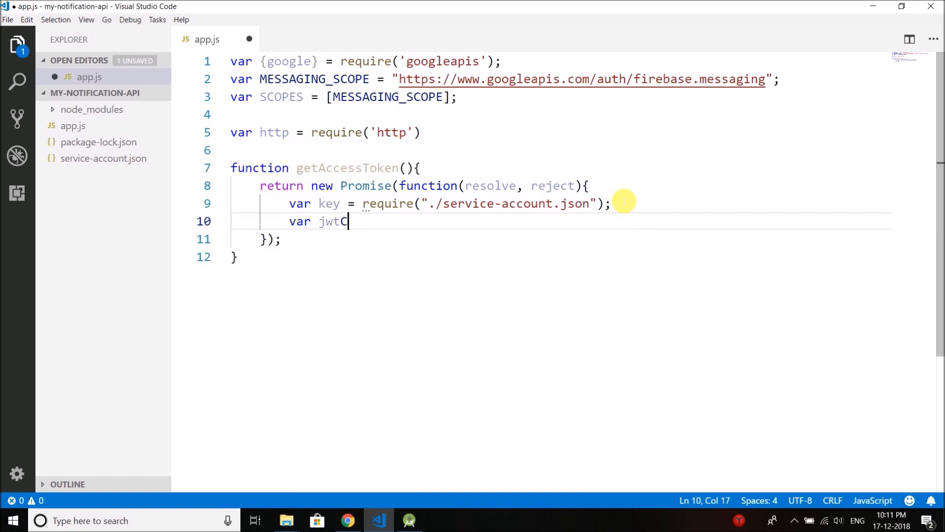
pyautogui.write('Client =')
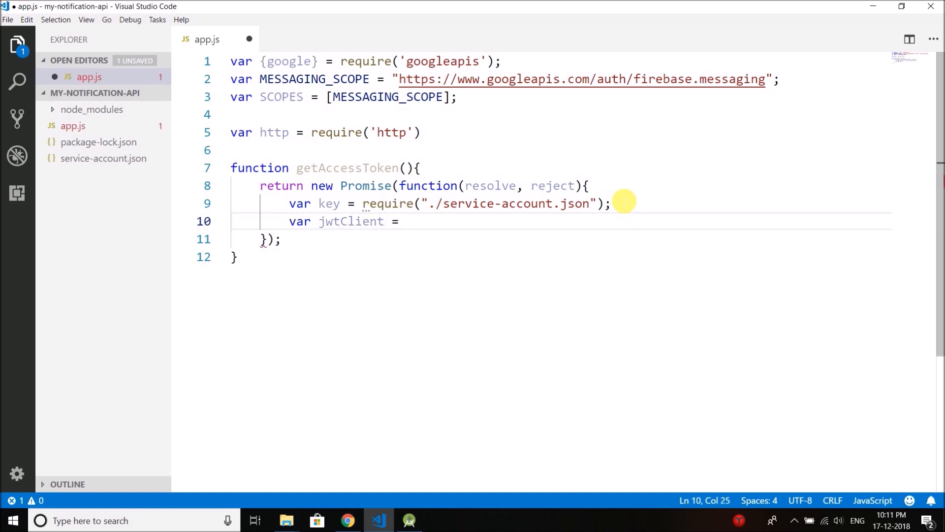
pyautogui.write('new')
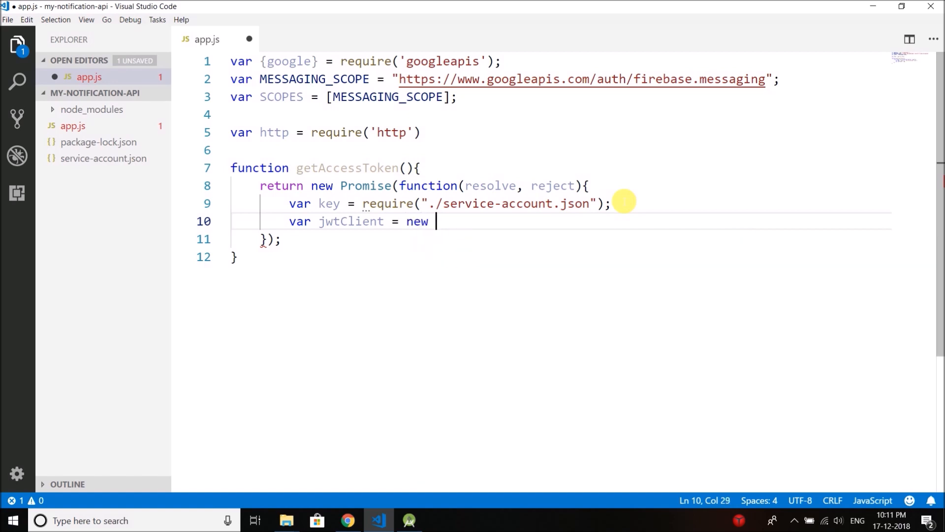
pyautogui.write('google.auth.JWT')
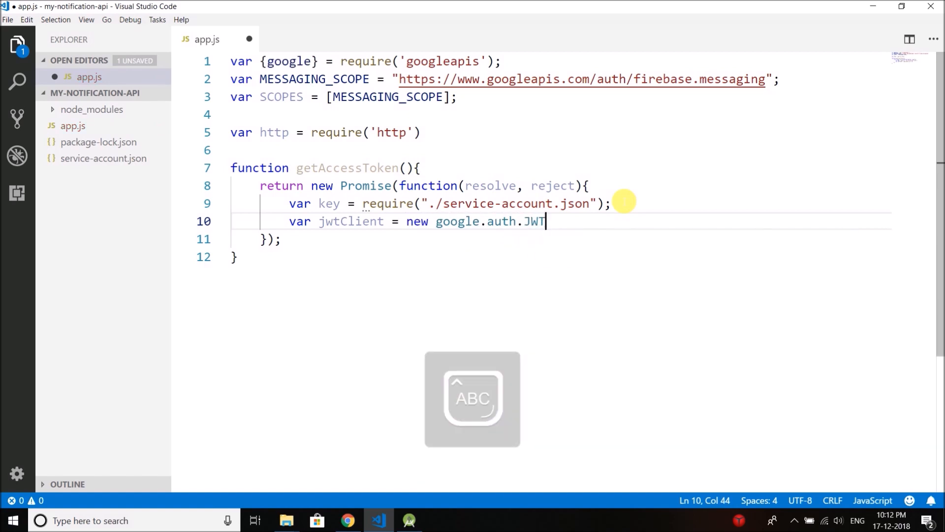
pyautogui.write('(')
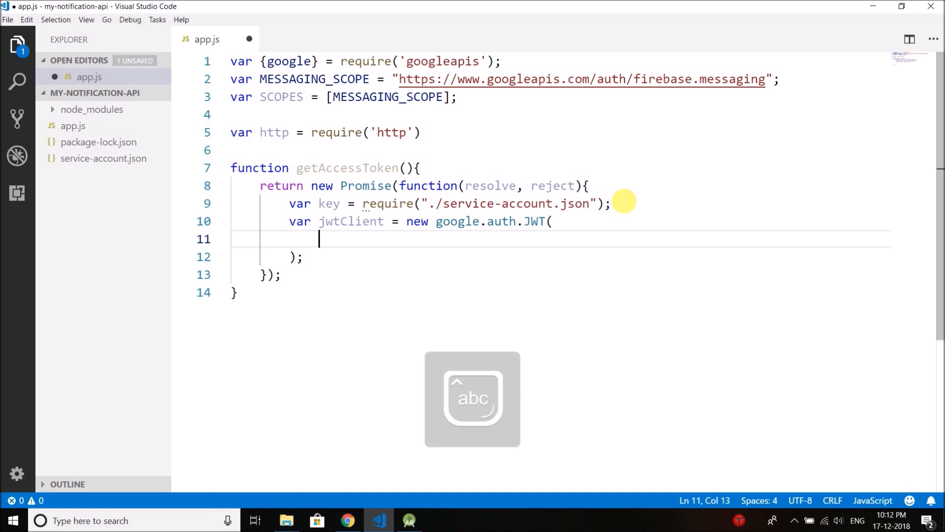
pyautogui.write('K')
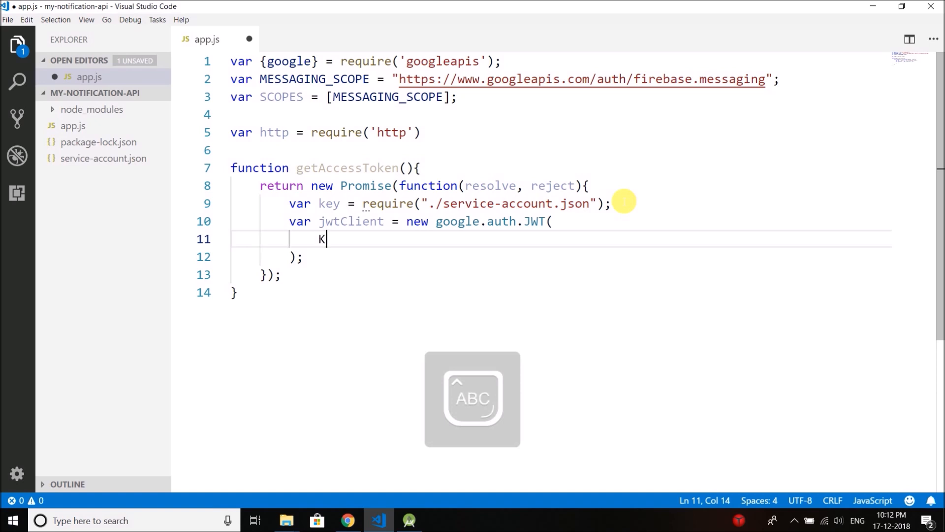
pyautogui.press('Backspace')
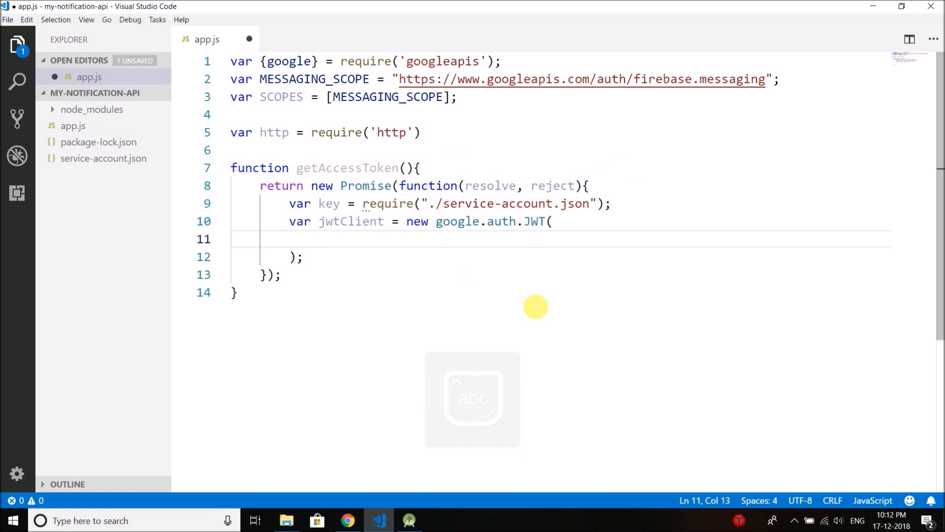
pyautogui.write('key.cli')
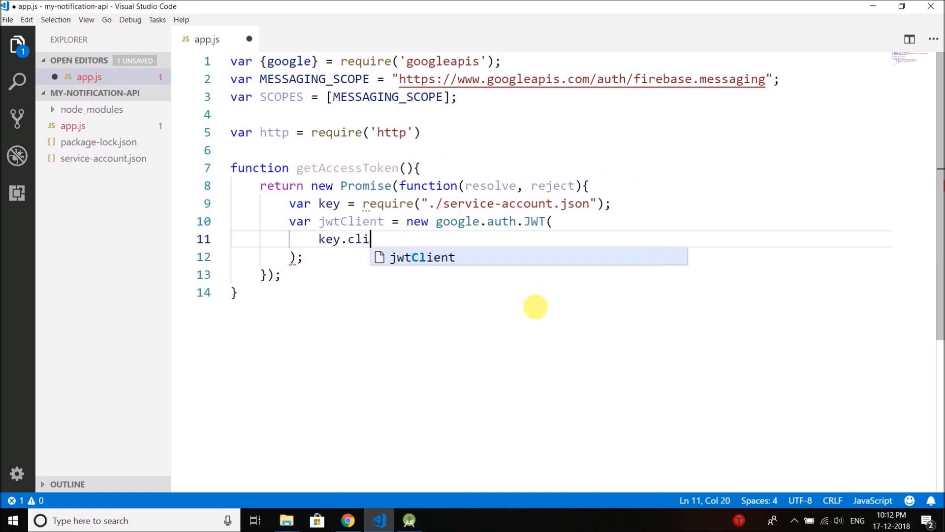
pyautogui.write('ent_')
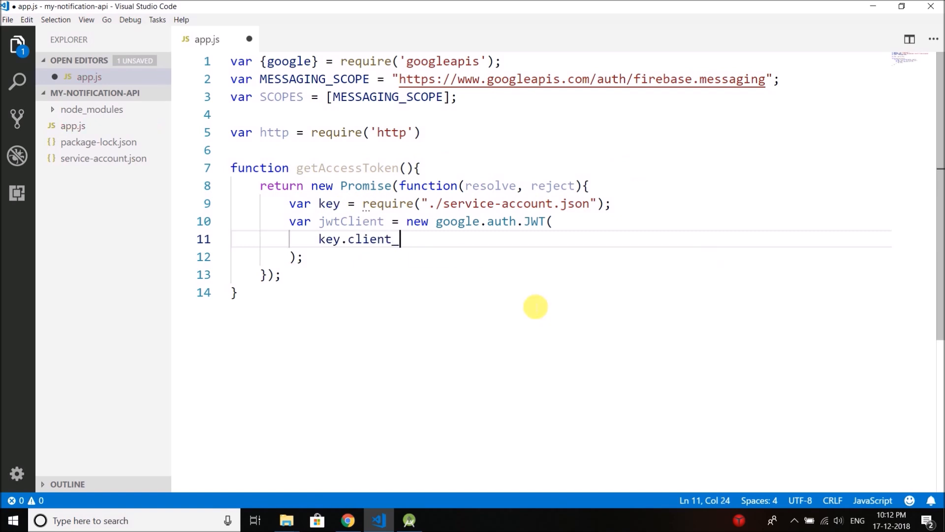
pyautogui.write('email,')
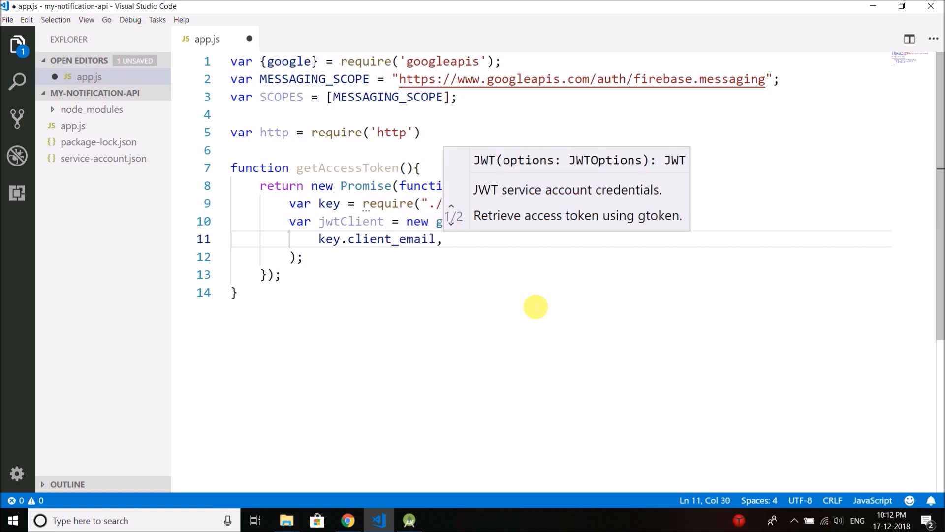
pyautogui.write('null')
pyautogui.write('key.p')
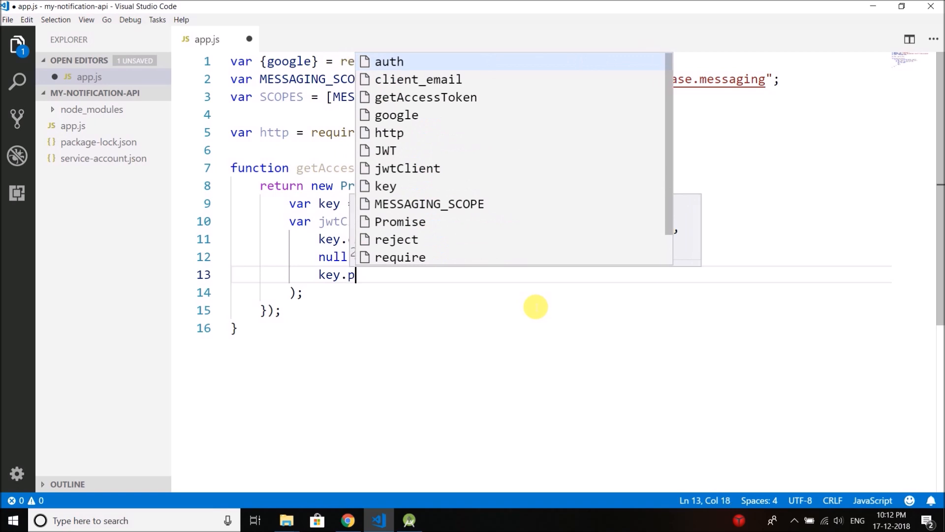
pyautogui.write('rivate_key,')
pyautogui.write('SCOPES,')
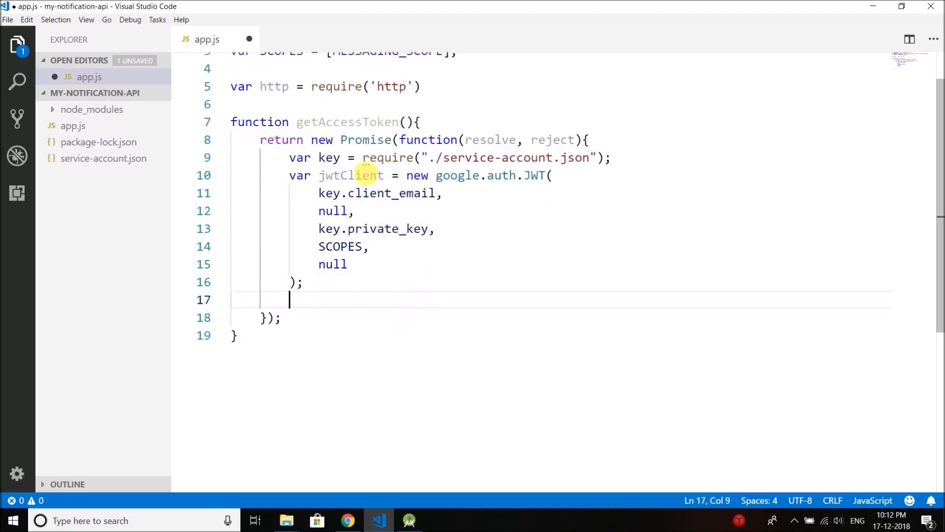
pyautogui.moveTo(351, 176)
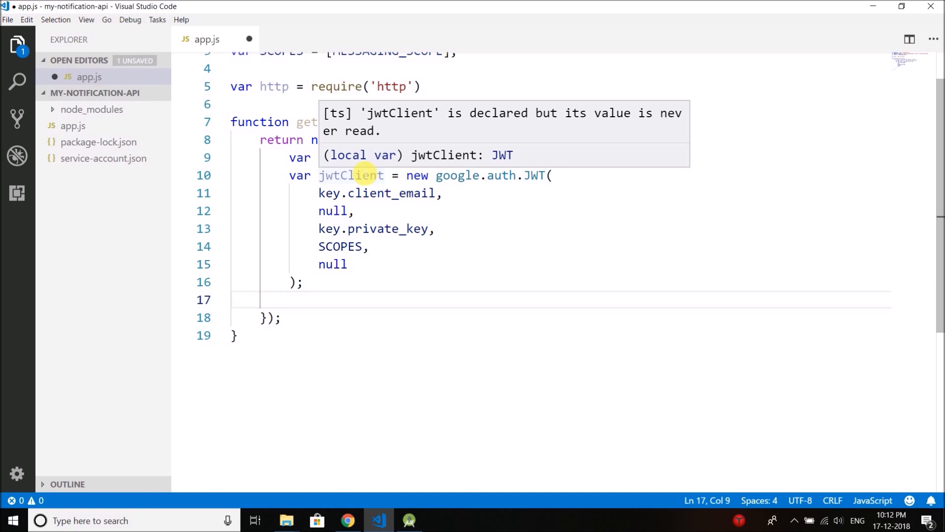
pyautogui.moveTo(399, 159)
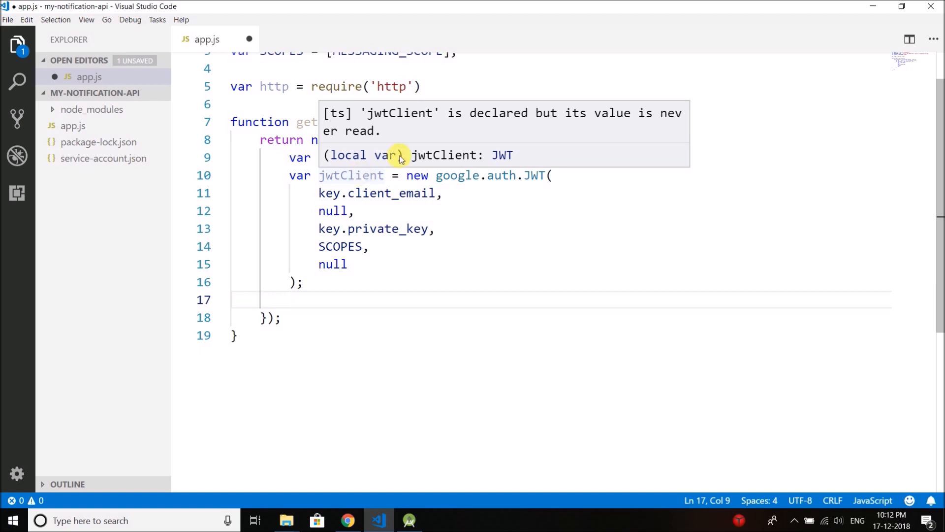
# Step: Call jwtClient.authorize(function(err, tokens)), rejecting with err and returning on error
pyautogui.write('jwtClient')
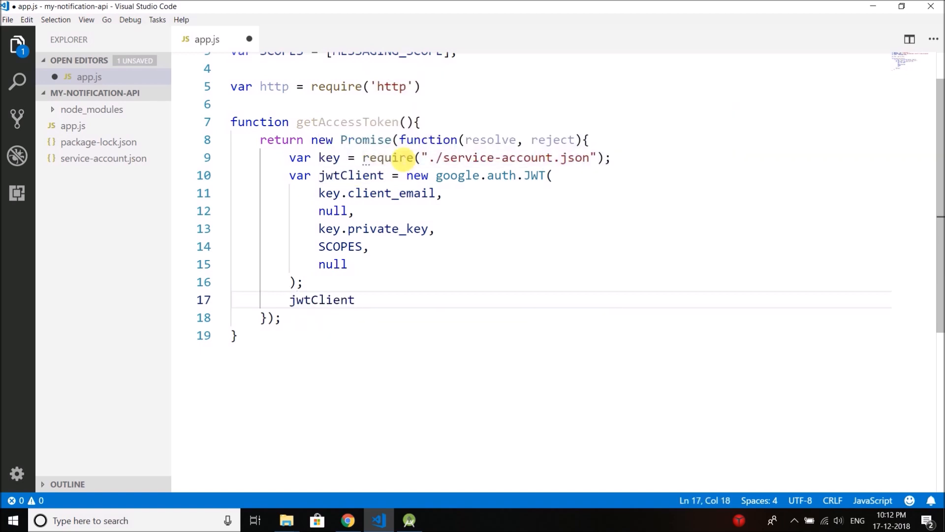
pyautogui.write('.')
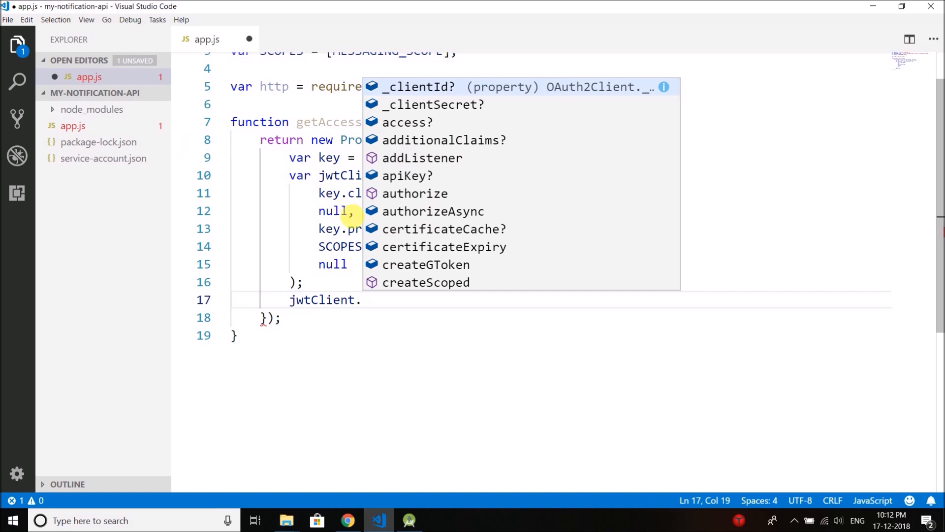
pyautogui.write('authorize')
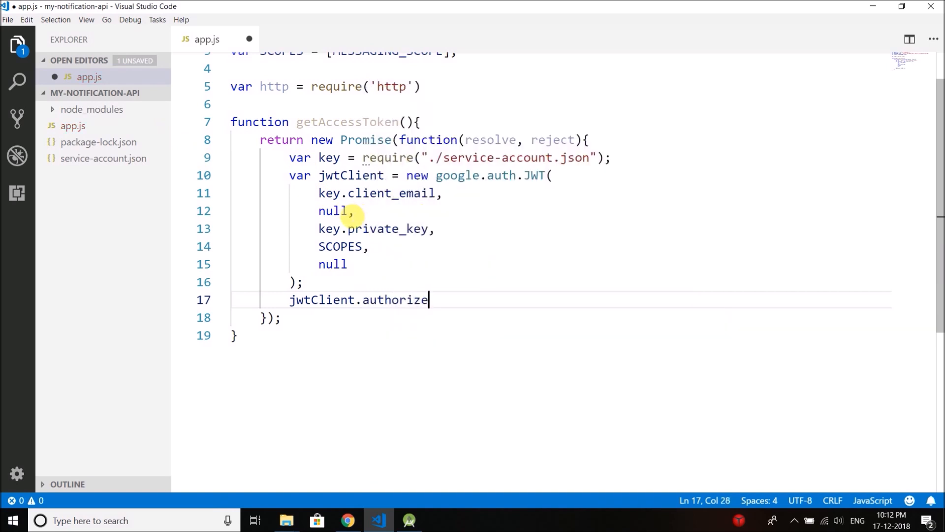
pyautogui.write('();')
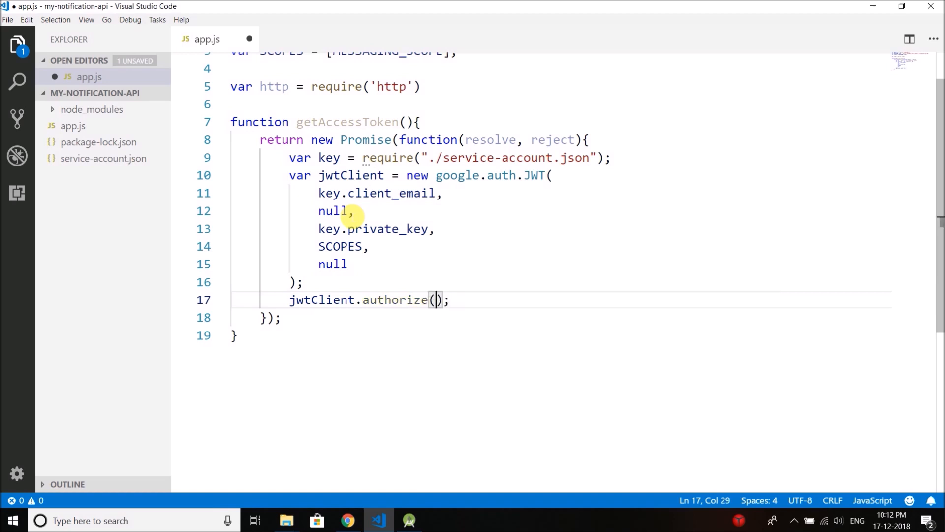
pyautogui.write('functi')
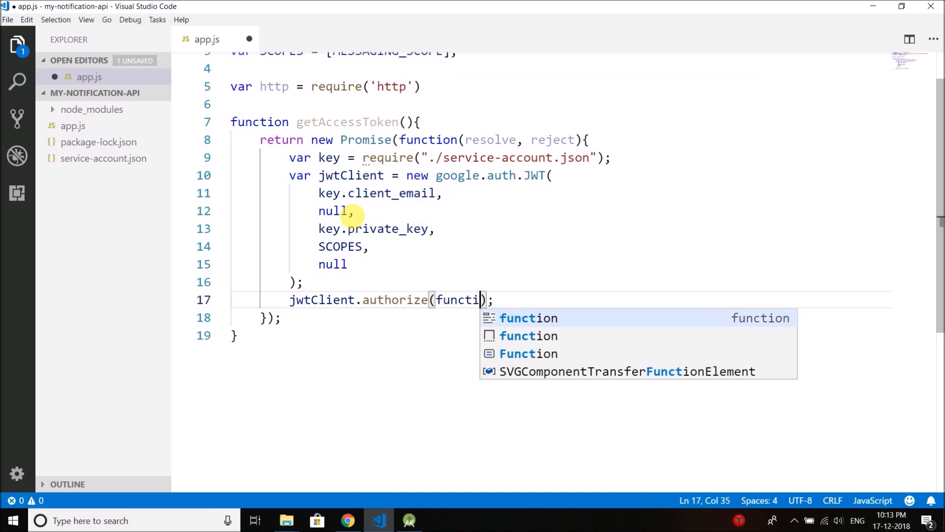
pyautogui.press('Tab')
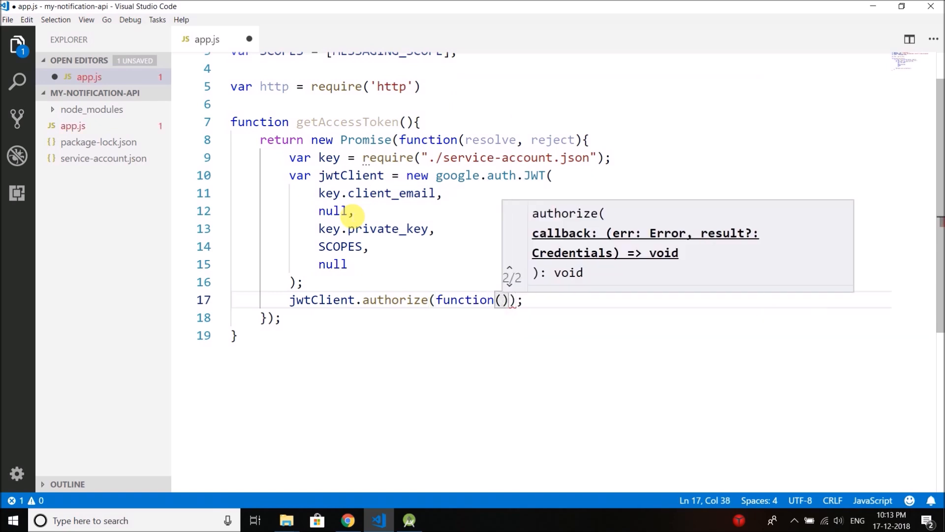
pyautogui.write('err, tokens')
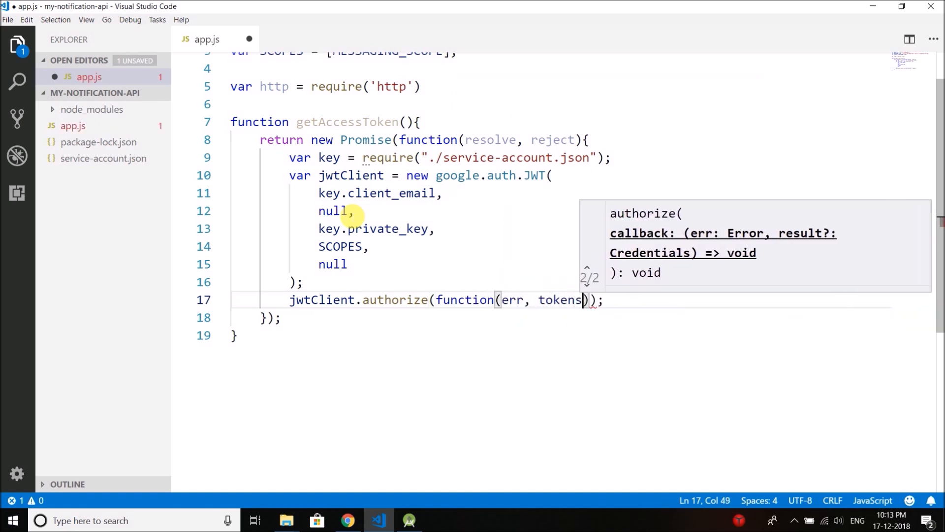
pyautogui.write('{')
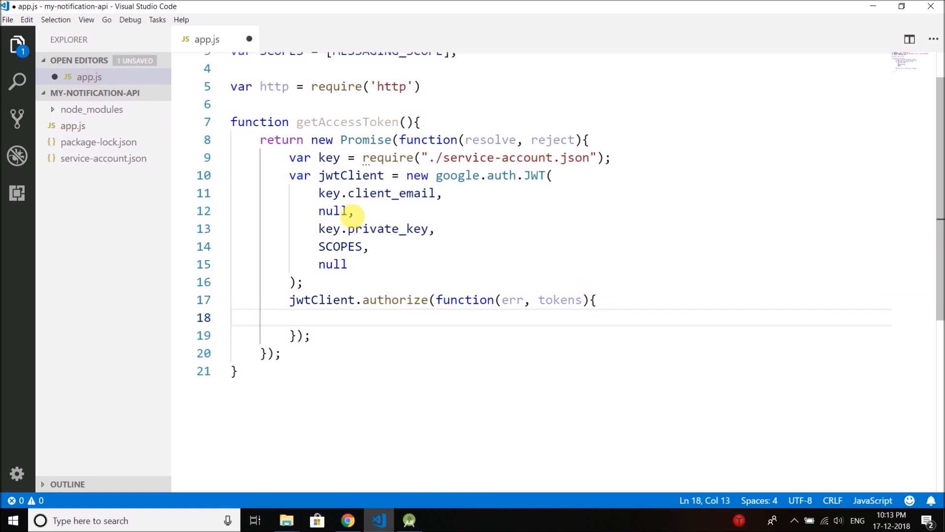
pyautogui.write('if(err){')
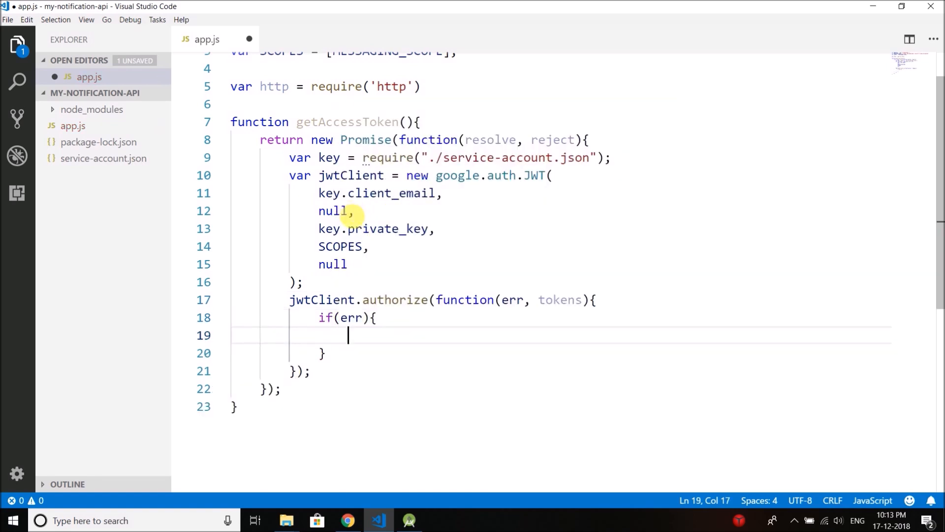
pyautogui.write('reject(e')
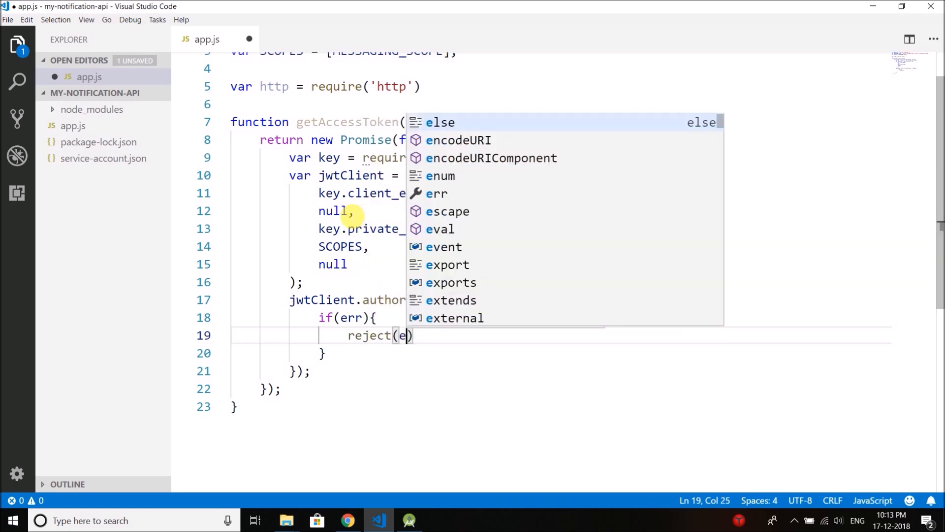
pyautogui.press('Enter')
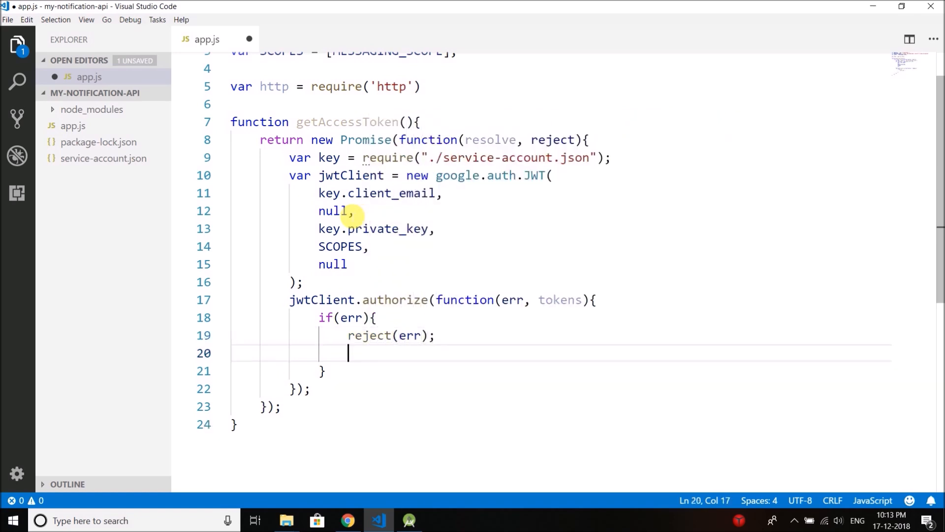
pyautogui.write('return;')
pyautogui.write('resolve(')
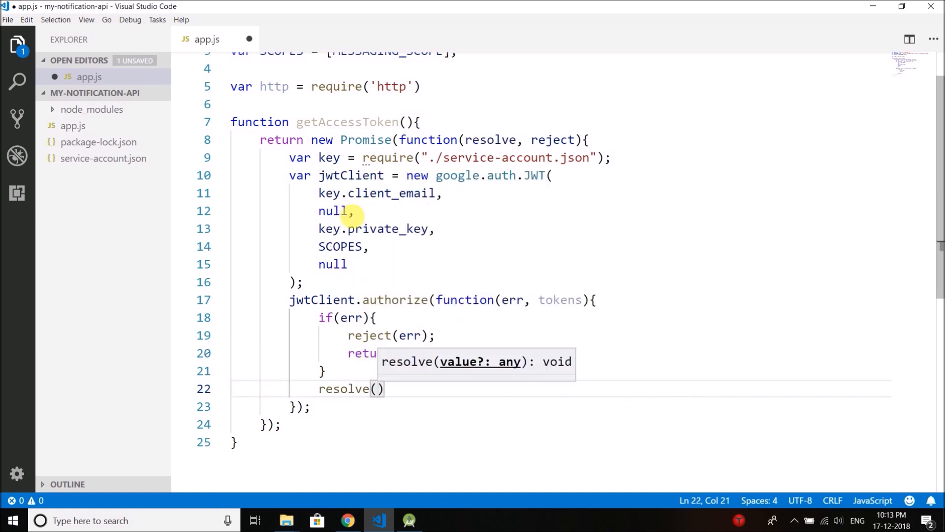
# Step: Resolve the promise with tokens.access_token and select the getAccessToken function name
pyautogui.write('token')
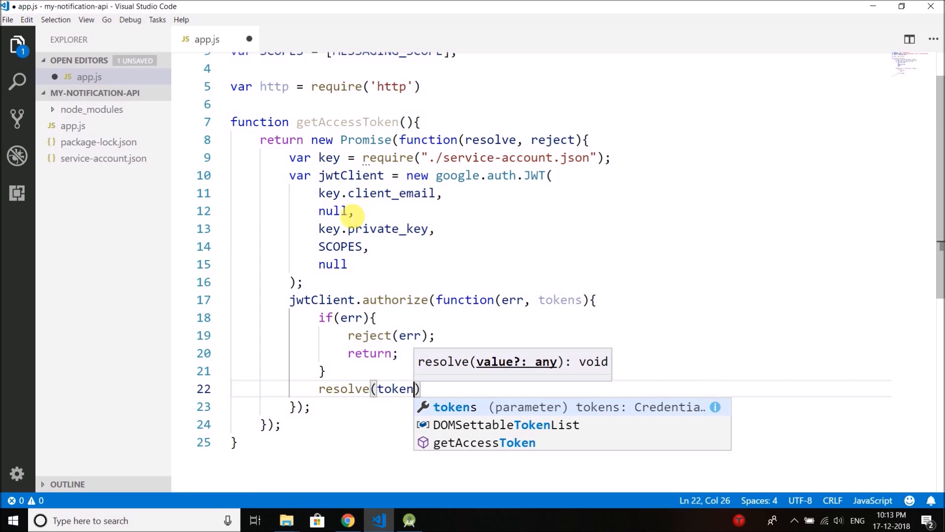
pyautogui.write('.')
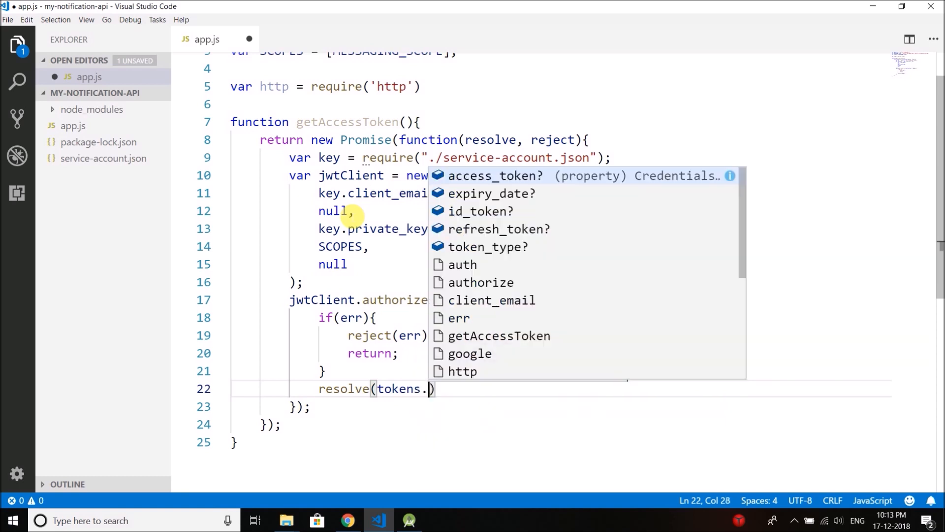
pyautogui.write('access_token')
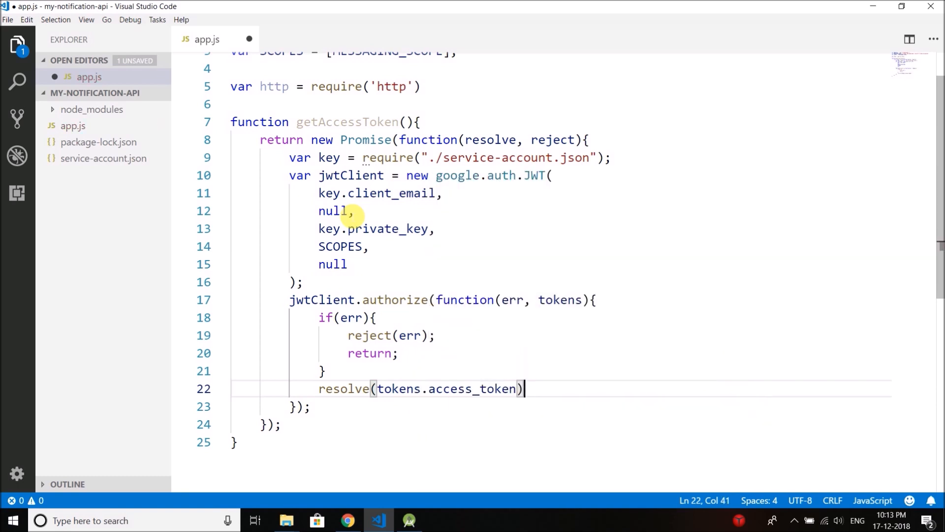
pyautogui.scroll(-3)
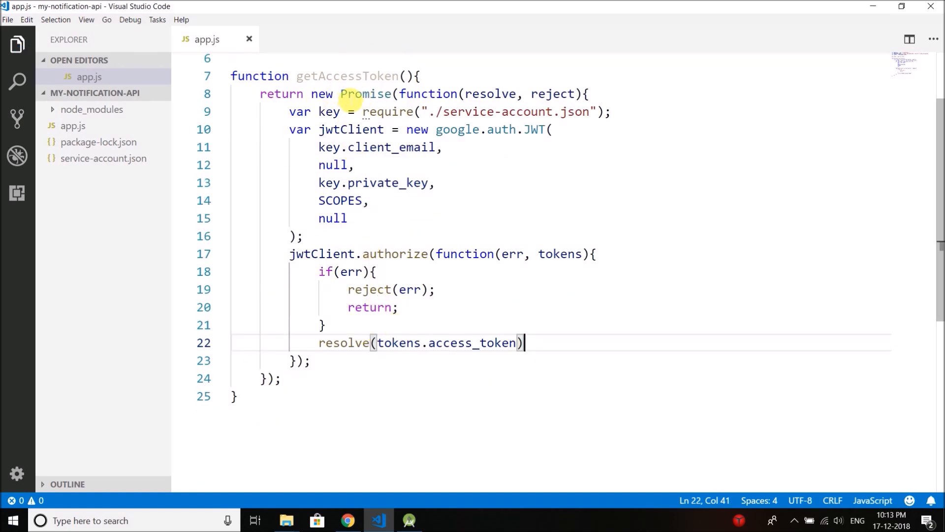
pyautogui.doubleClick(346, 75)
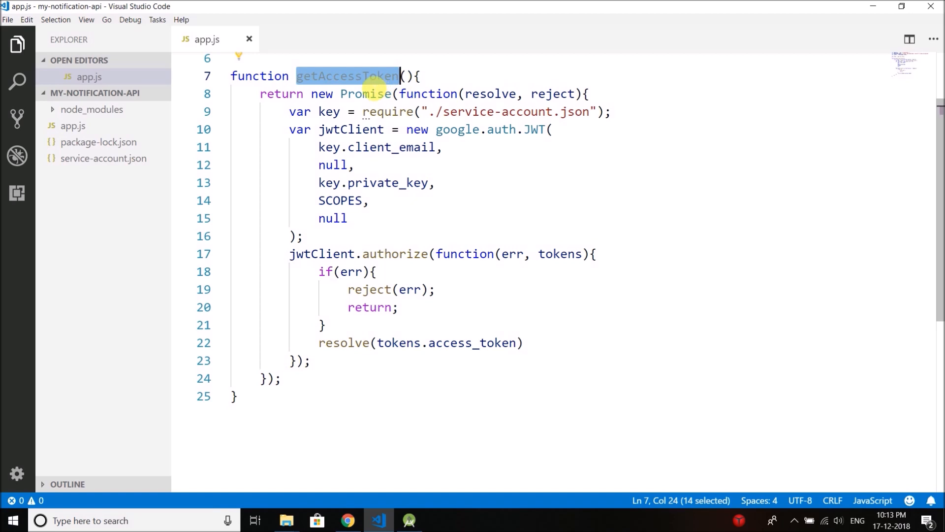
pyautogui.moveTo(400, 163)
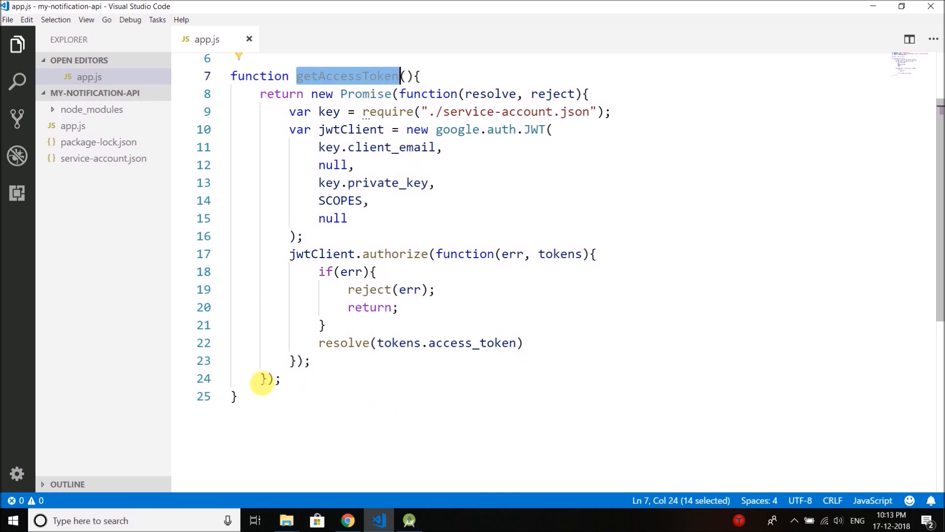
pyautogui.click(238, 396)
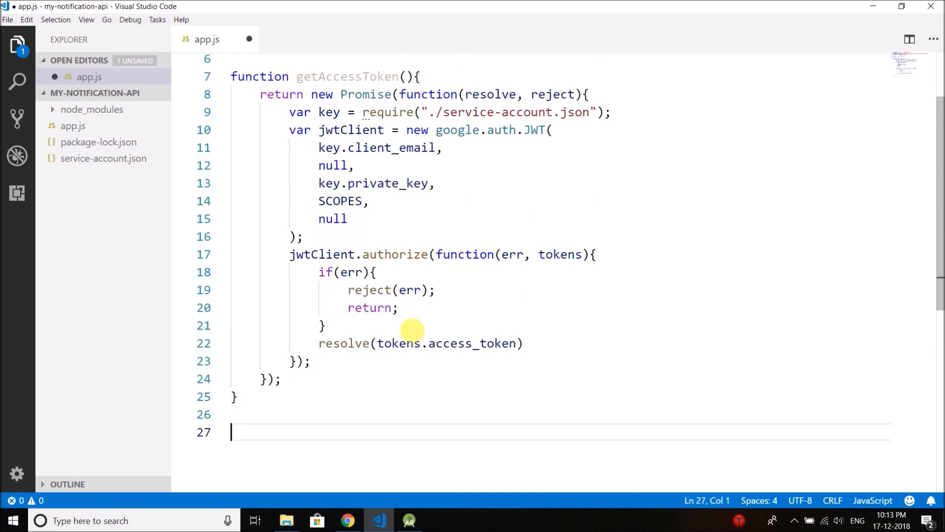
# Step: Append getAccessToken().then(function(access_token){ console.log(access_token); }) and save app.js
pyautogui.scroll(-3)
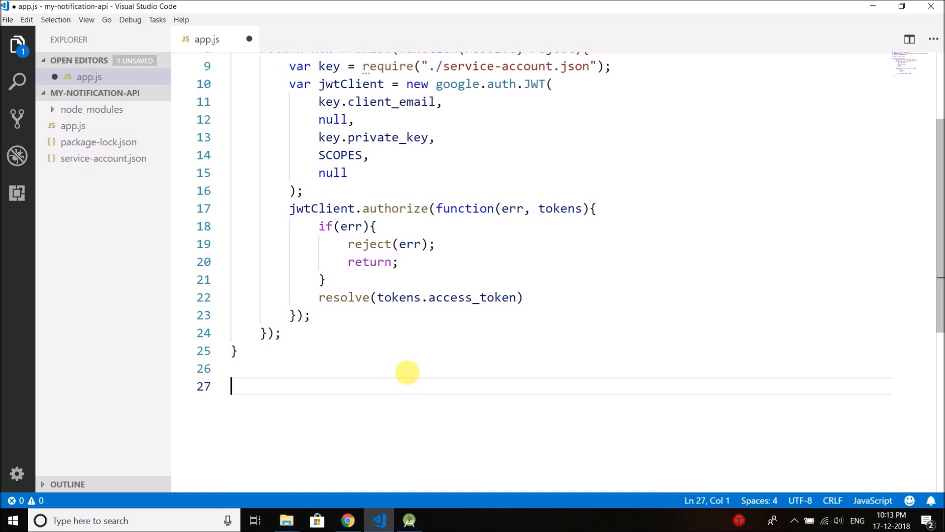
pyautogui.write('getA')
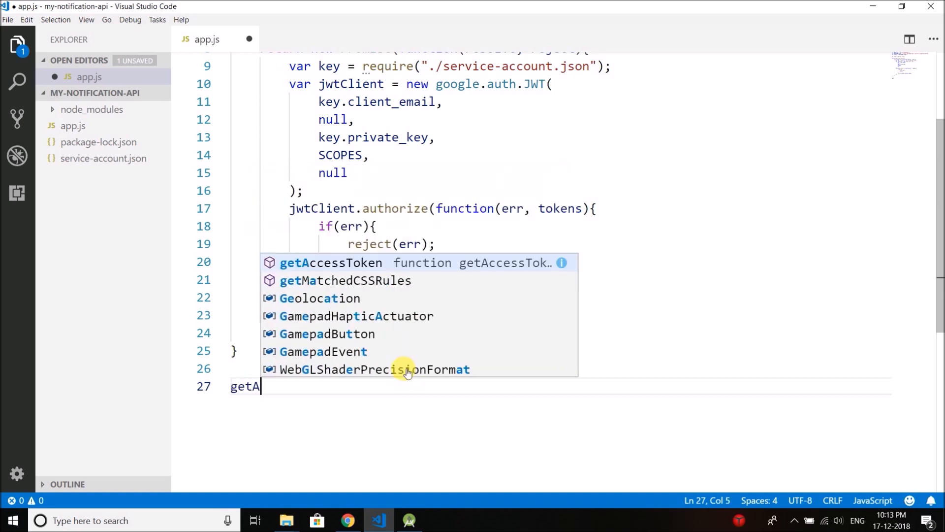
pyautogui.write('ccessToken().')
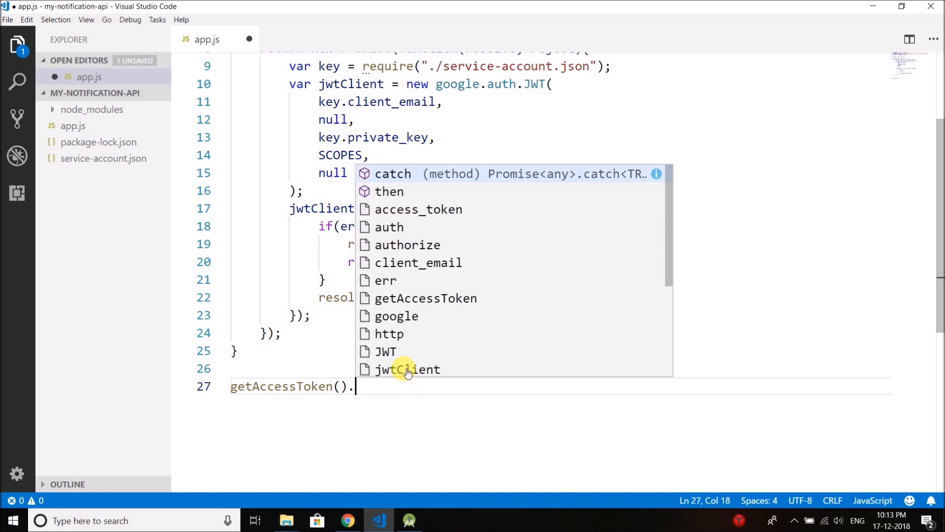
pyautogui.click(389, 191)
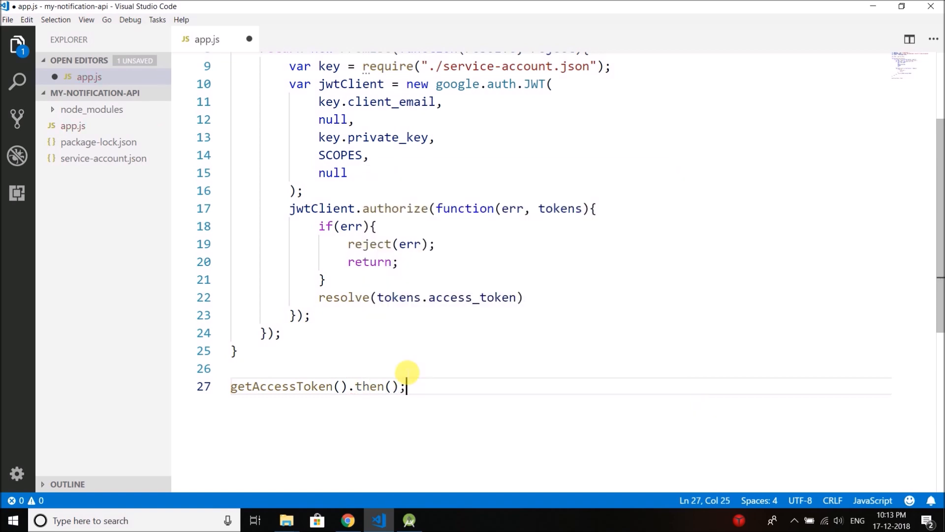
pyautogui.write('function()')
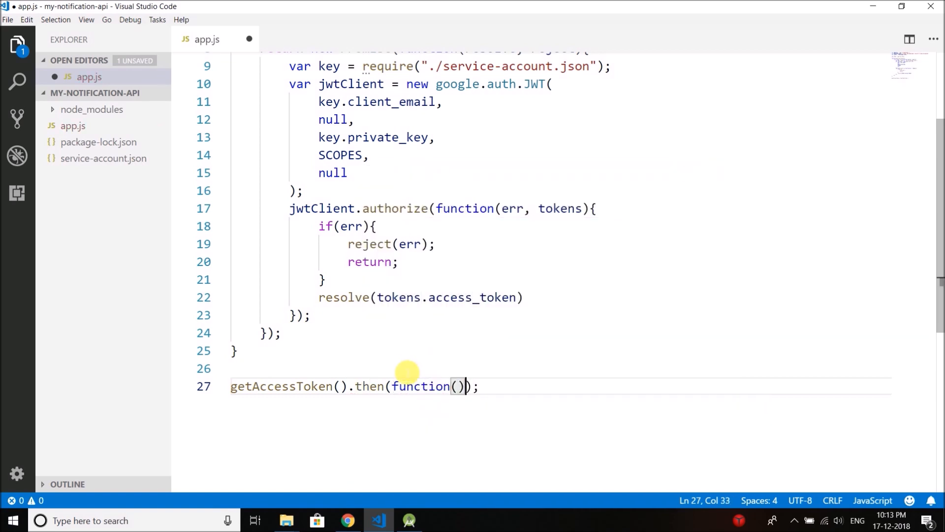
pyautogui.write('a{')
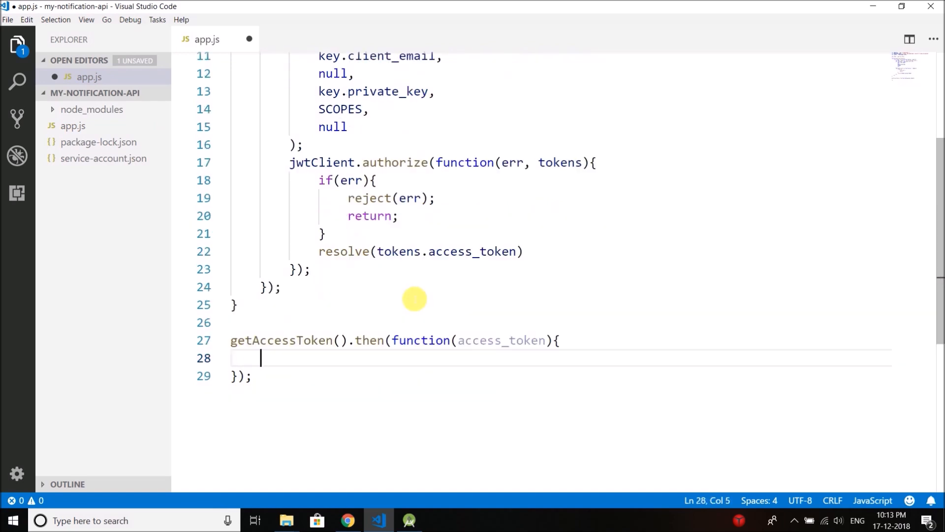
pyautogui.write('console.log')
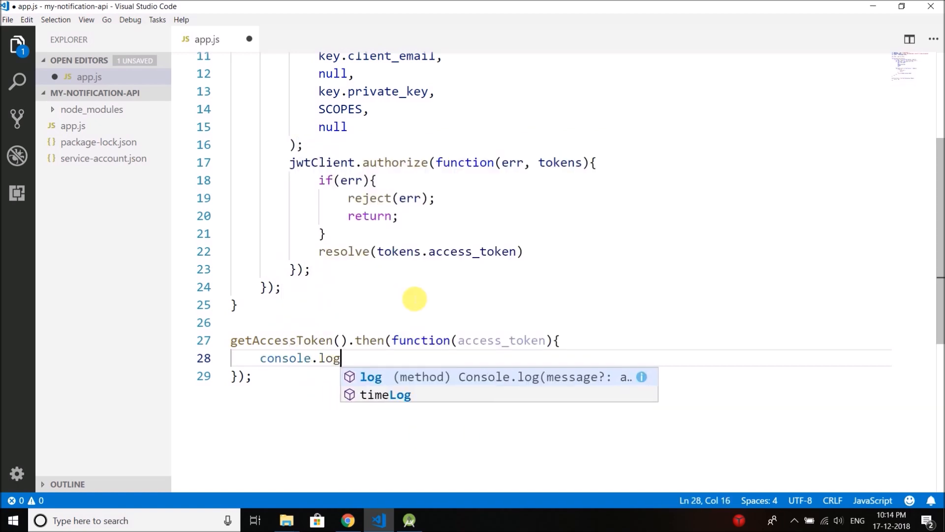
pyautogui.write('(access_token);')
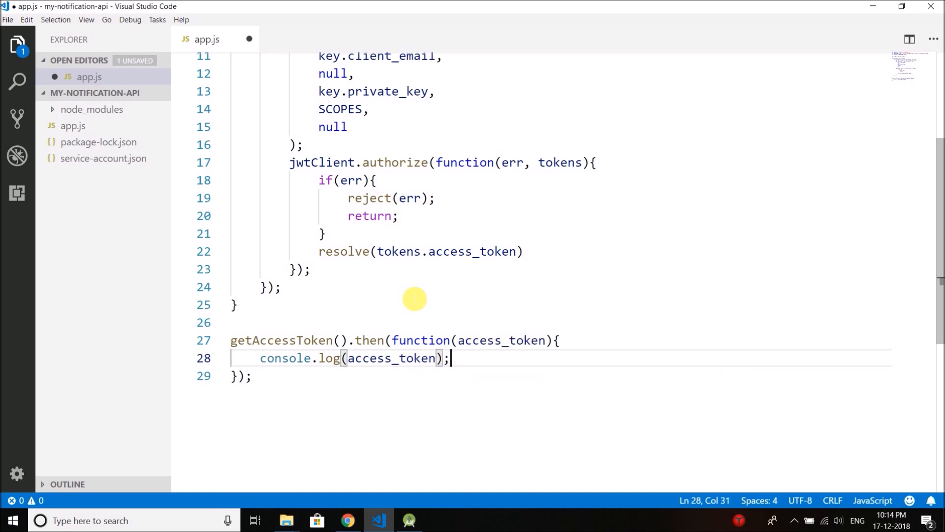
pyautogui.press('ctrl+s')
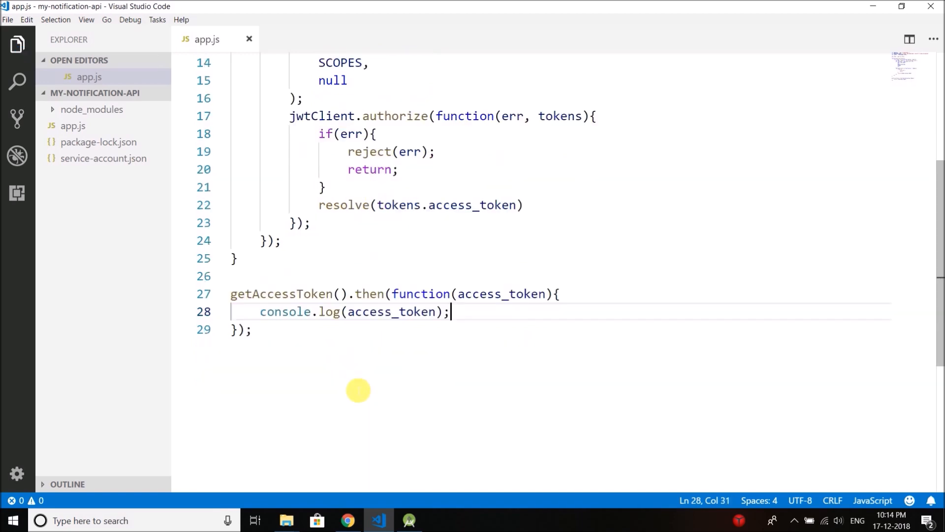
pyautogui.doubleClick(391, 312)
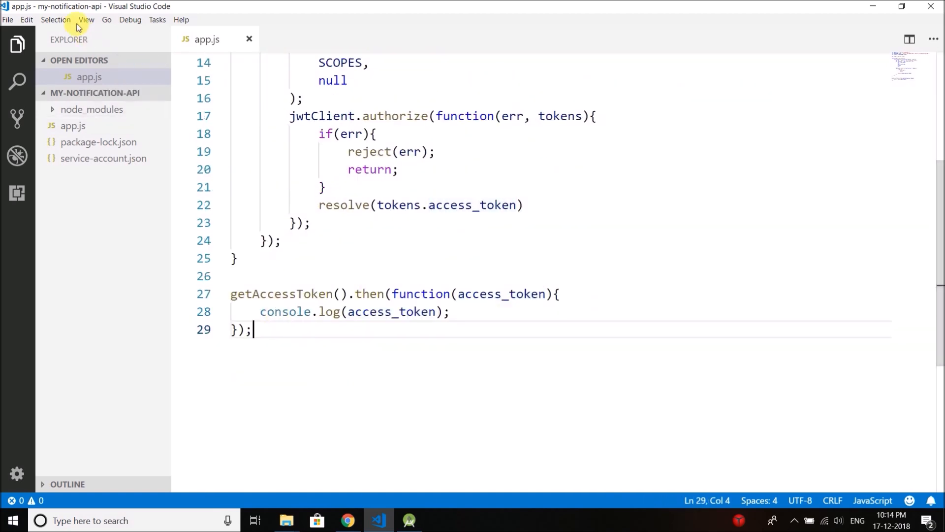
# Step: Show the integrated terminal from the View menu and run node app.js
pyautogui.click(86, 19)
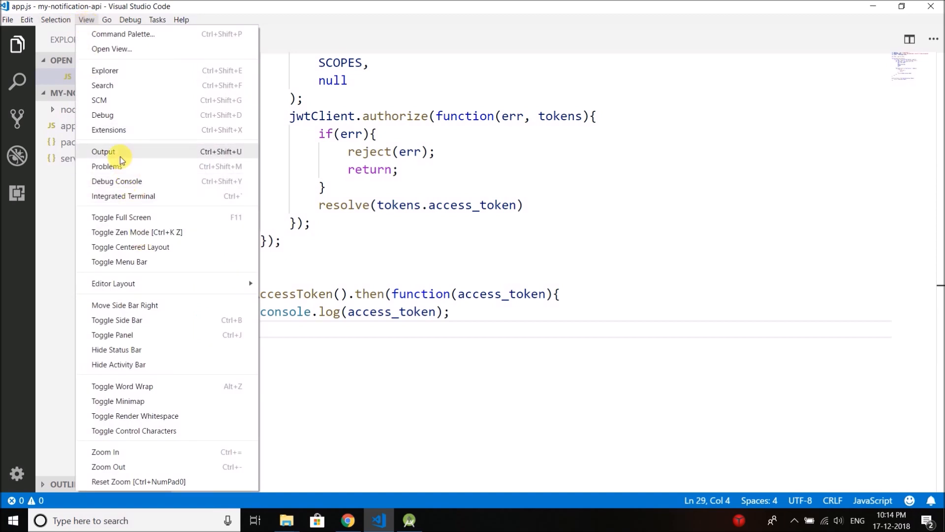
pyautogui.click(123, 196)
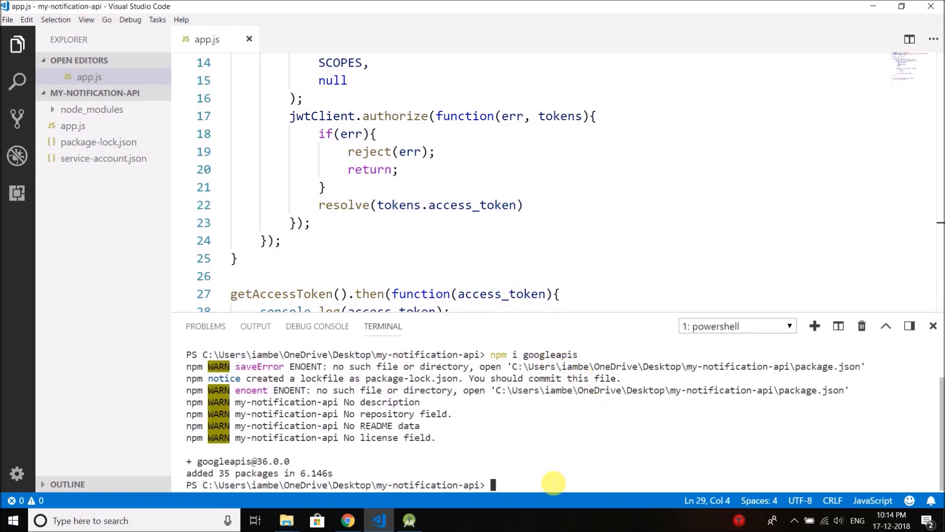
pyautogui.write('node')
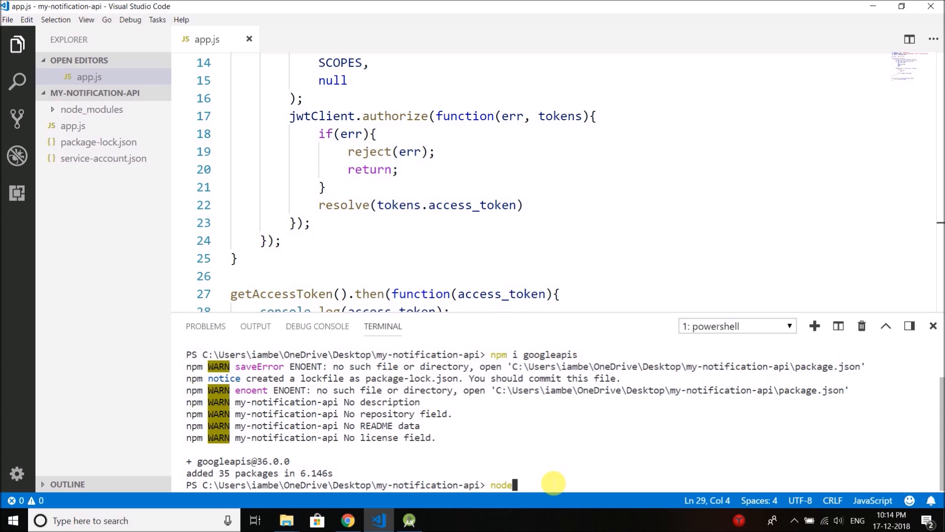
pyautogui.write('app.js')
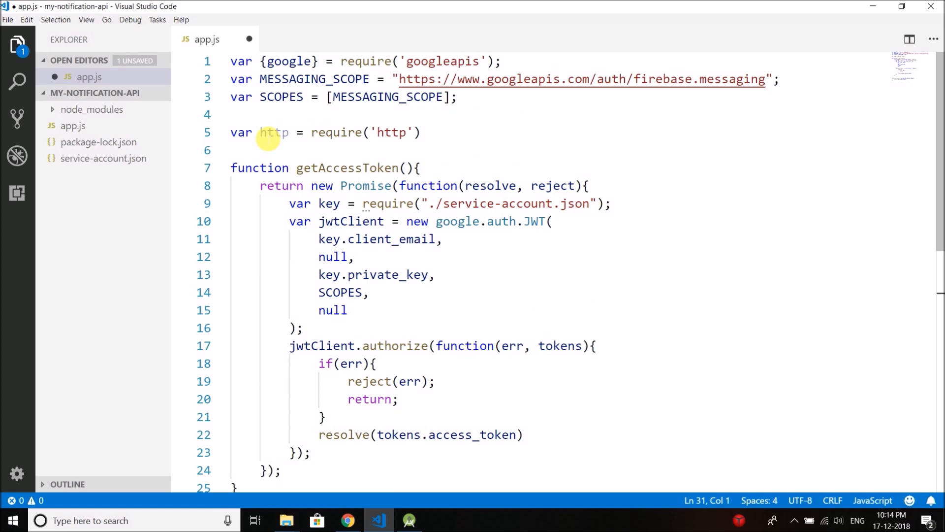
# Step: Move the token call into var server = http.createServer(function(req, res)) and return it via res.end
pyautogui.scroll(-3)
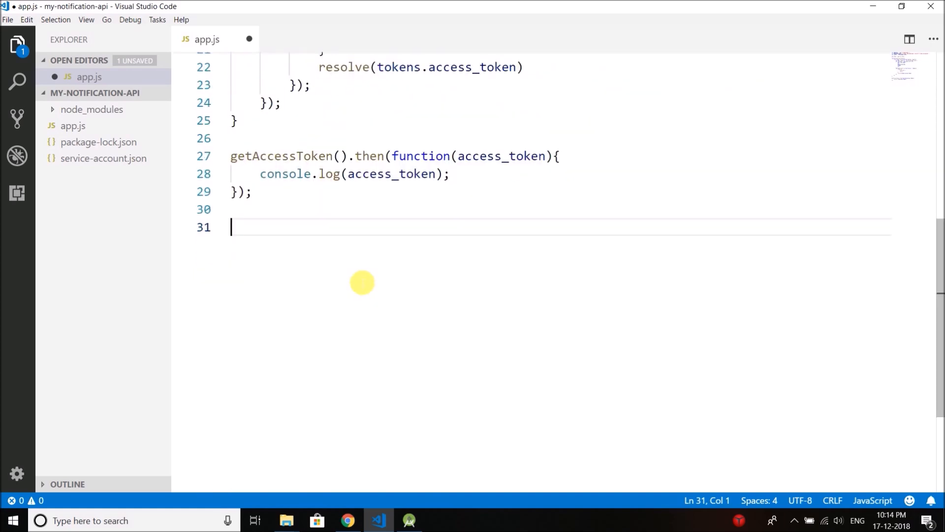
pyautogui.write('var server =')
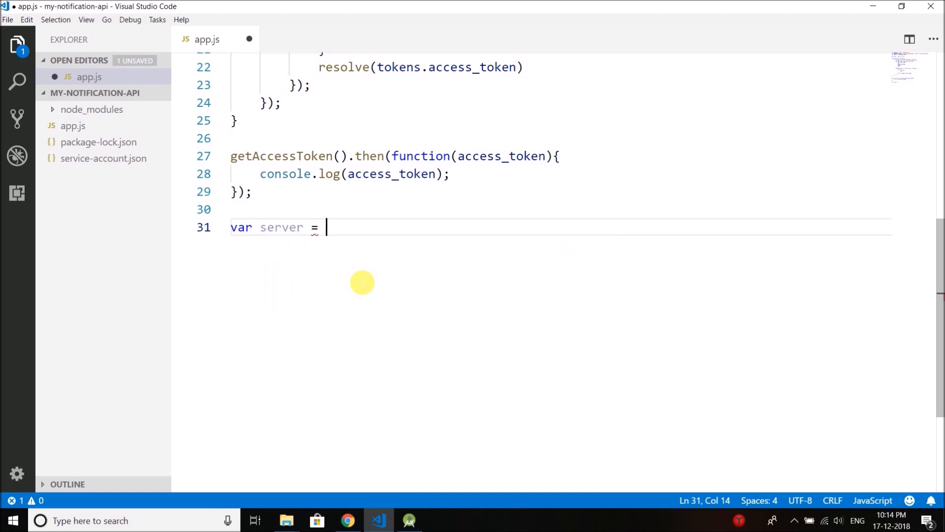
pyautogui.write('http.createServer();')
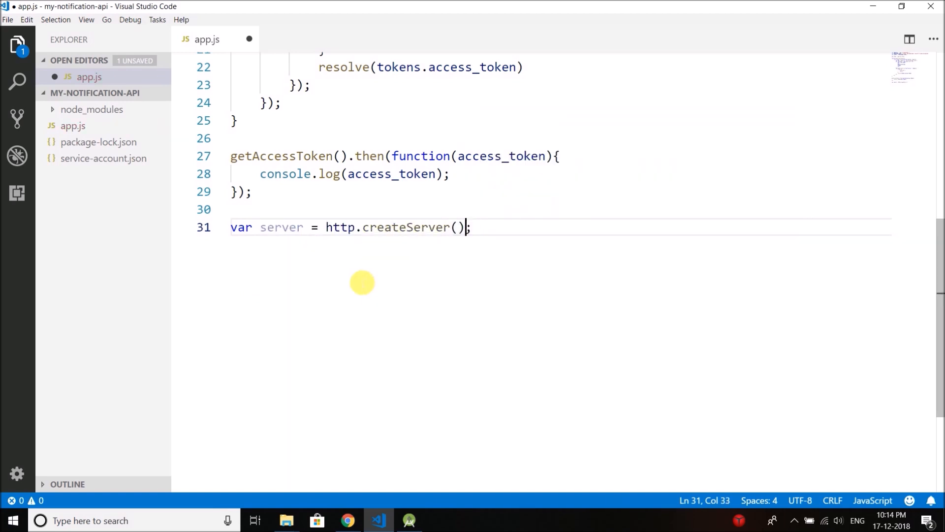
pyautogui.write('function()')
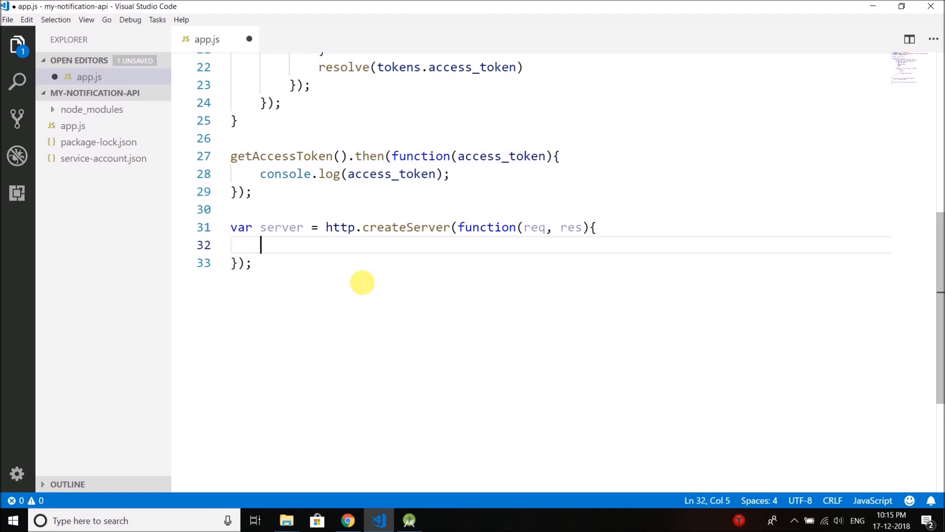
pyautogui.press('Enter')
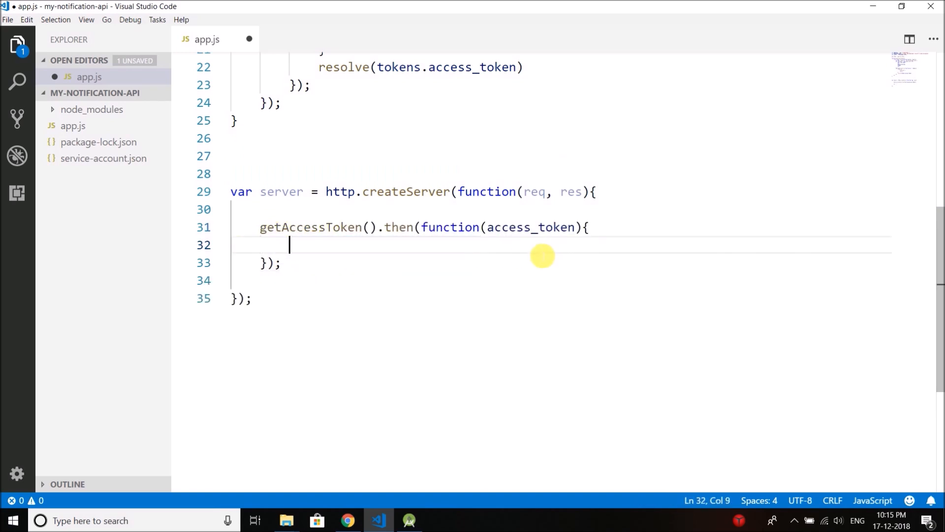
pyautogui.doubleClick(570, 191)
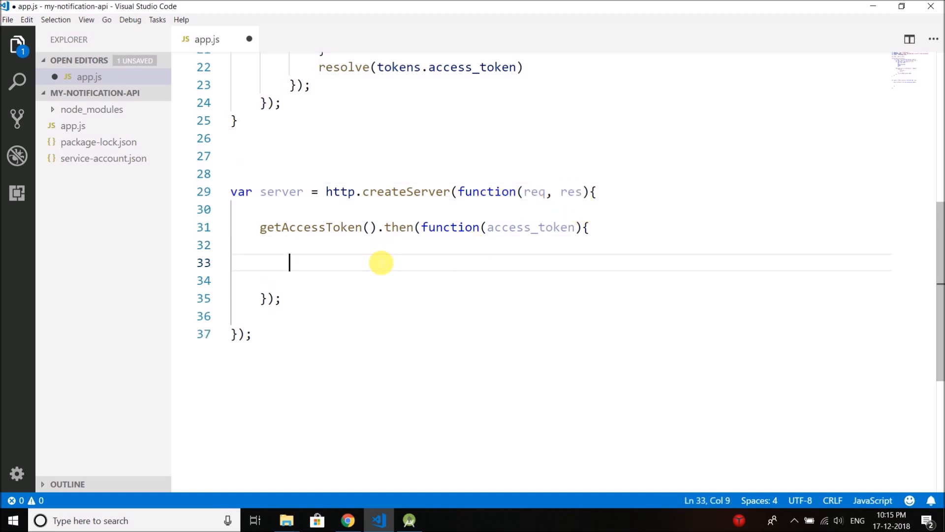
pyautogui.write('res.end()')
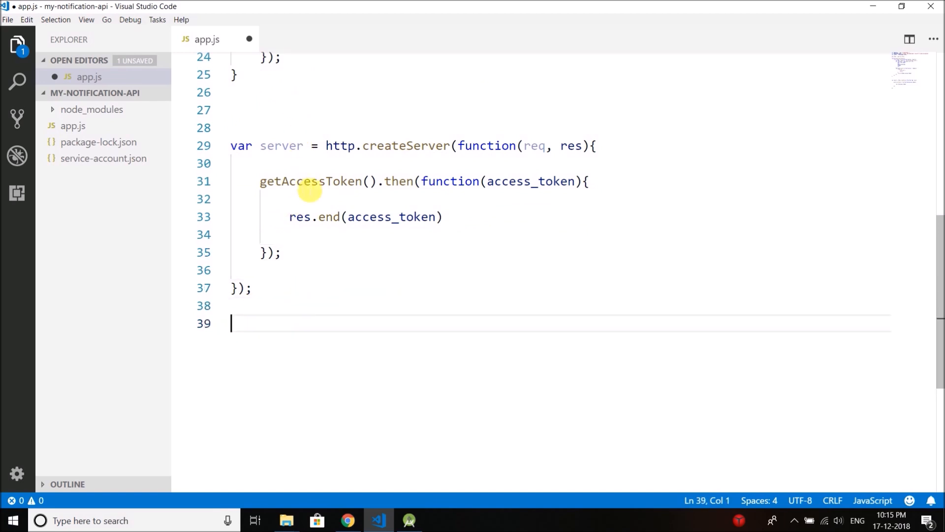
pyautogui.moveTo(309, 181)
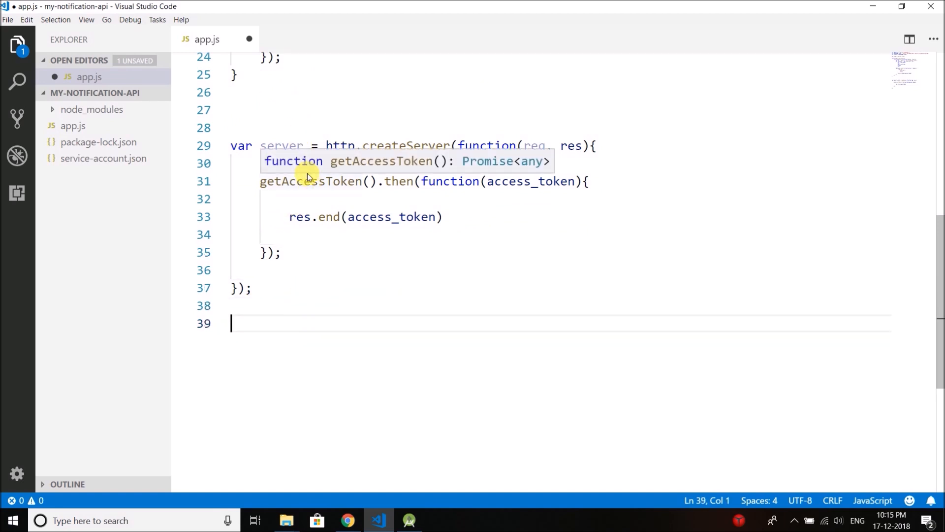
# Step: Add server.listen(3000, function(){ ... }) below the server definition
pyautogui.write('s')
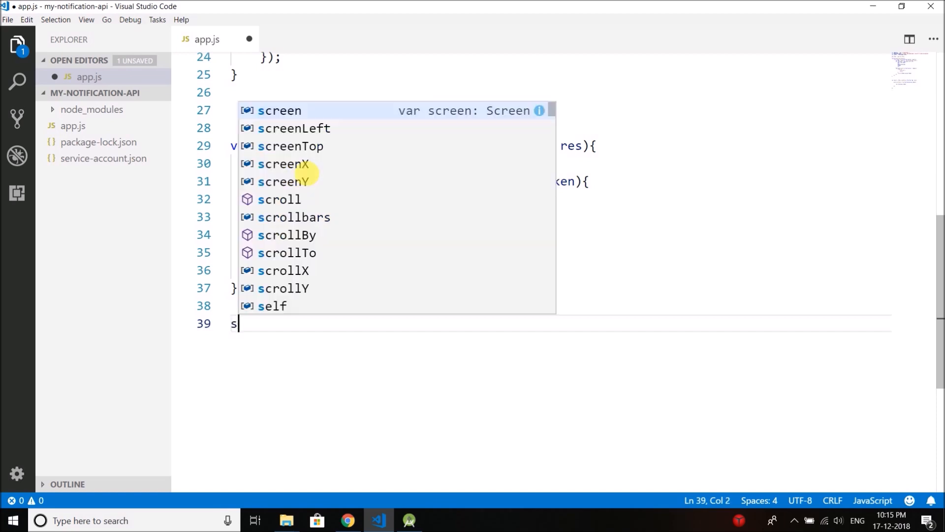
pyautogui.write('erver.listen();')
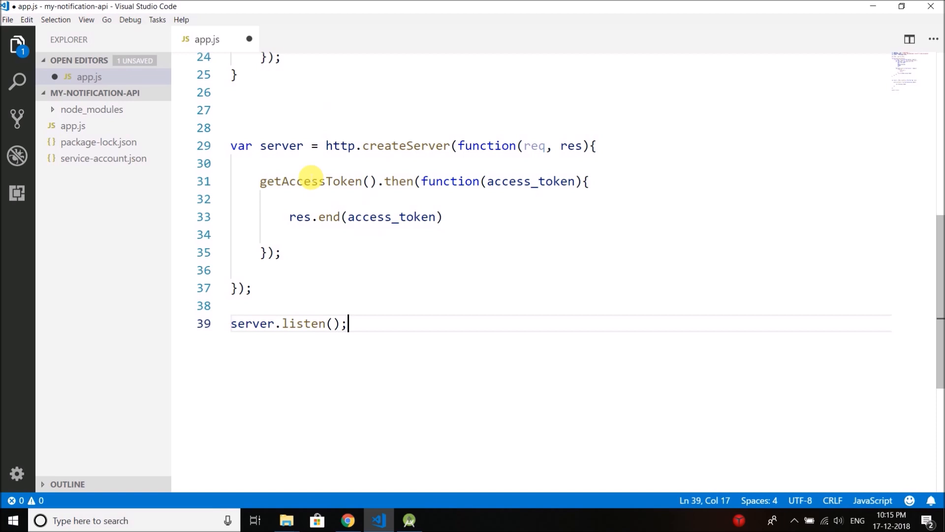
pyautogui.write('3000,')
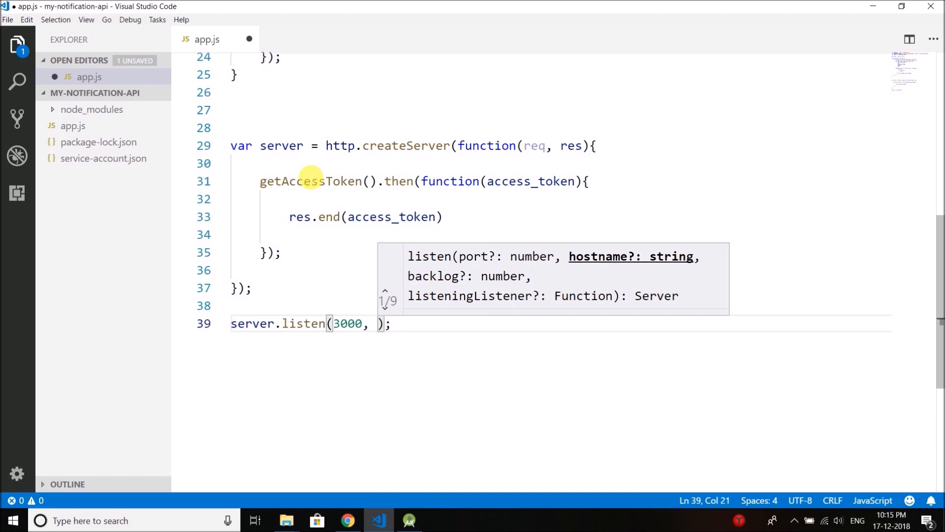
pyautogui.write('functio')
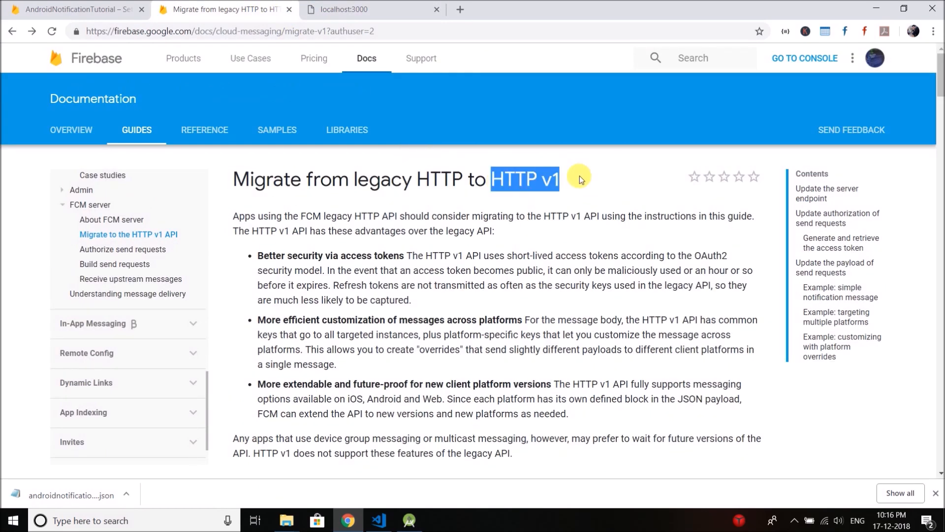
# Step: Switch to Chrome's Firebase 'Migrate from legacy HTTP to HTTP v1' guide
pyautogui.click(378, 520)
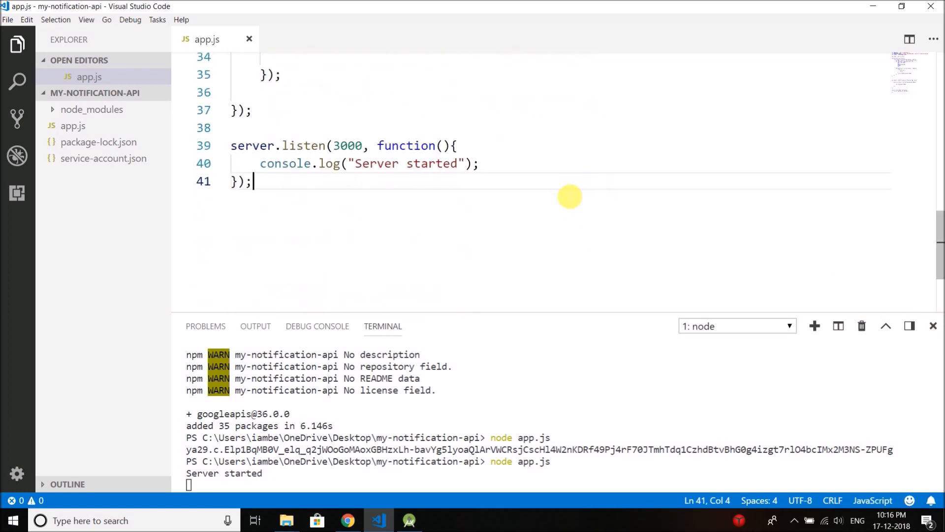
pyautogui.moveTo(443, 211)
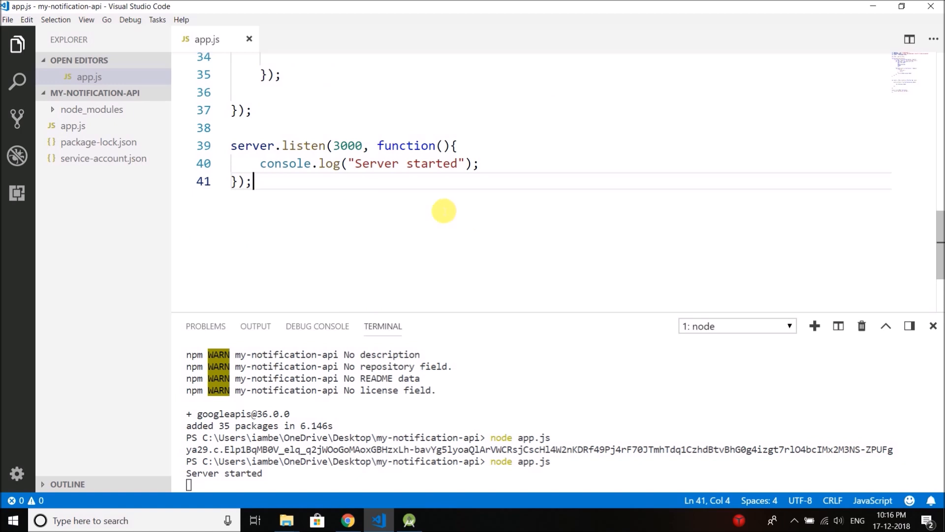
pyautogui.moveTo(350, 197)
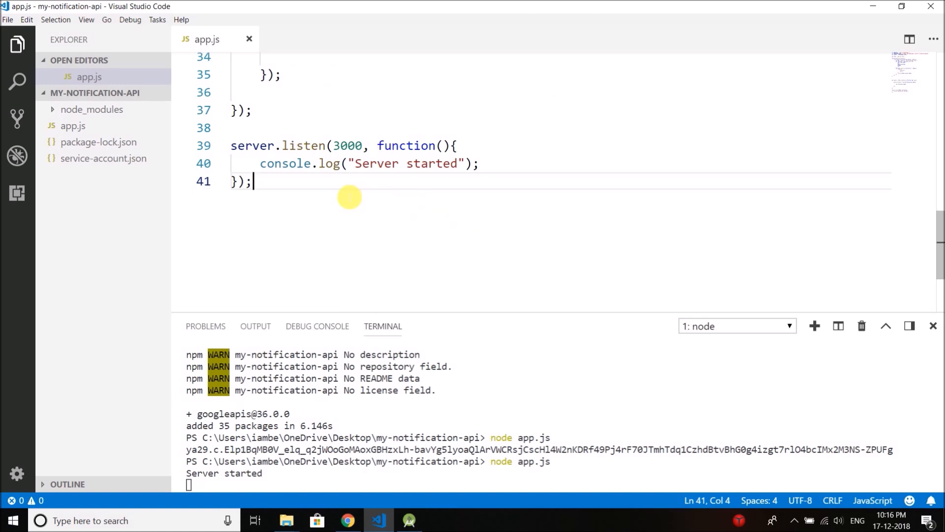